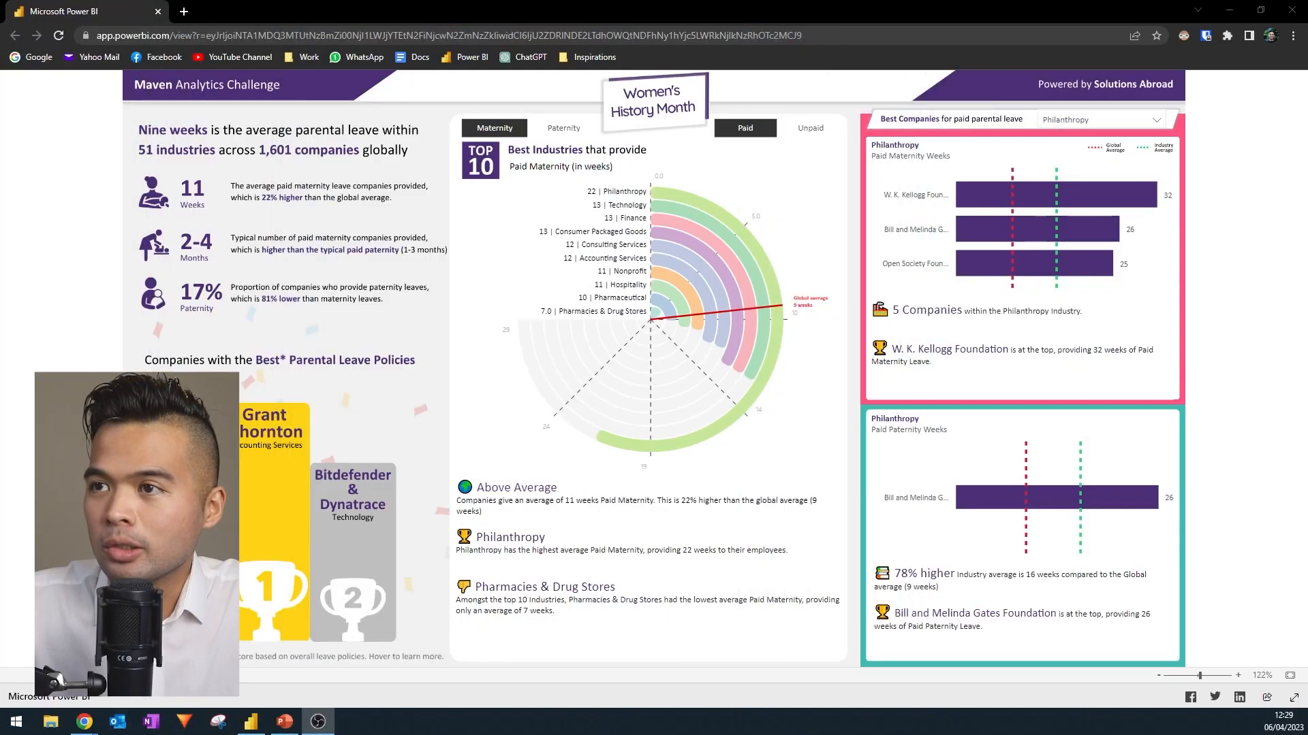
mouse_move(114, 213)
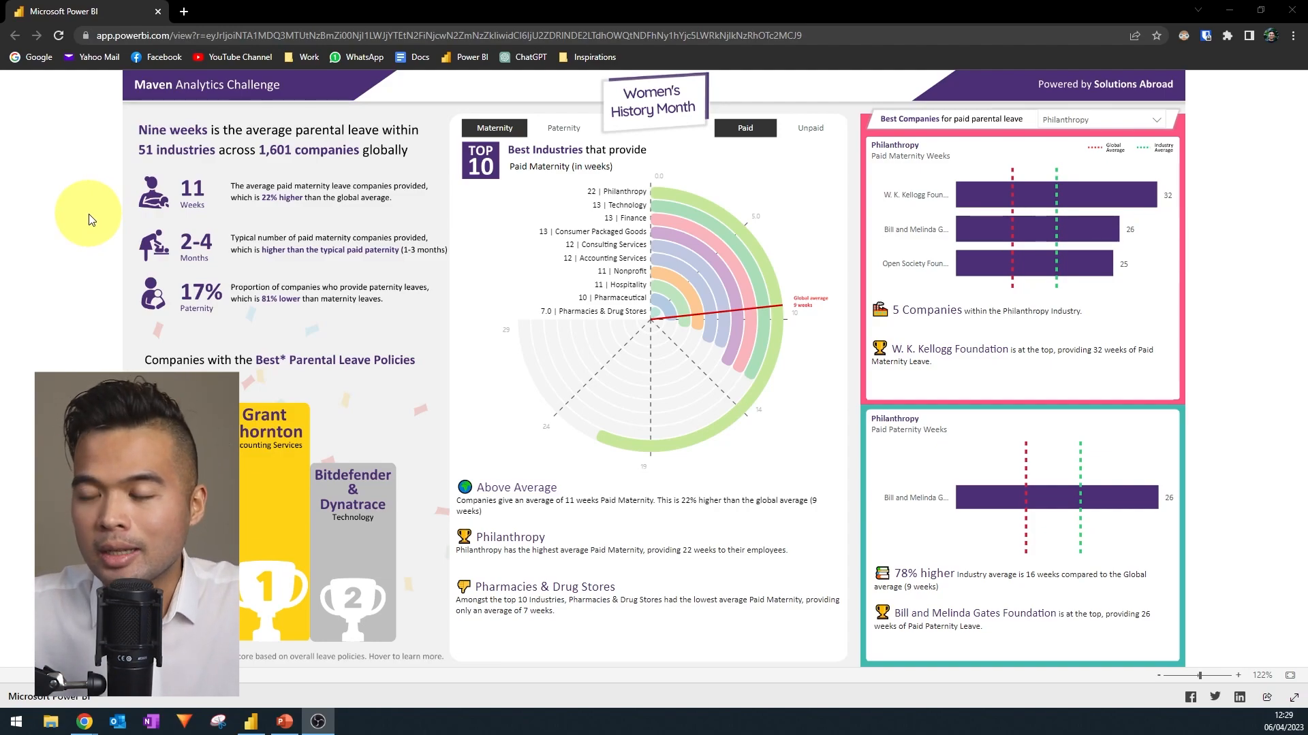
mouse_move(87, 244)
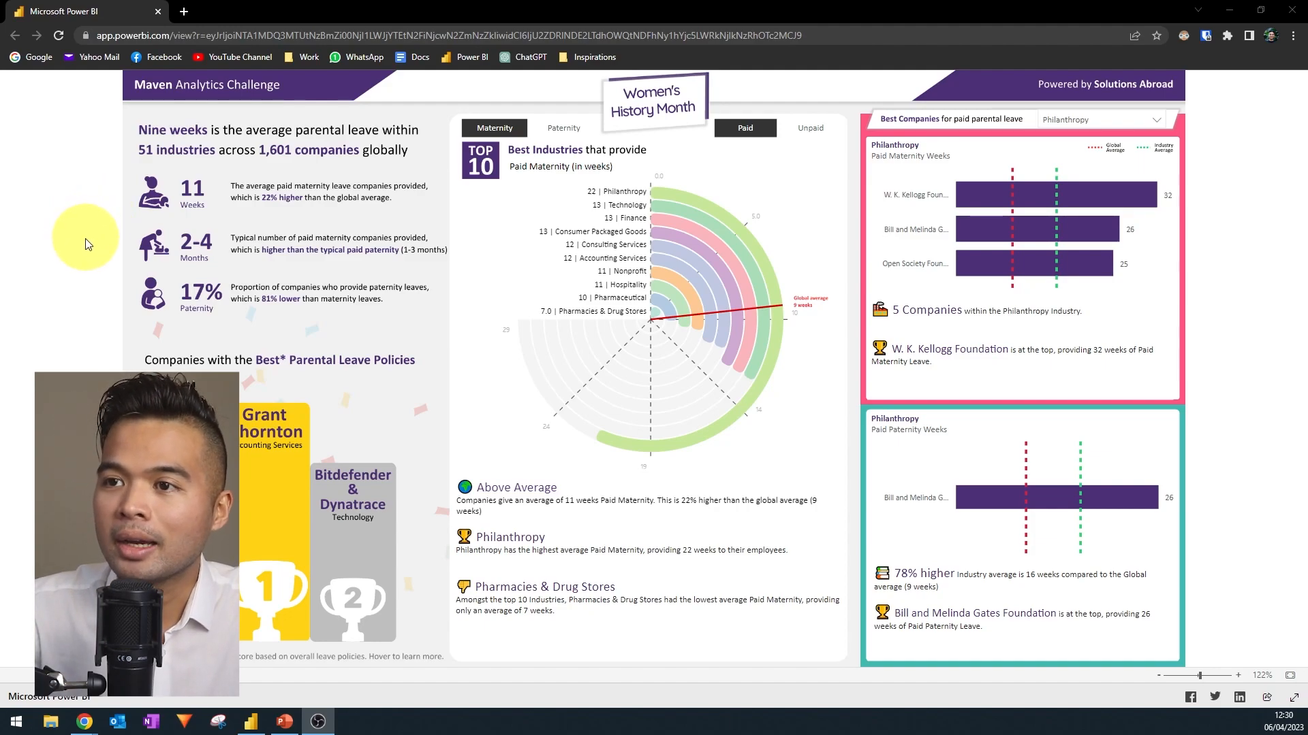
mouse_move(138, 165)
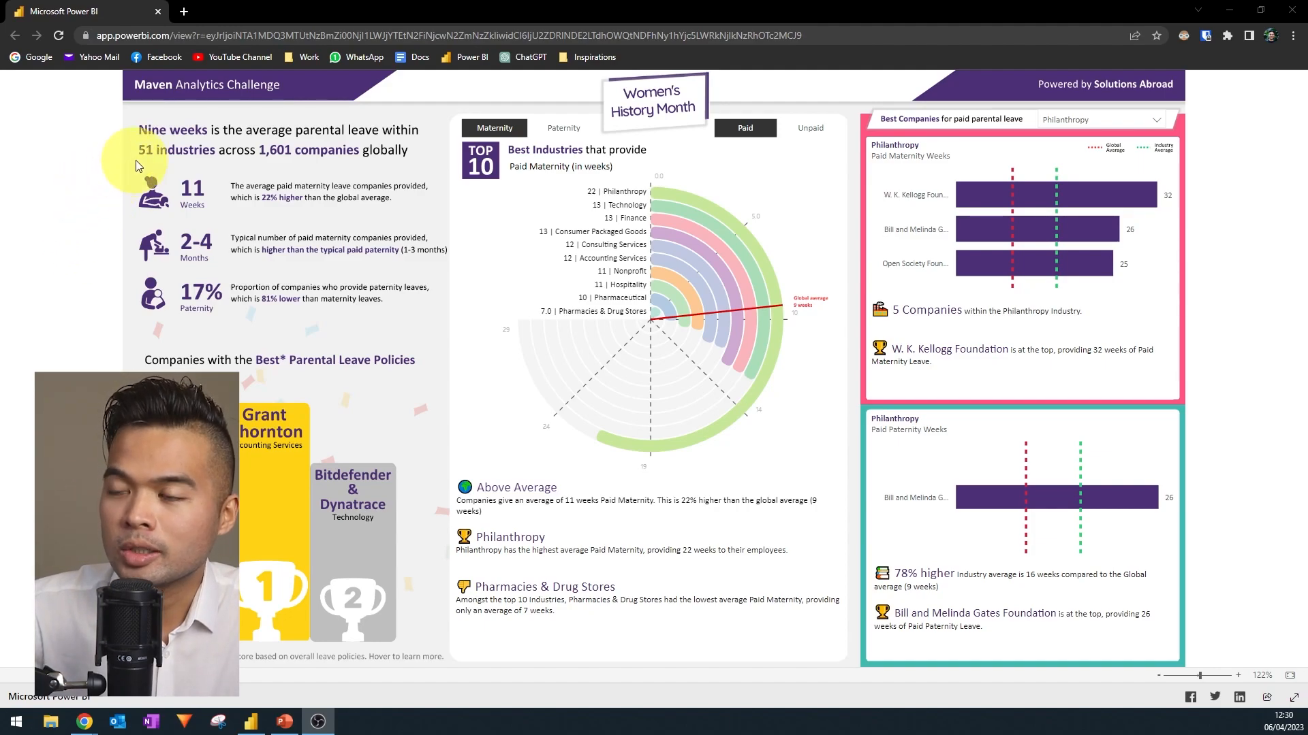
mouse_move(296, 158)
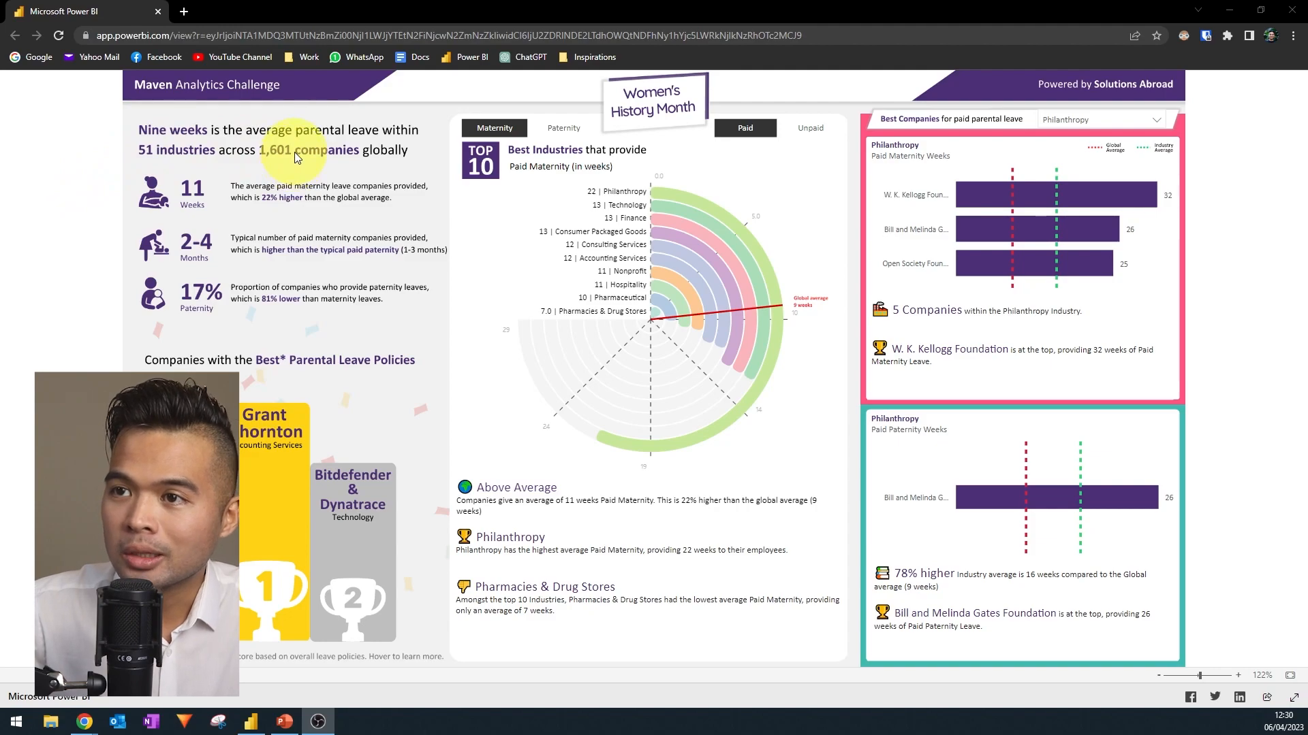
mouse_move(119, 178)
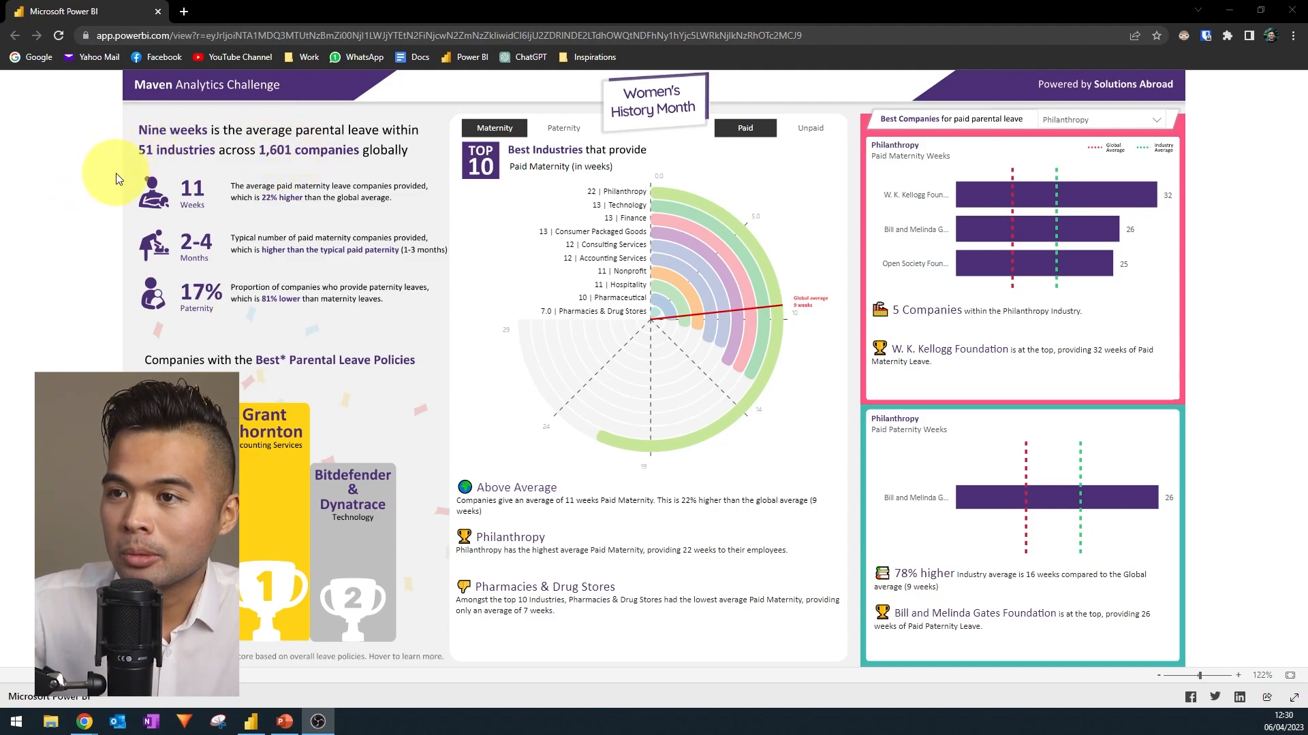
mouse_move(279, 142)
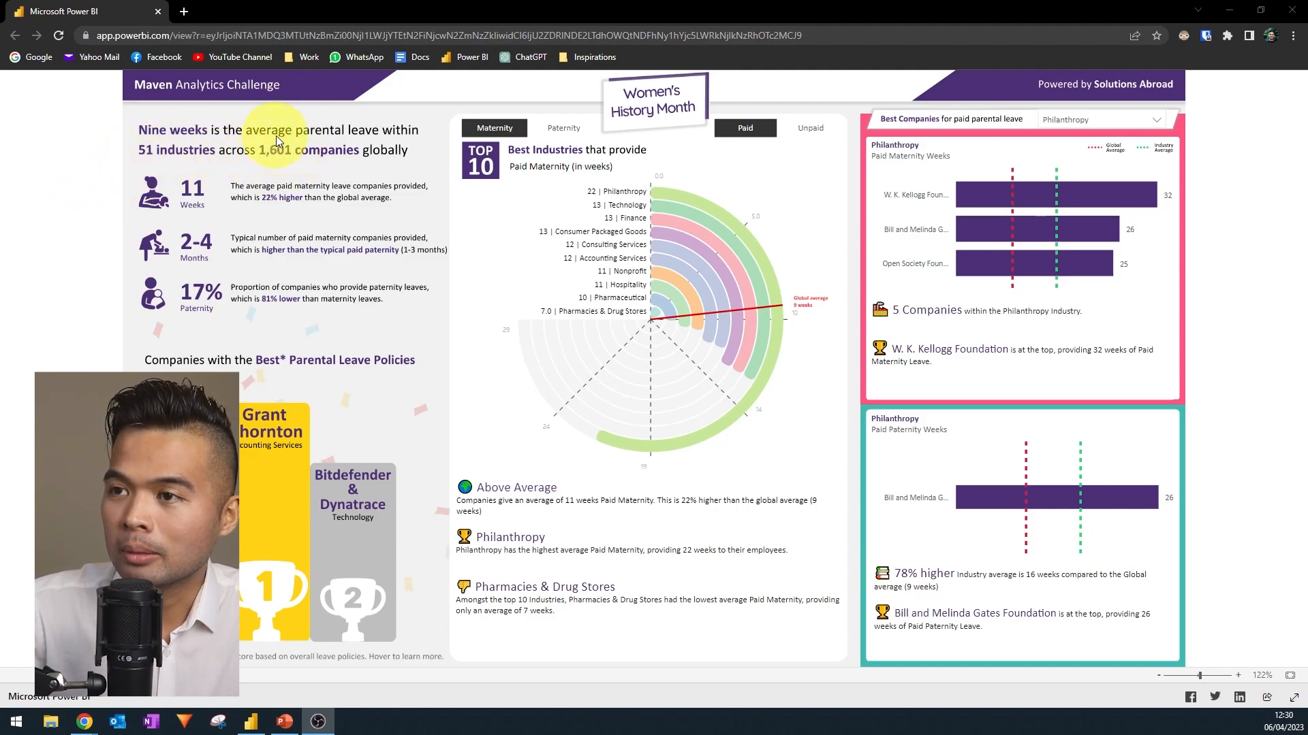
mouse_move(278, 132)
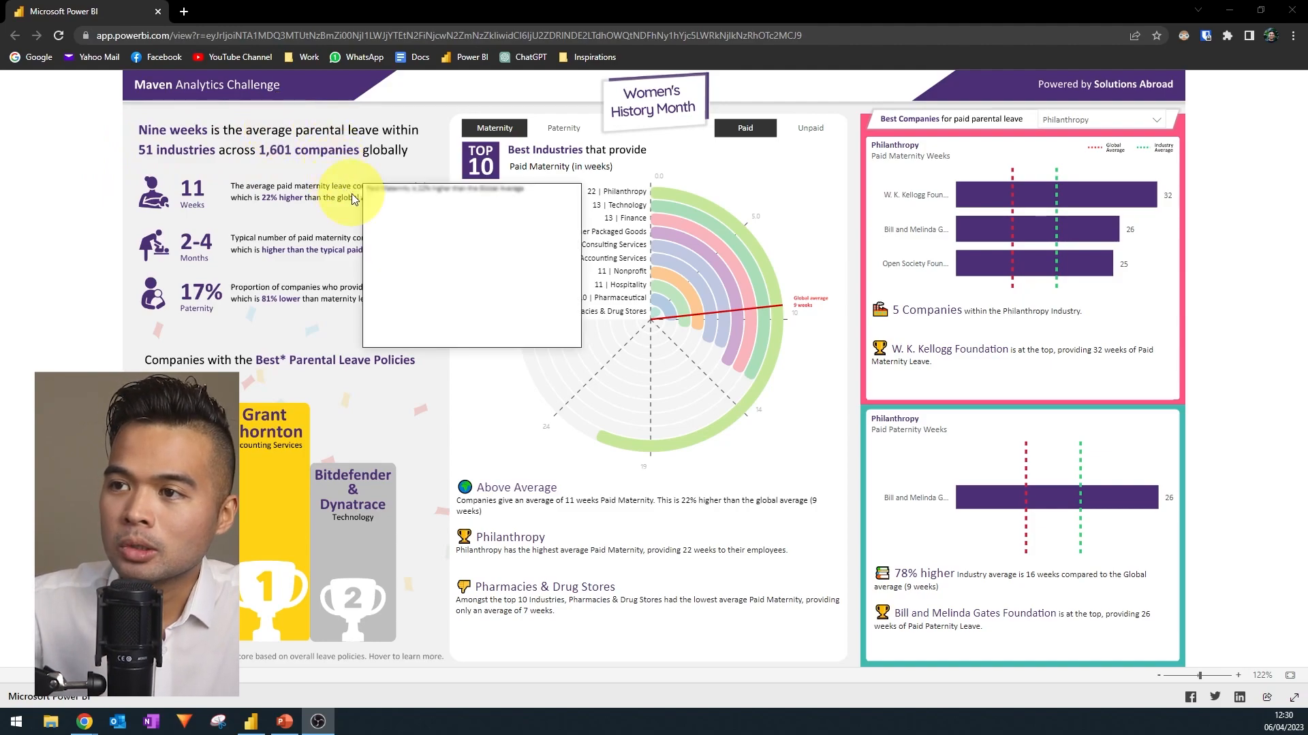
mouse_move(354, 197)
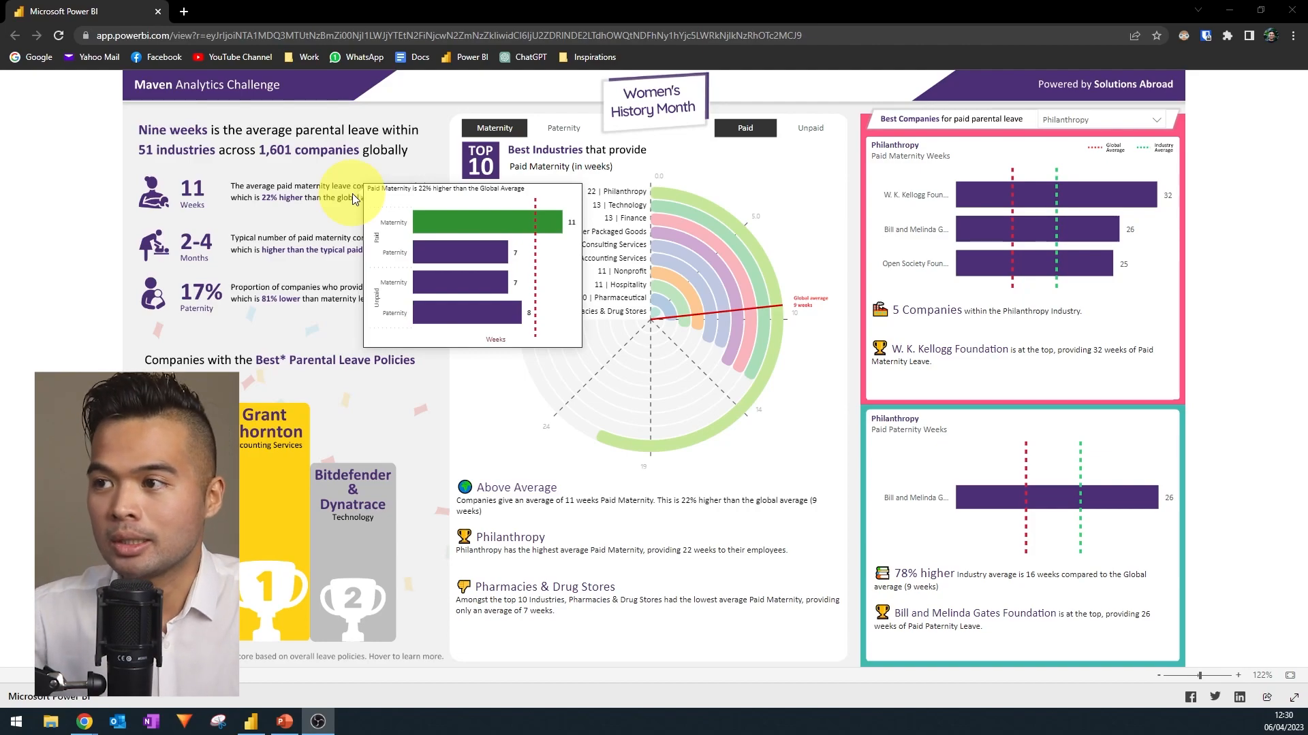
mouse_move(342, 246)
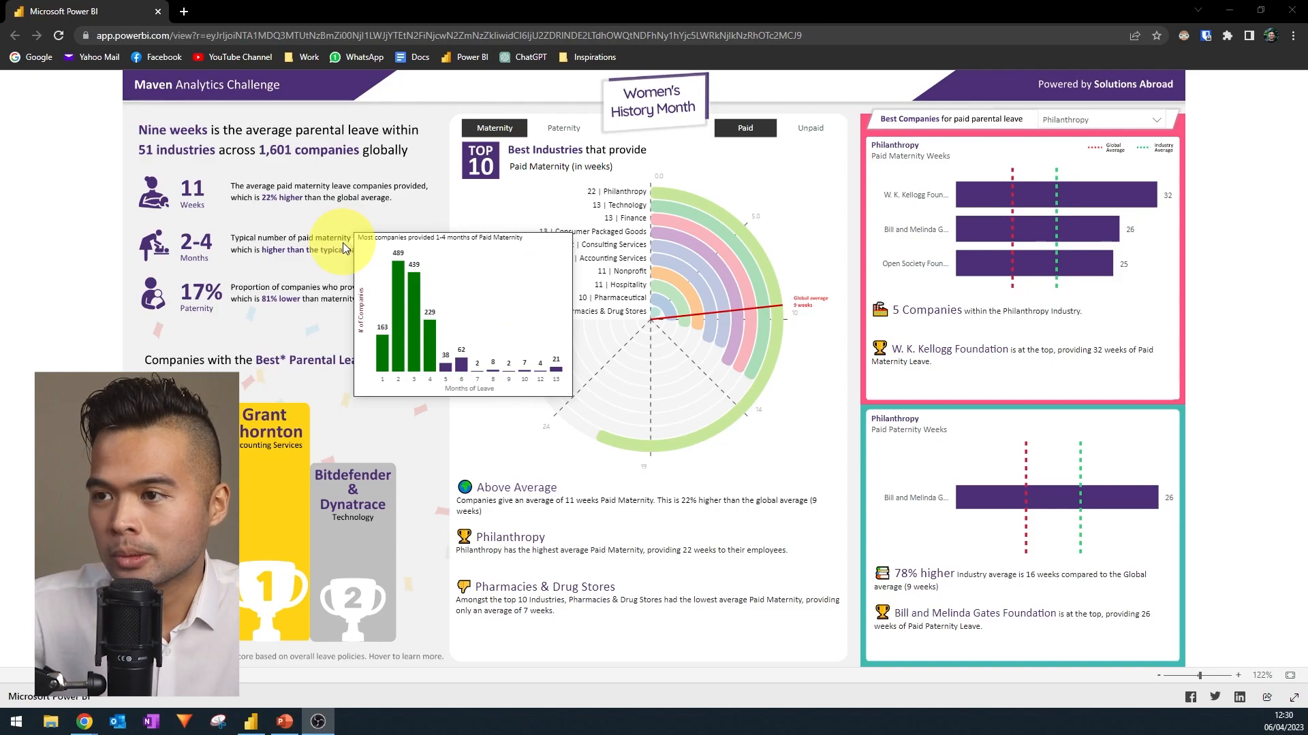
mouse_move(350, 294)
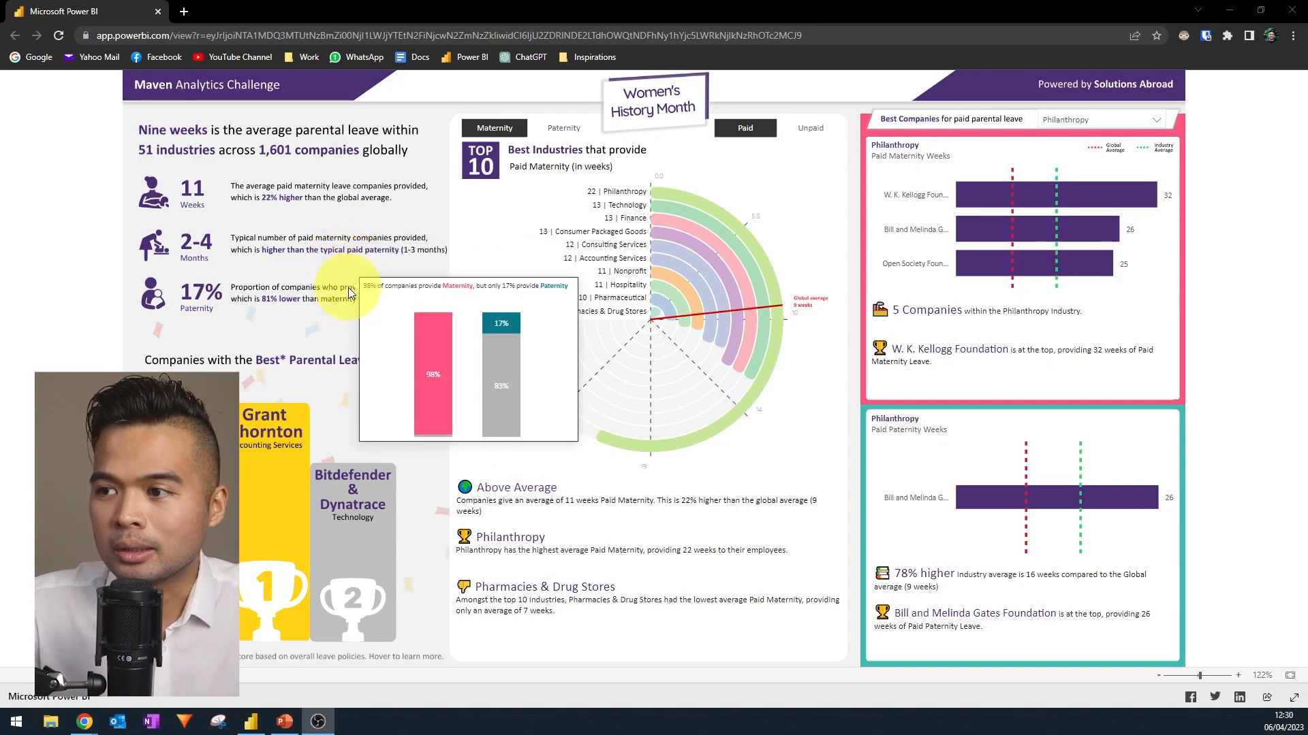
mouse_move(109, 288)
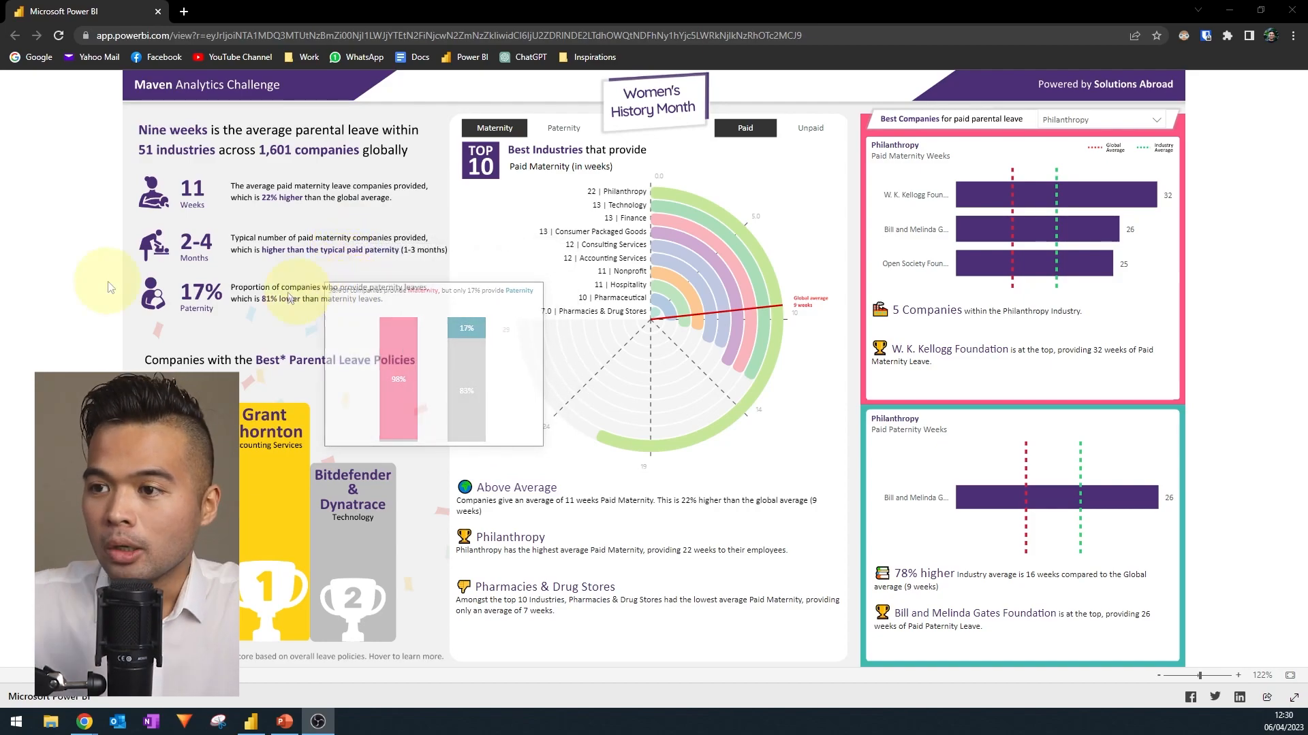
mouse_move(433, 408)
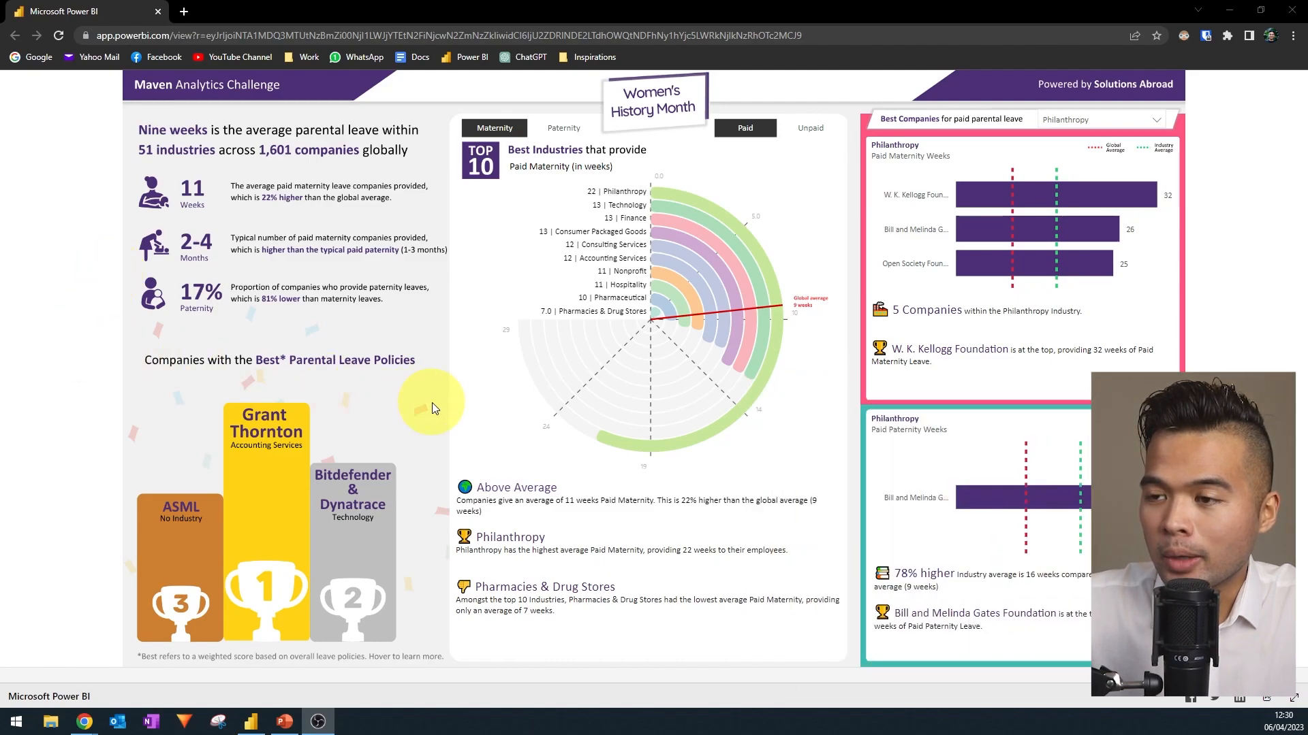
mouse_move(432, 485)
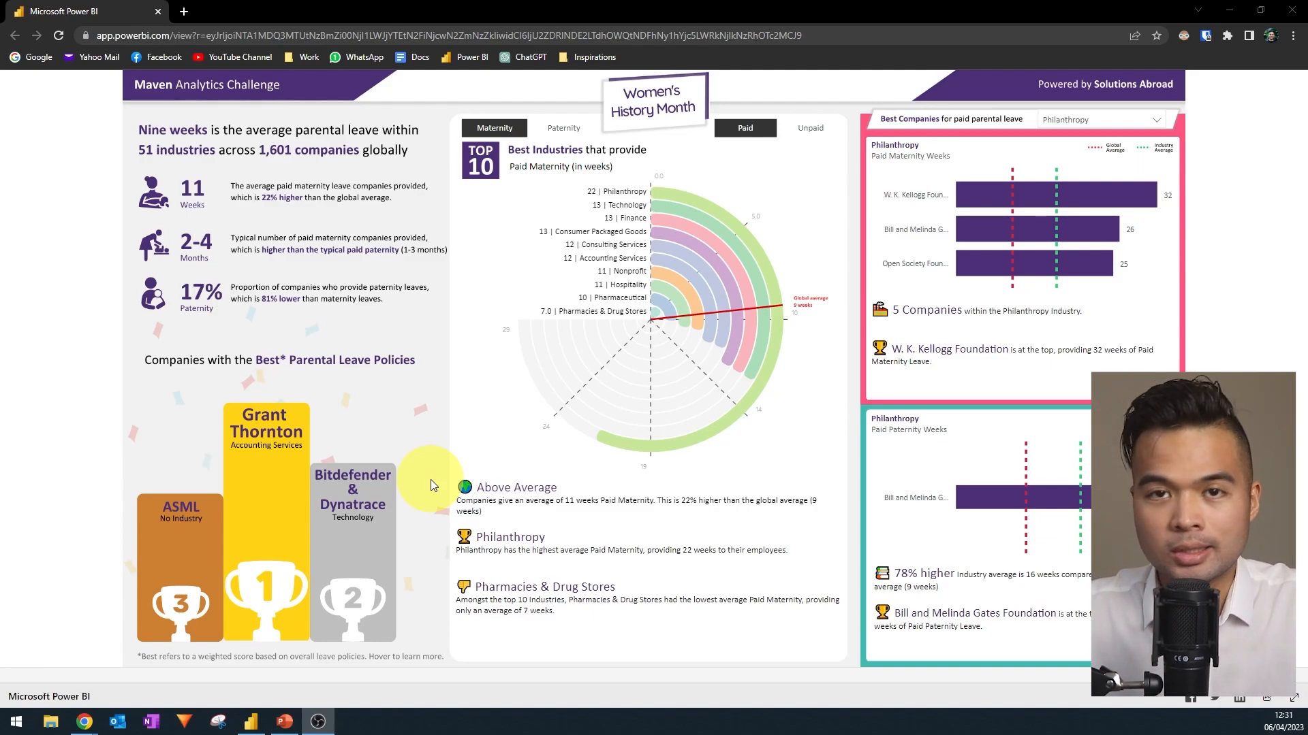
mouse_move(421, 463)
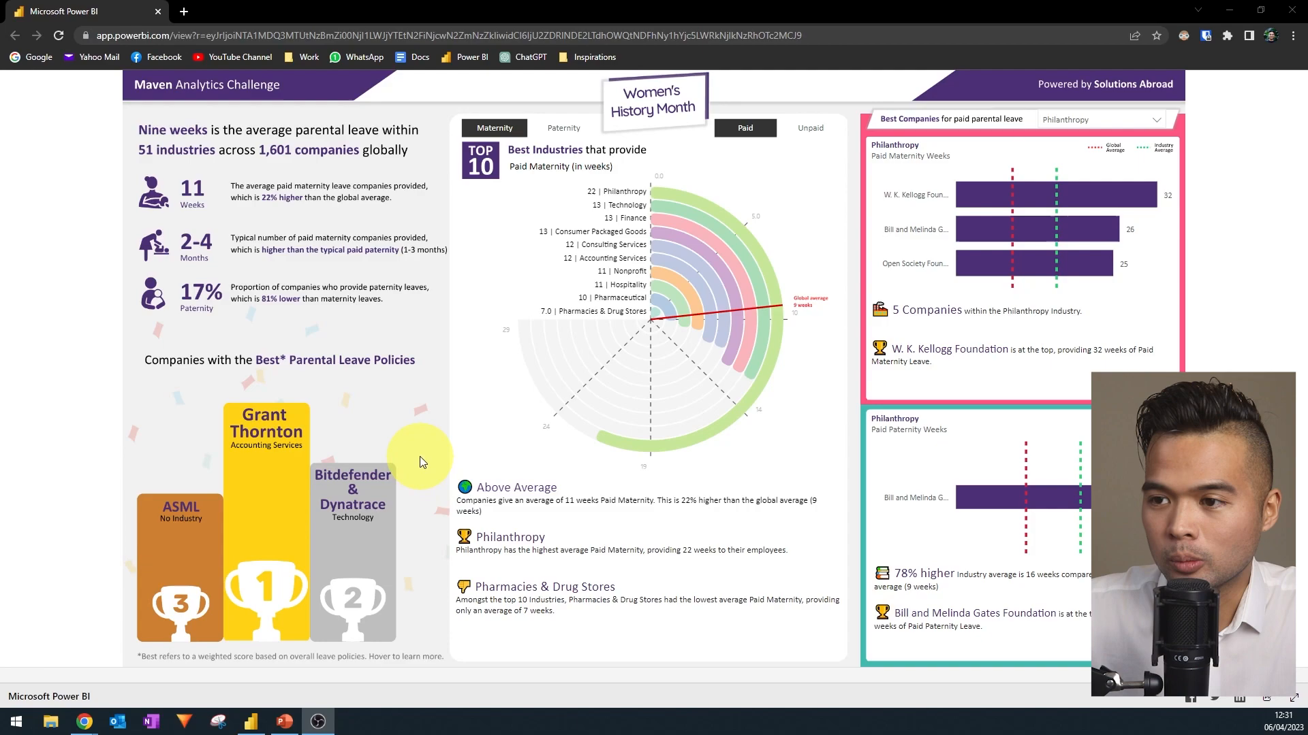
mouse_move(409, 433)
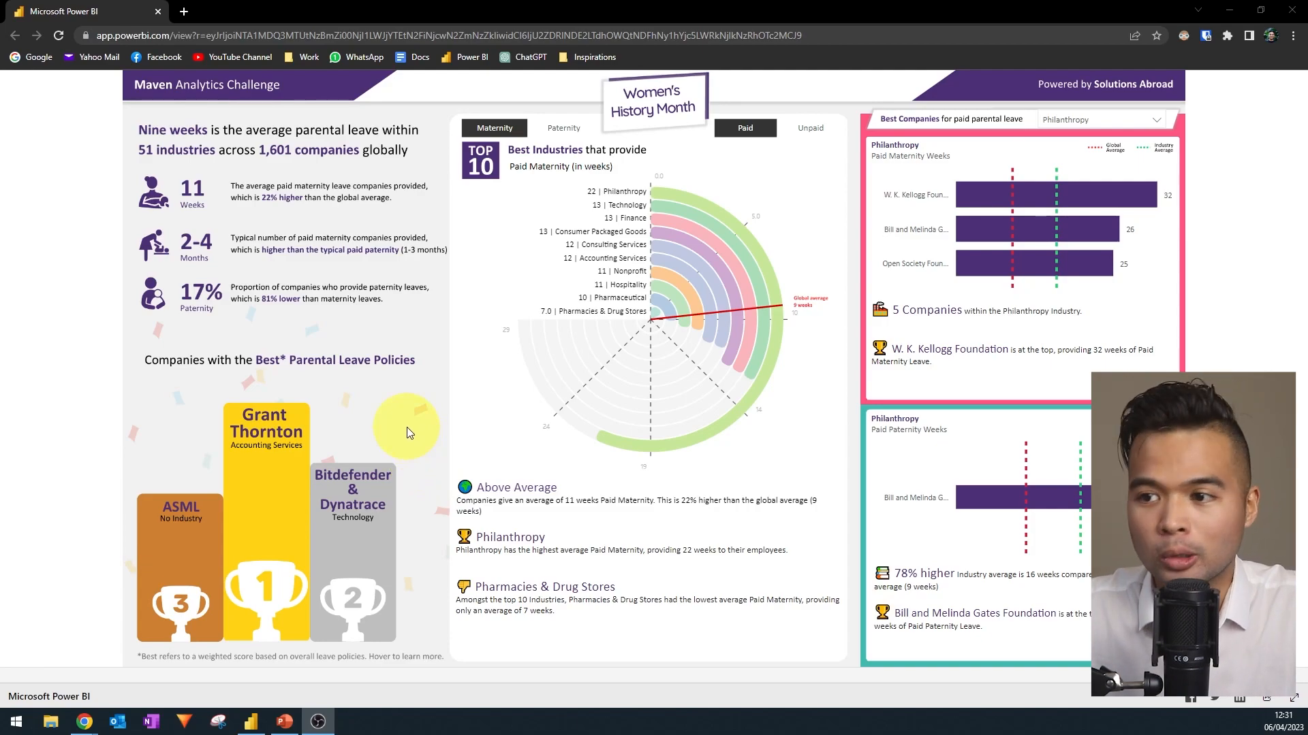
mouse_move(299, 425)
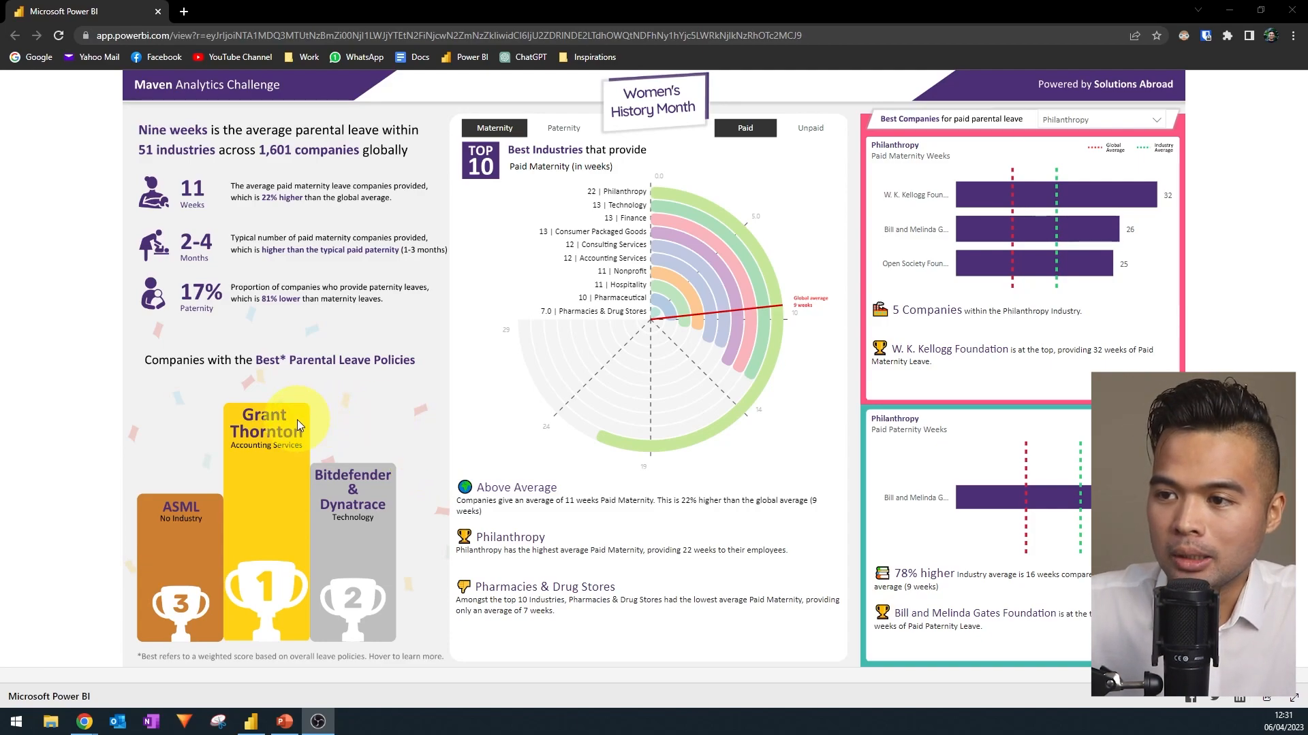
mouse_move(267, 421)
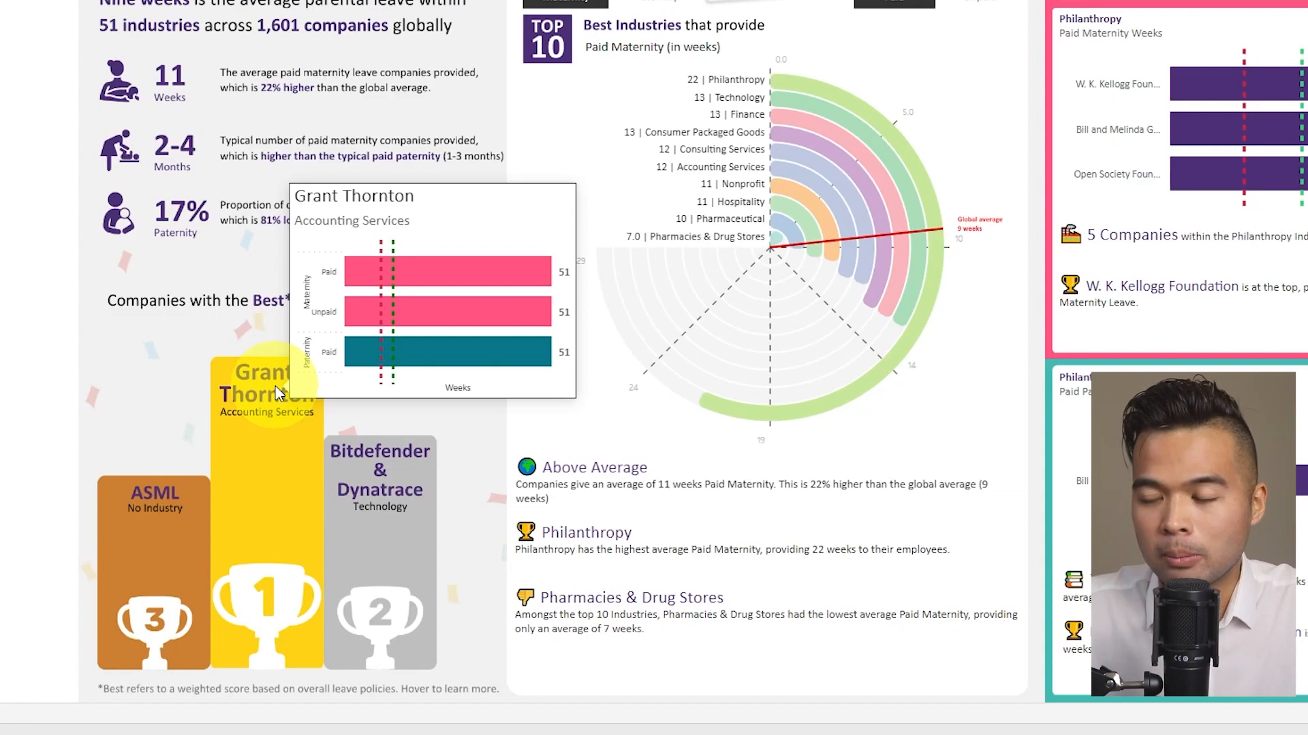
mouse_move(467, 691)
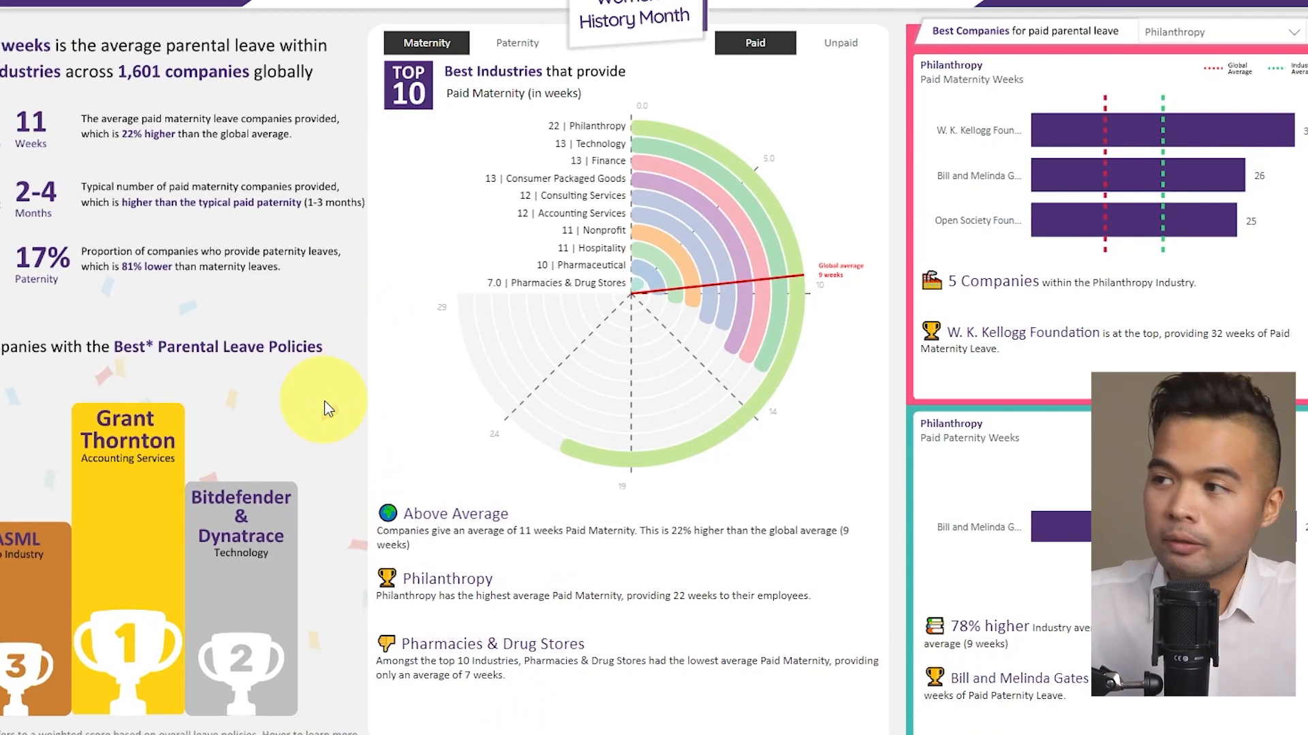
mouse_move(349, 405)
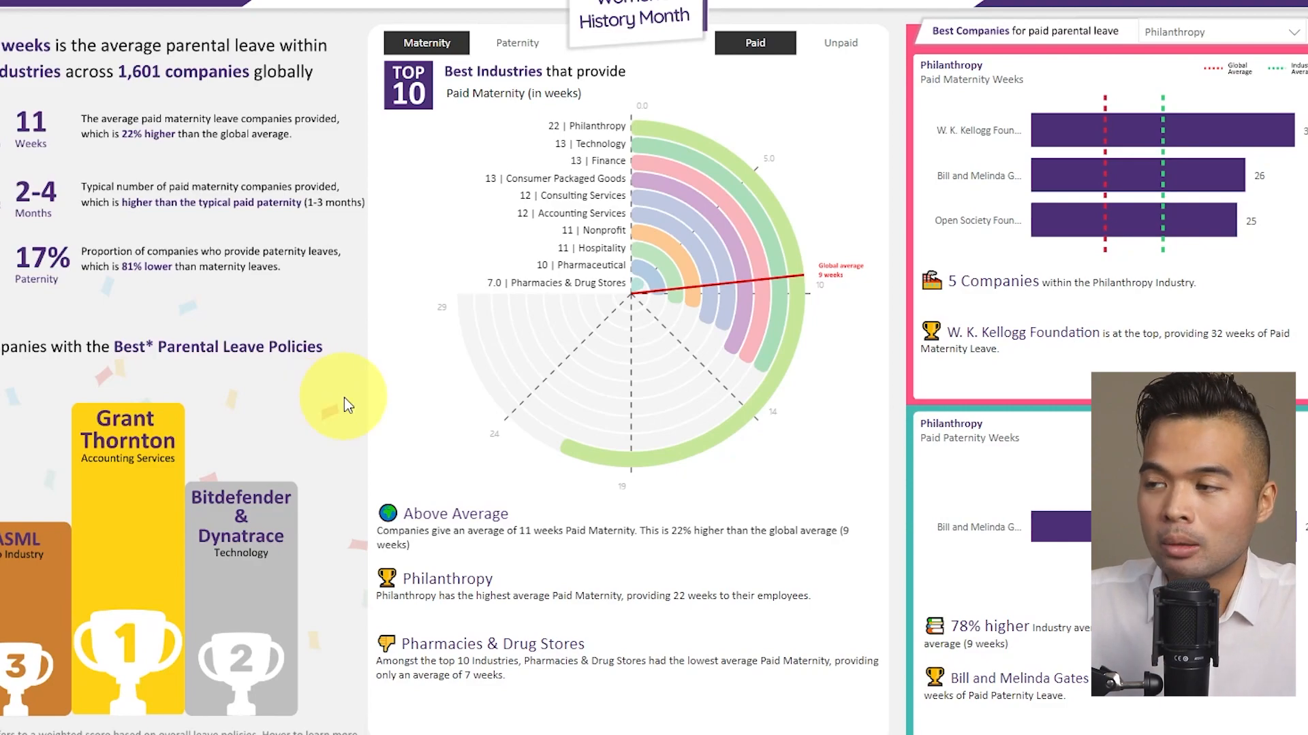
mouse_move(789, 145)
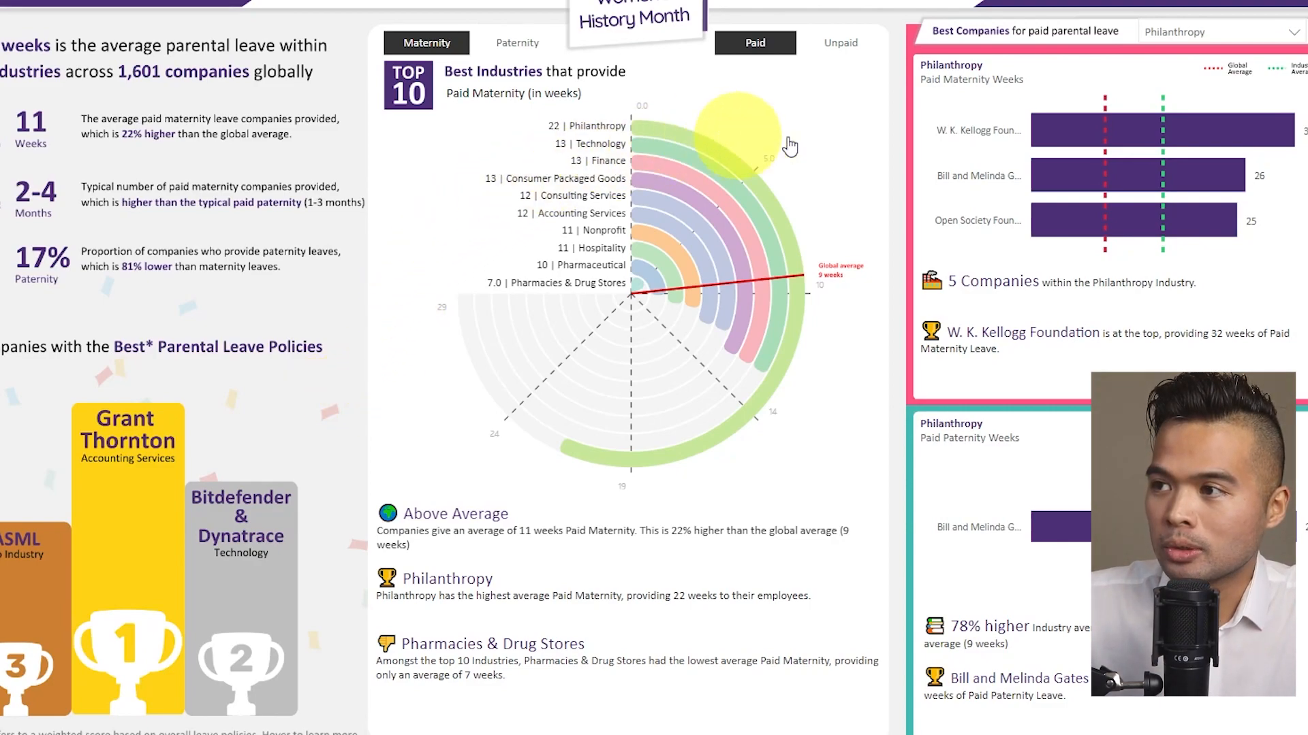
mouse_move(857, 406)
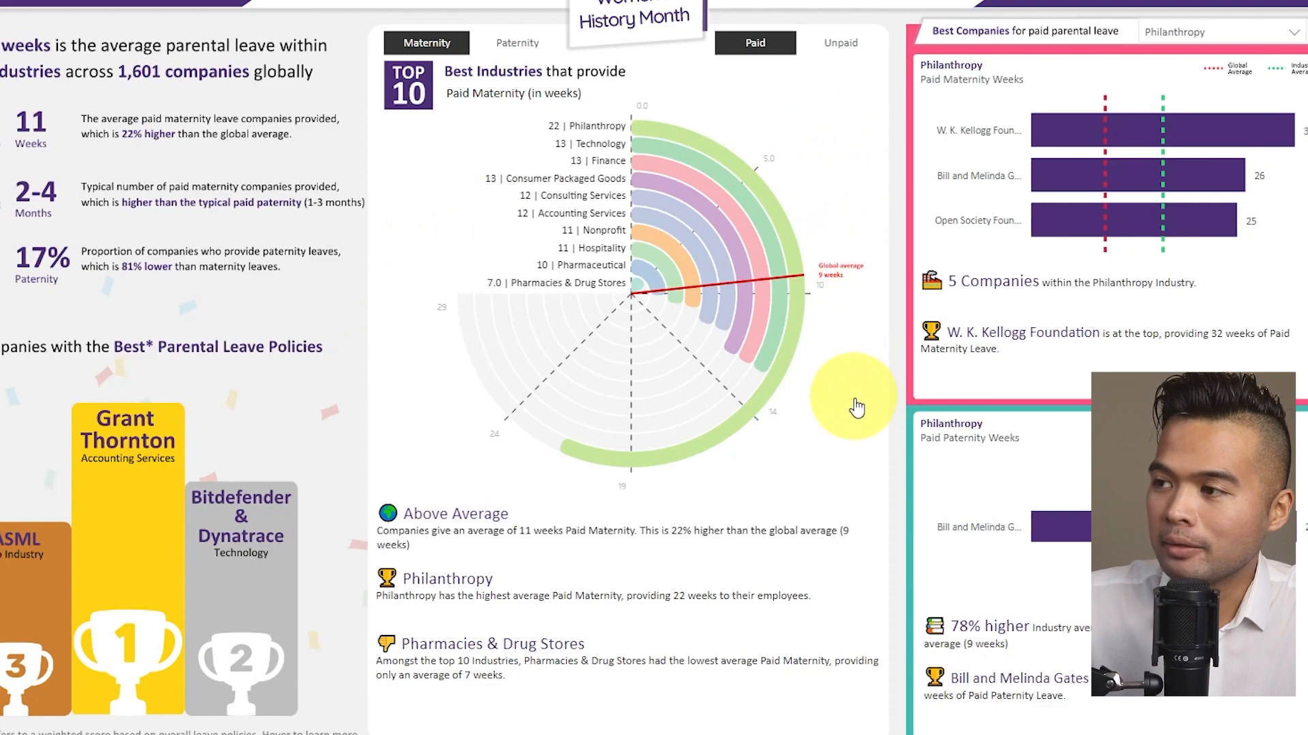
mouse_move(841, 418)
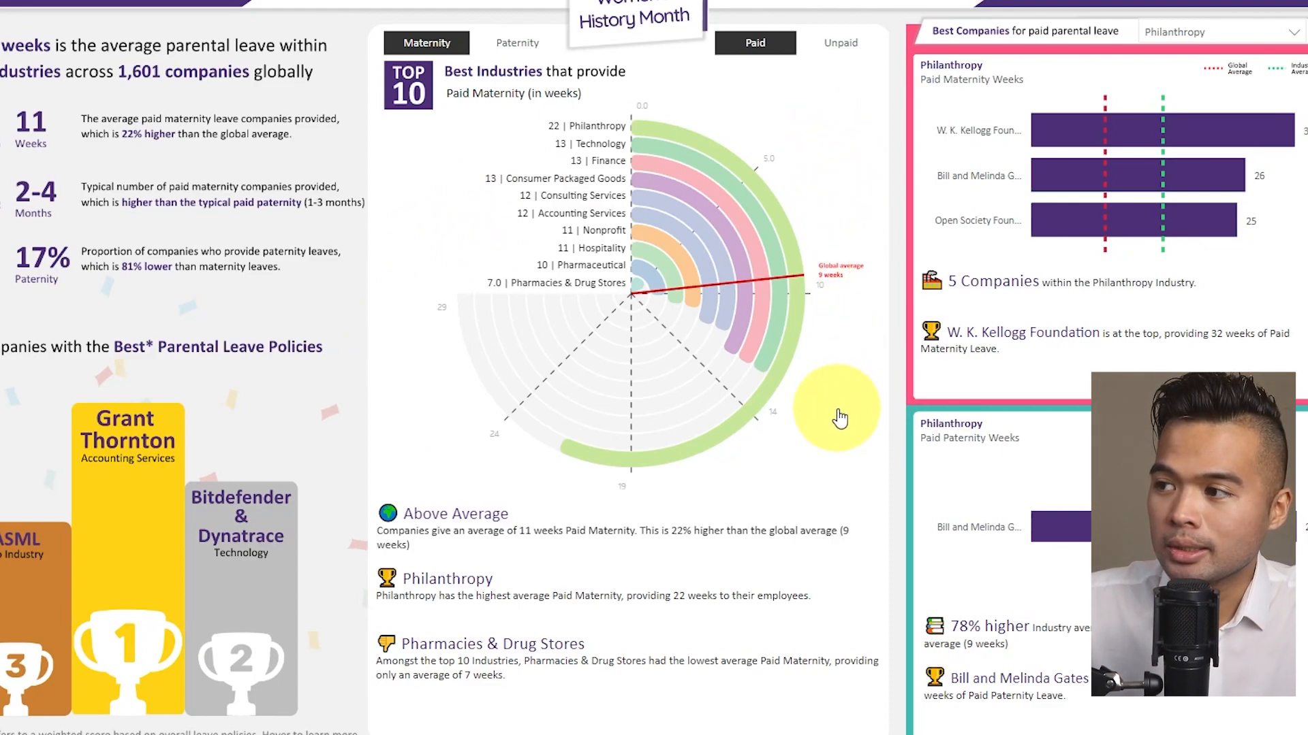
mouse_move(597, 337)
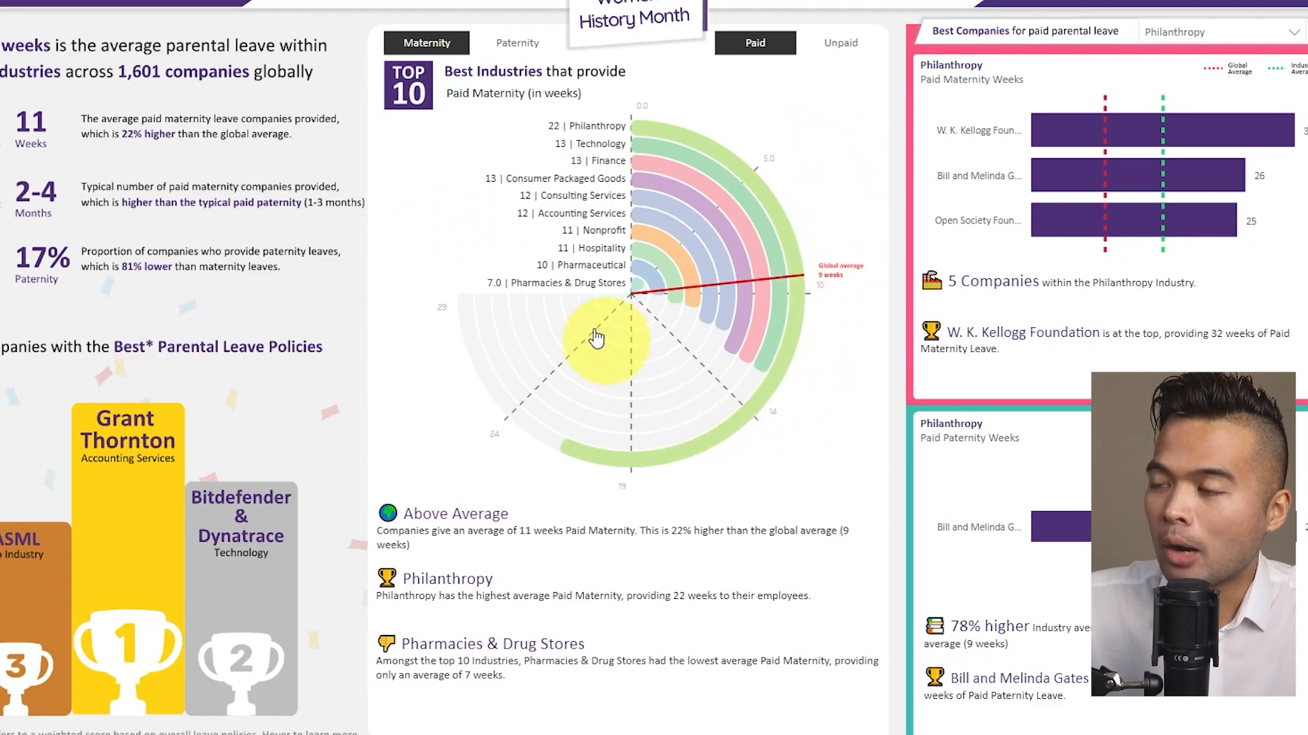
mouse_move(517, 198)
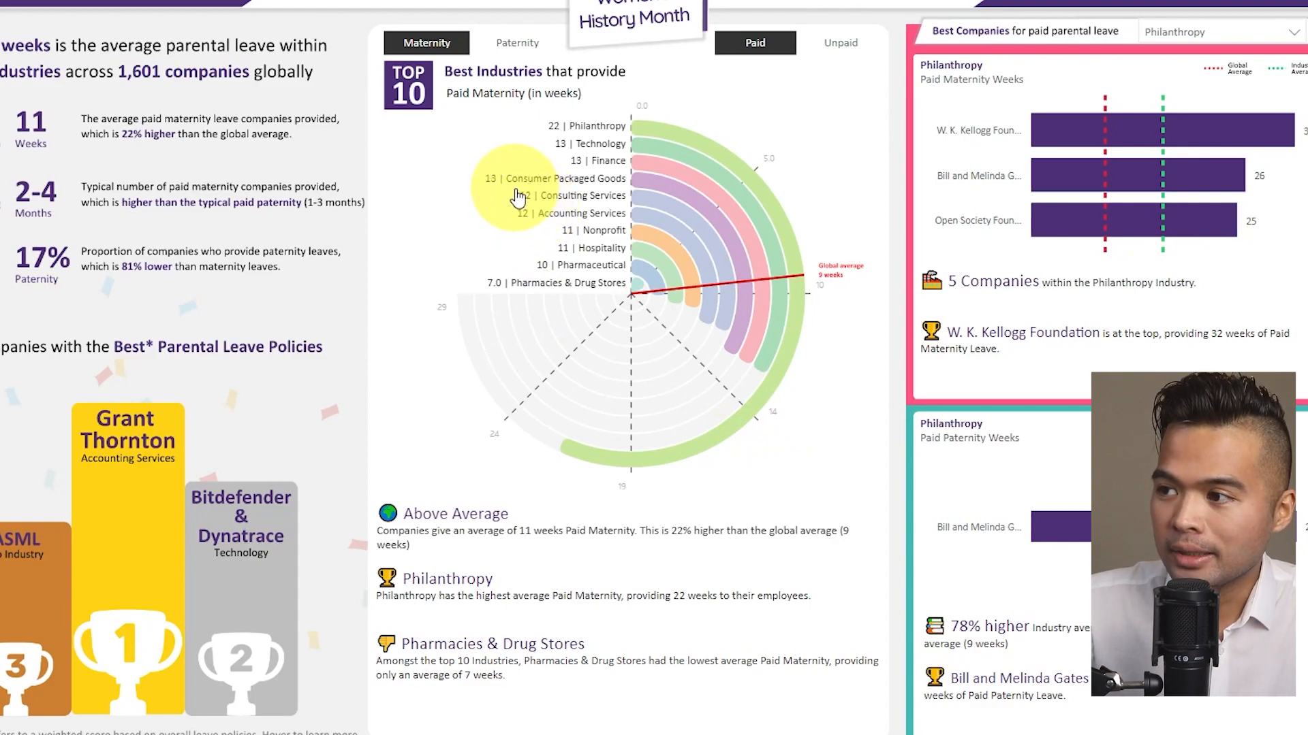
mouse_move(857, 136)
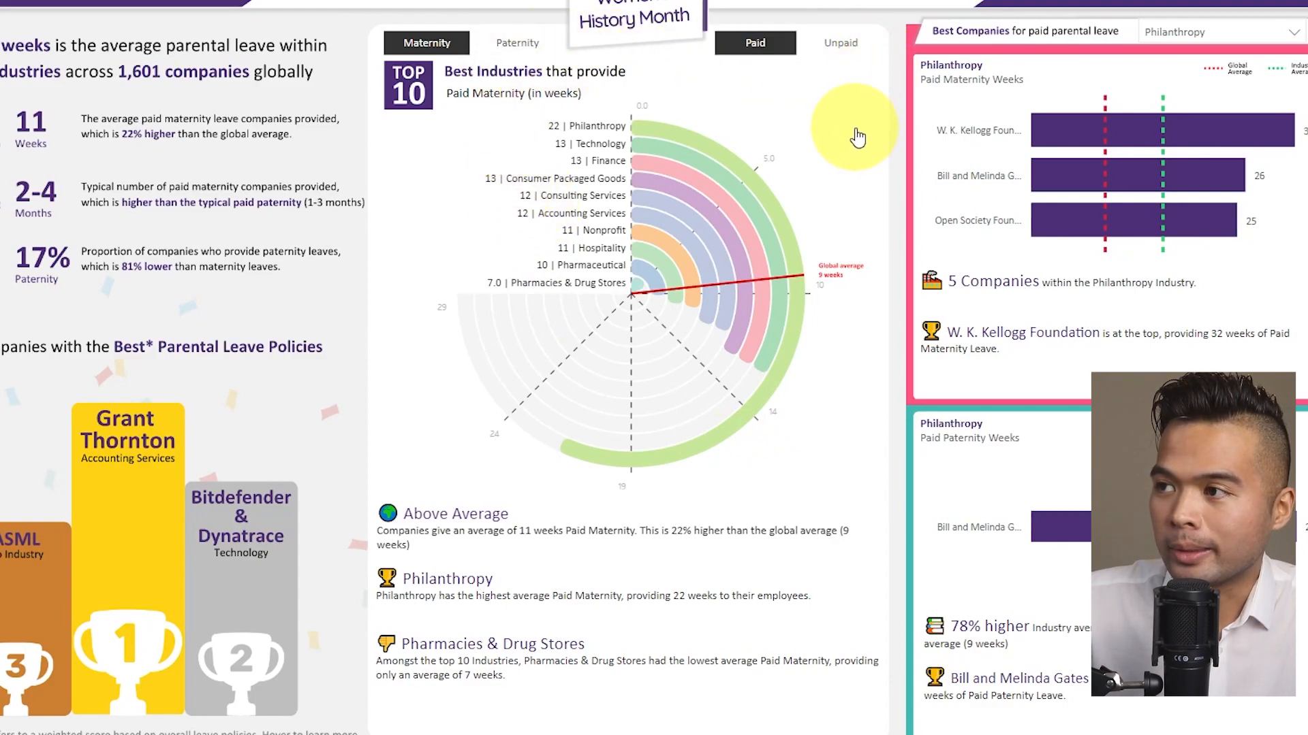
mouse_move(794, 288)
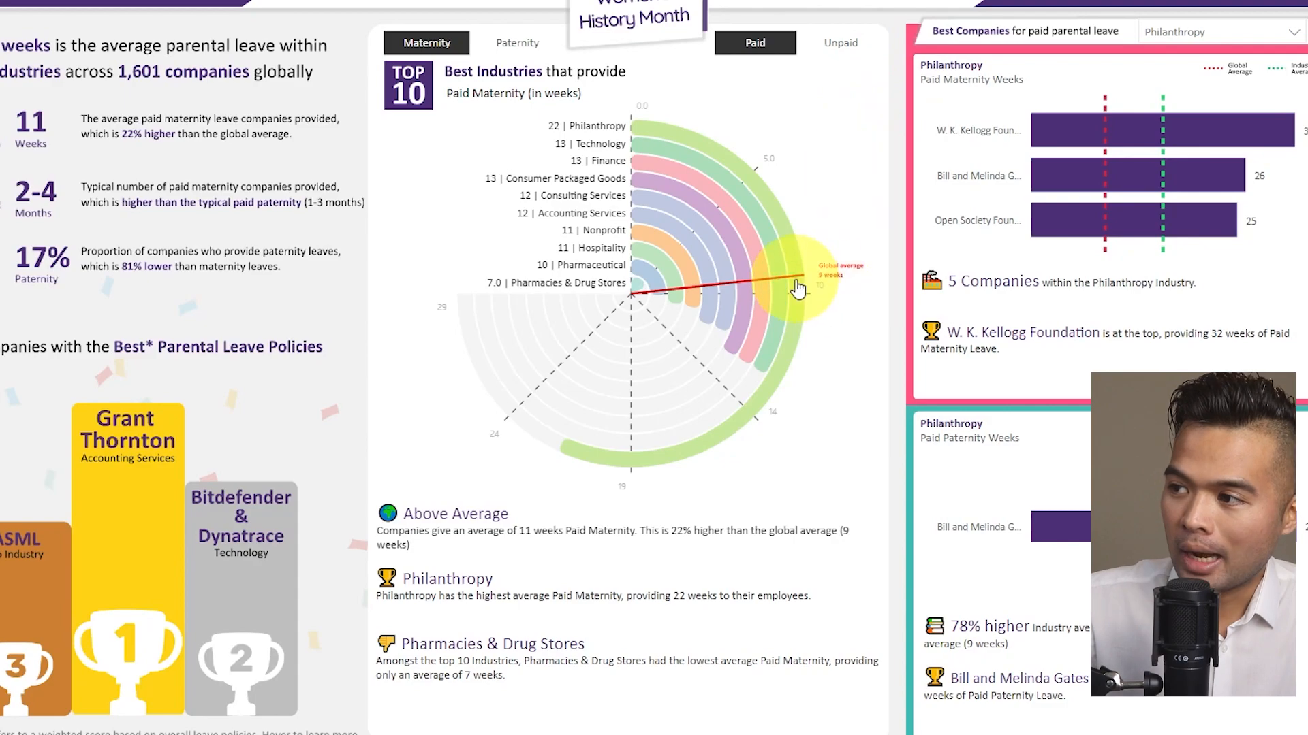
mouse_move(850, 366)
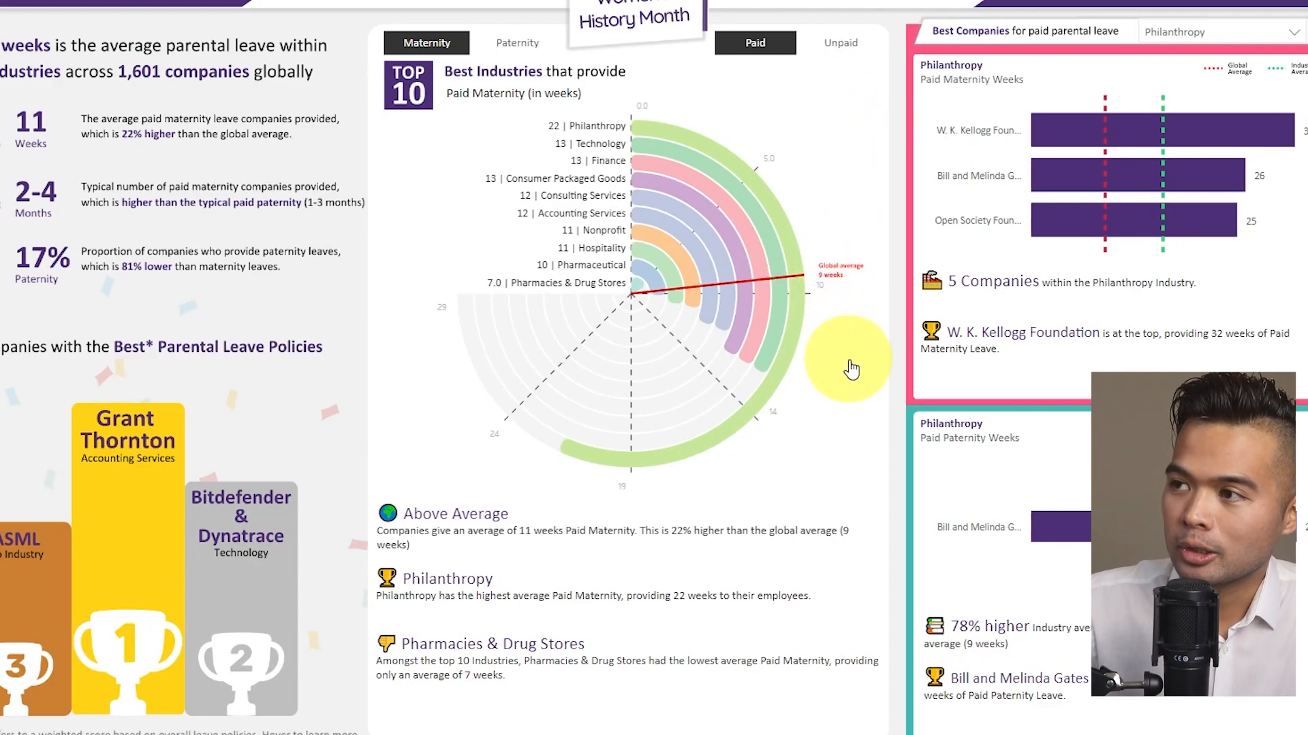
- Switch the Best Companies industry slicer from Philanthropy to Aerospace (Honeywell 16 weeks maternity, Boeing 12 paternity)
left_click(516, 42)
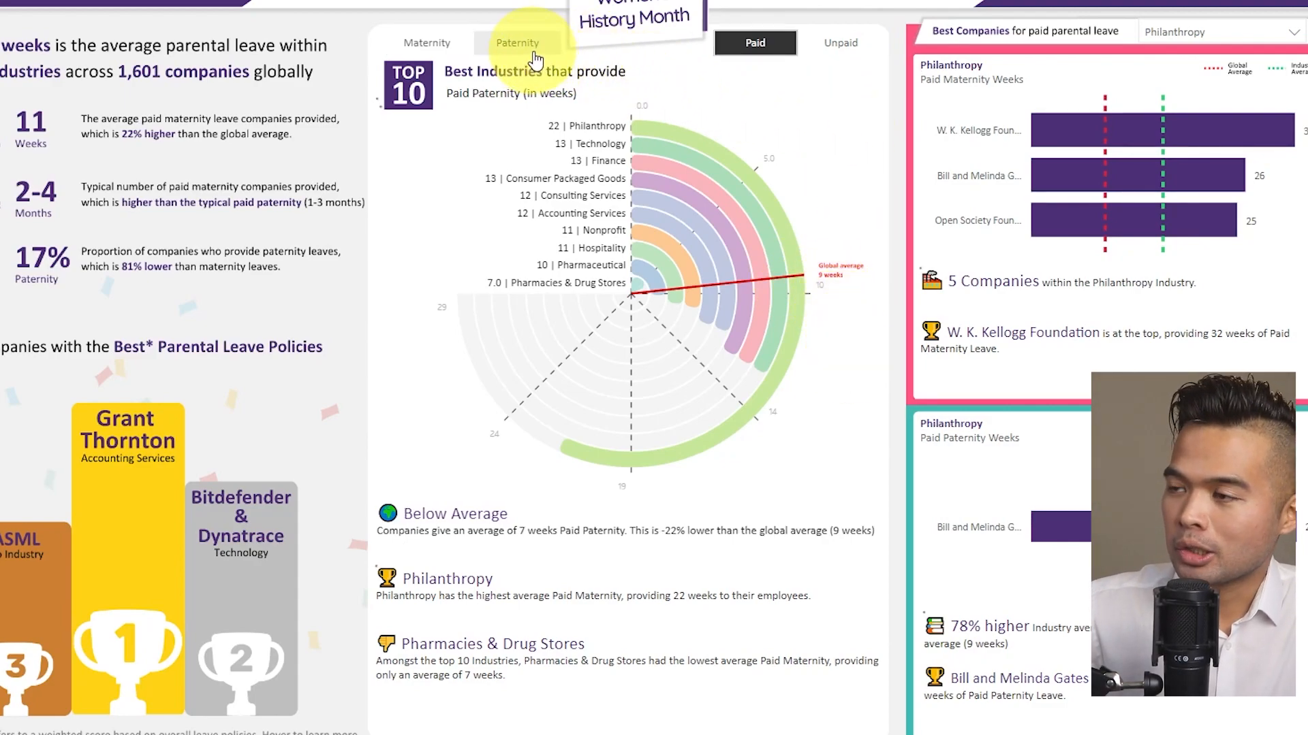
left_click(516, 42)
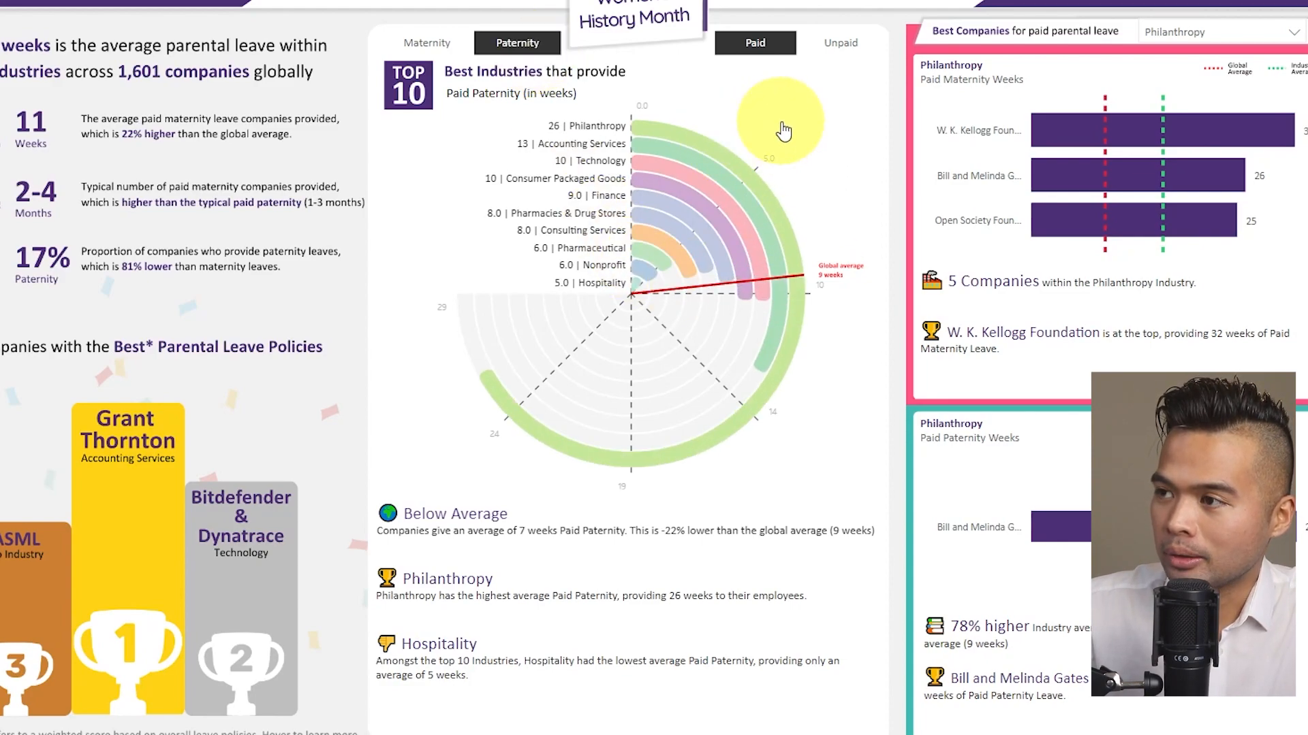
mouse_move(817, 152)
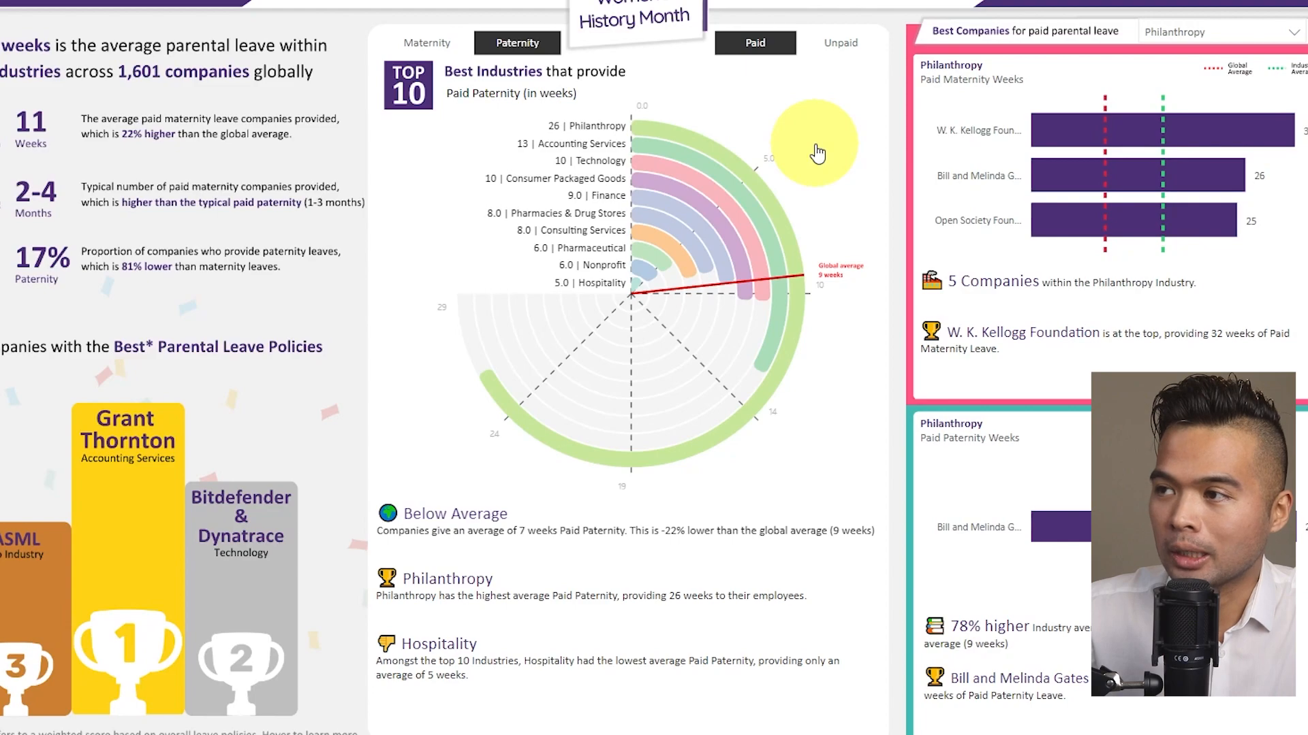
mouse_move(798, 137)
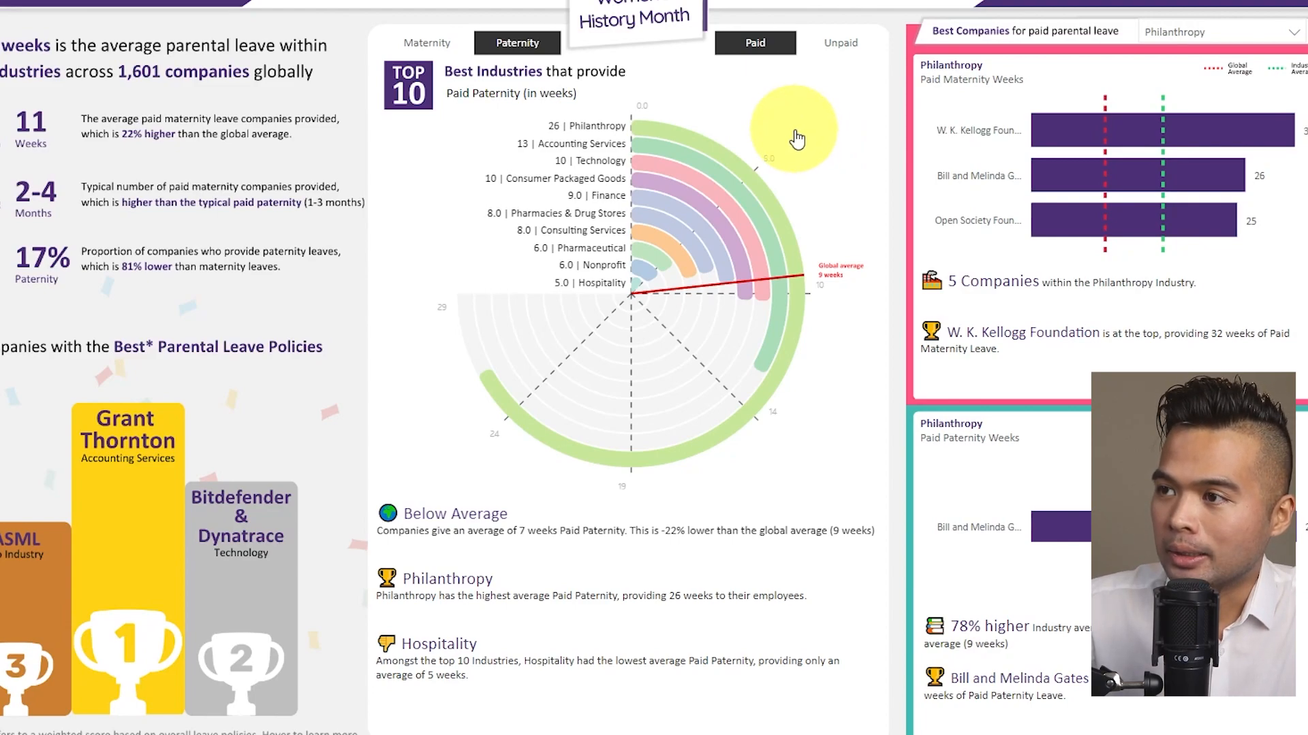
mouse_move(451, 542)
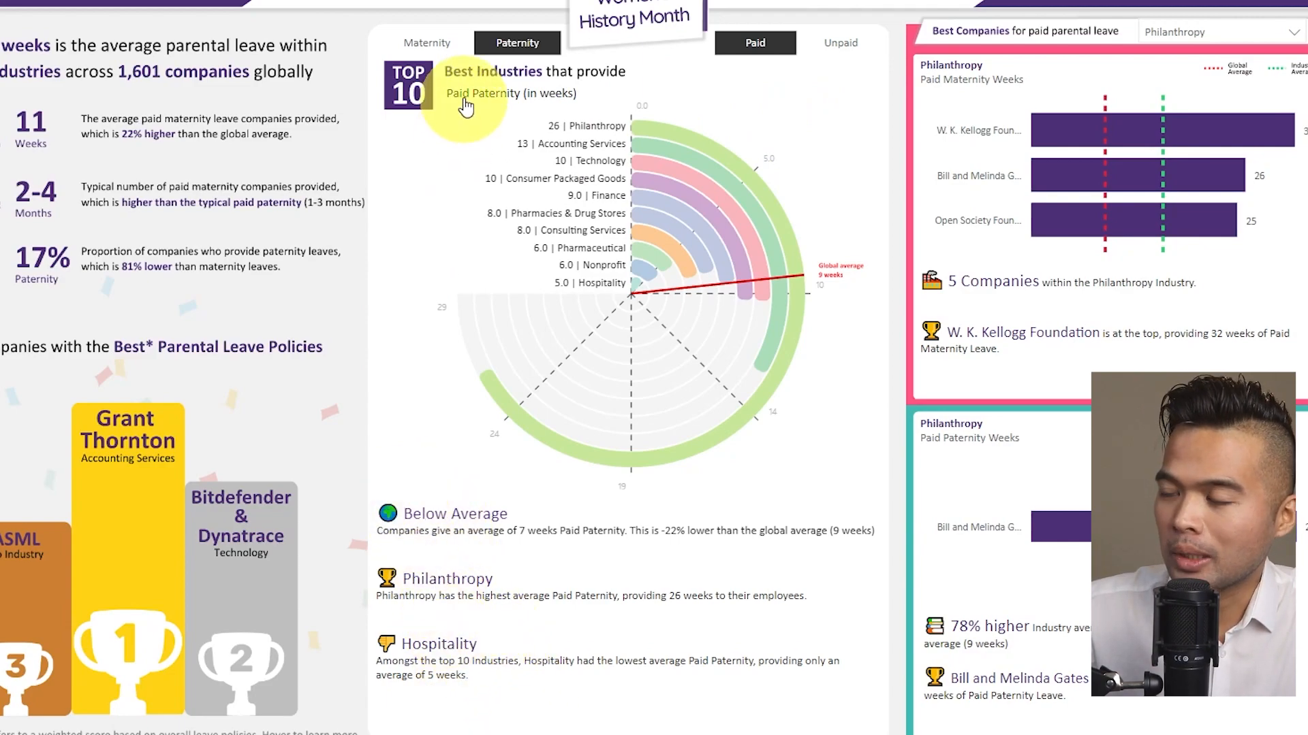
mouse_move(711, 158)
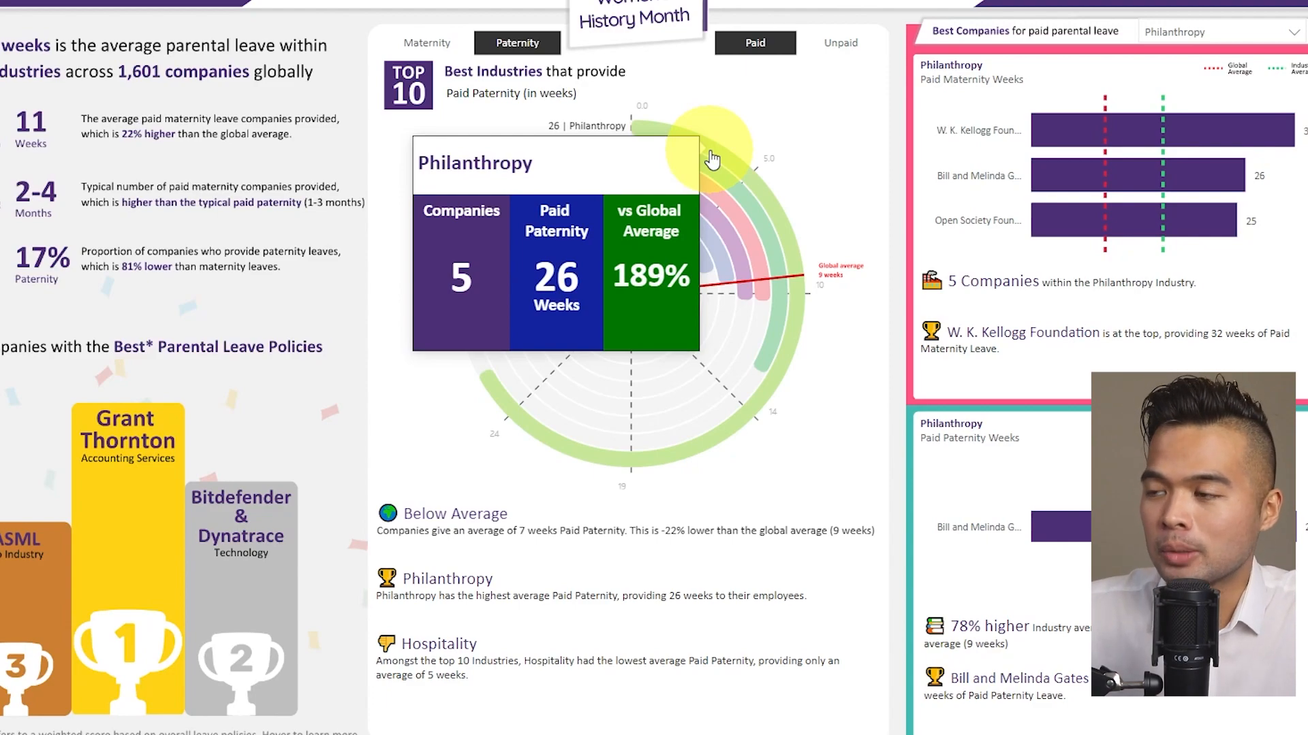
mouse_move(646, 275)
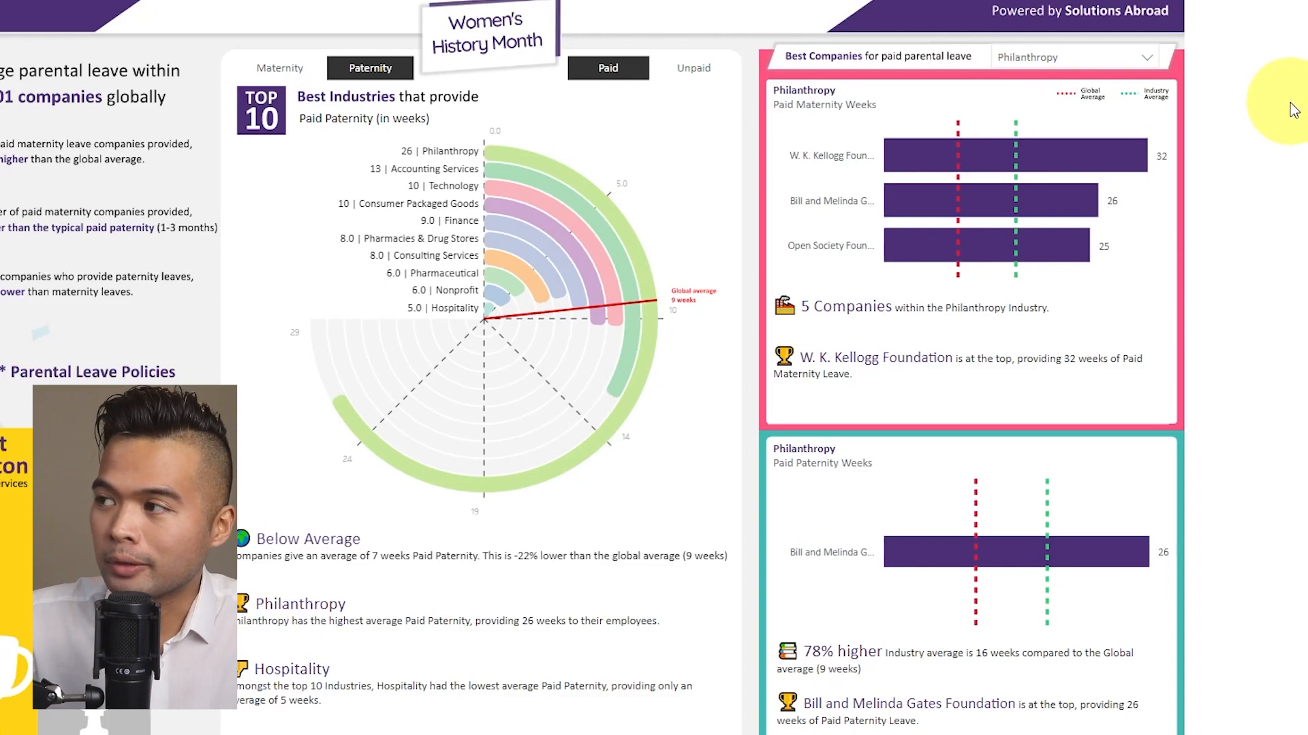
mouse_move(1265, 104)
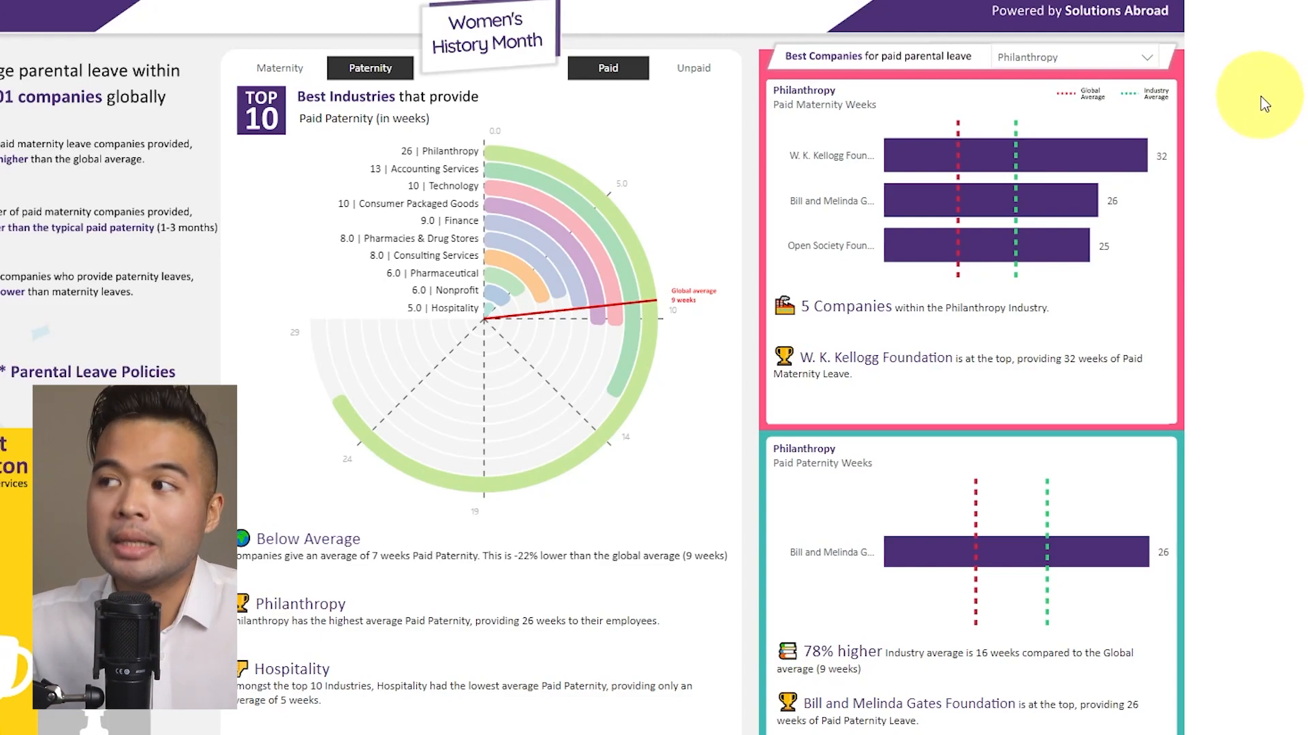
mouse_move(1193, 98)
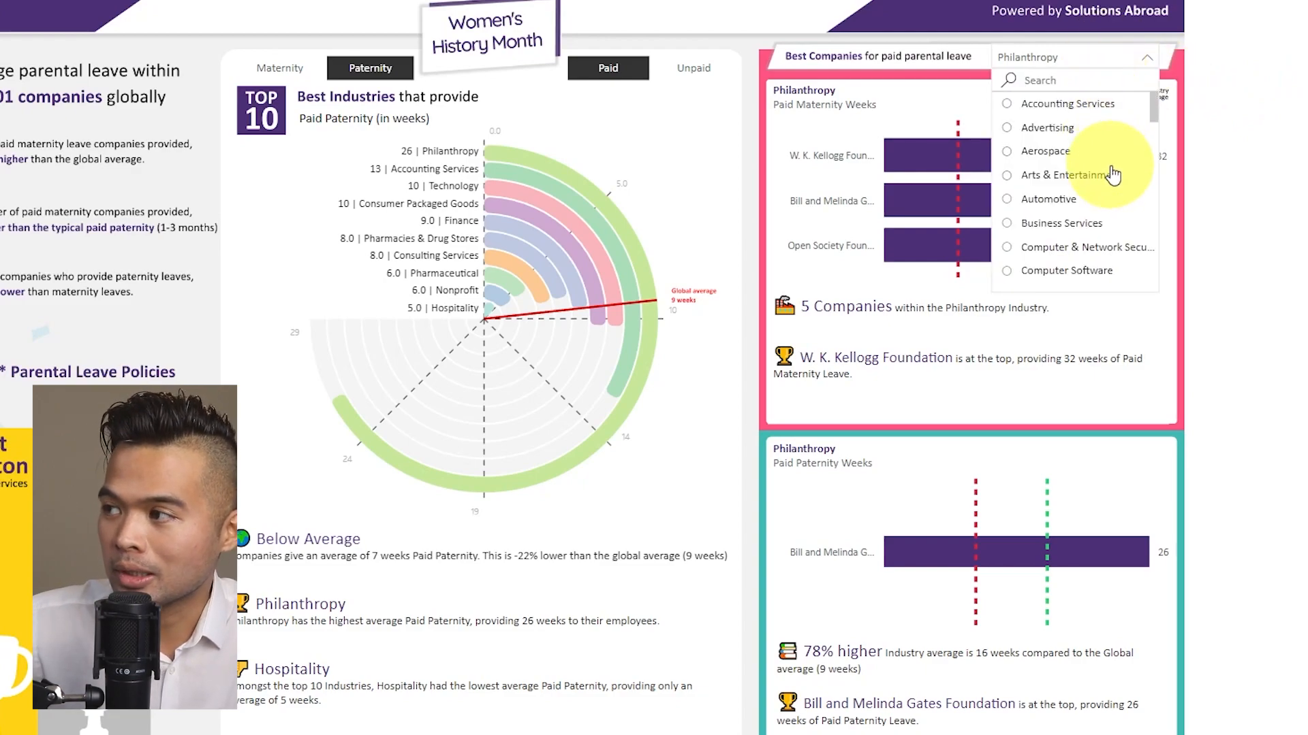
left_click(1053, 152)
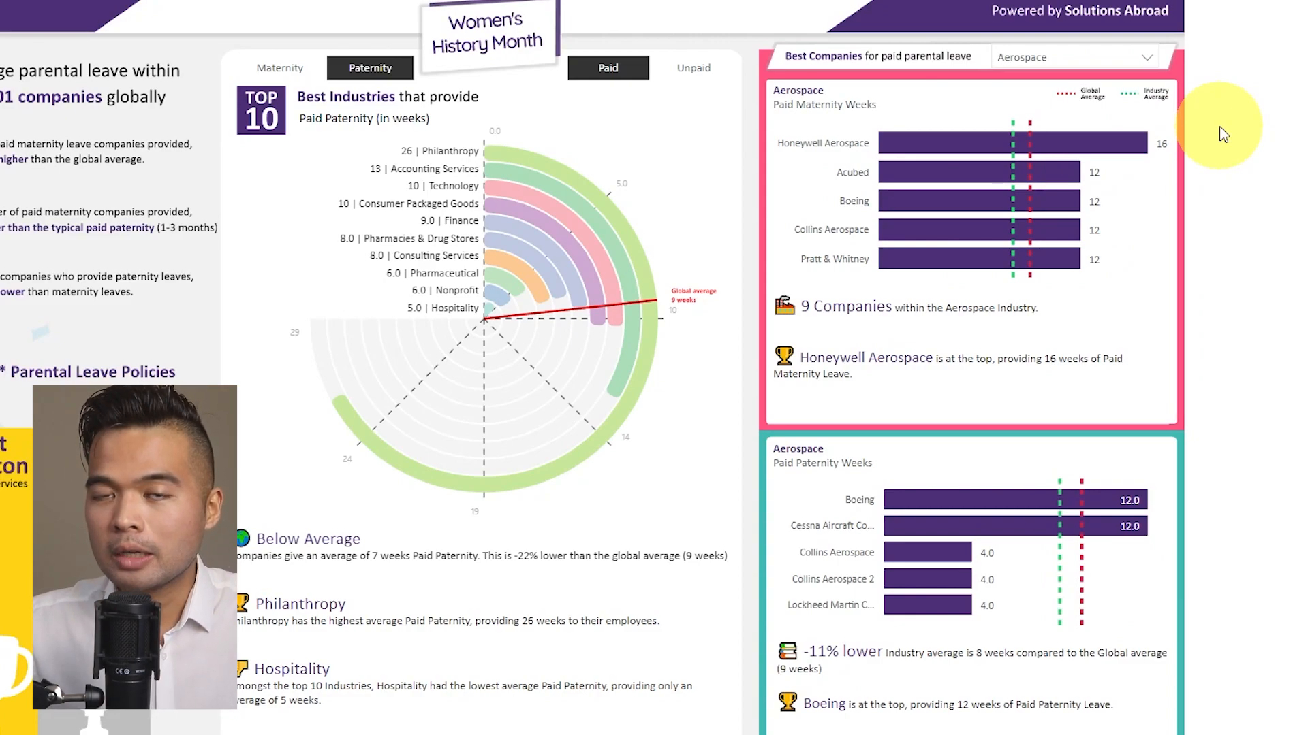
mouse_move(1210, 267)
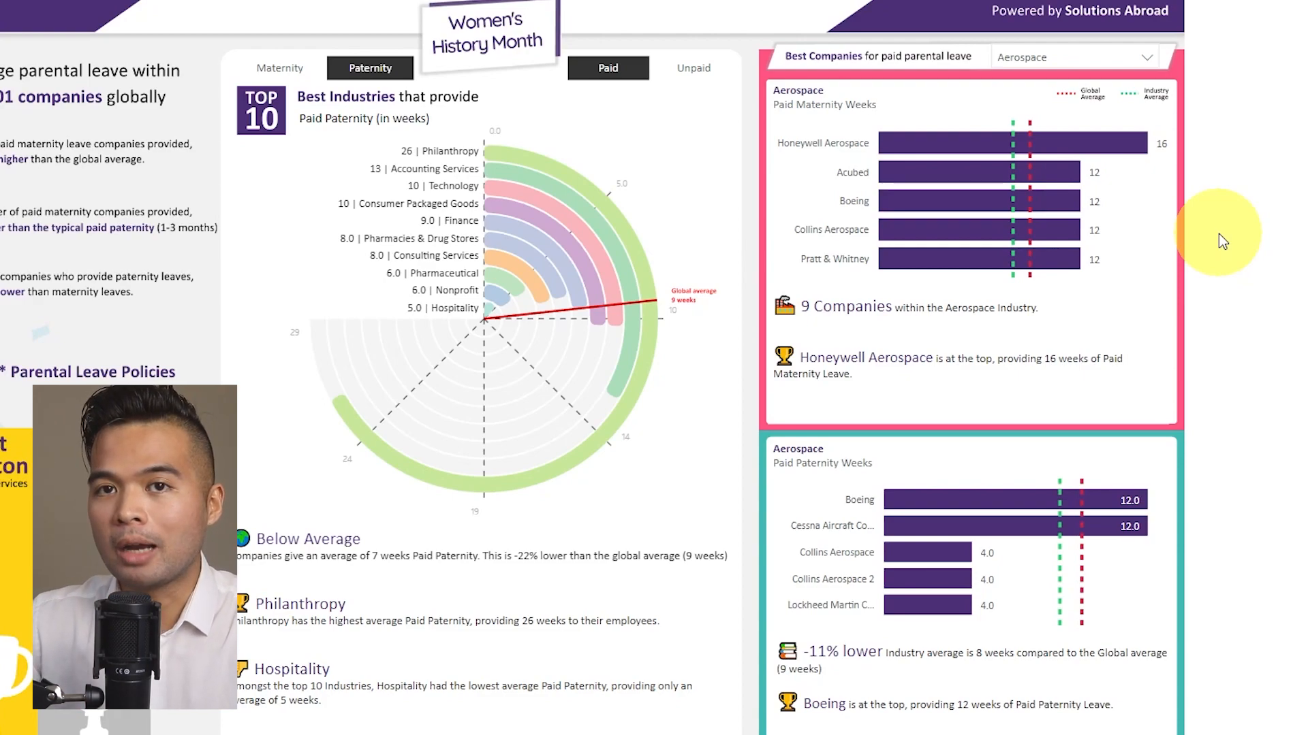
mouse_move(1239, 182)
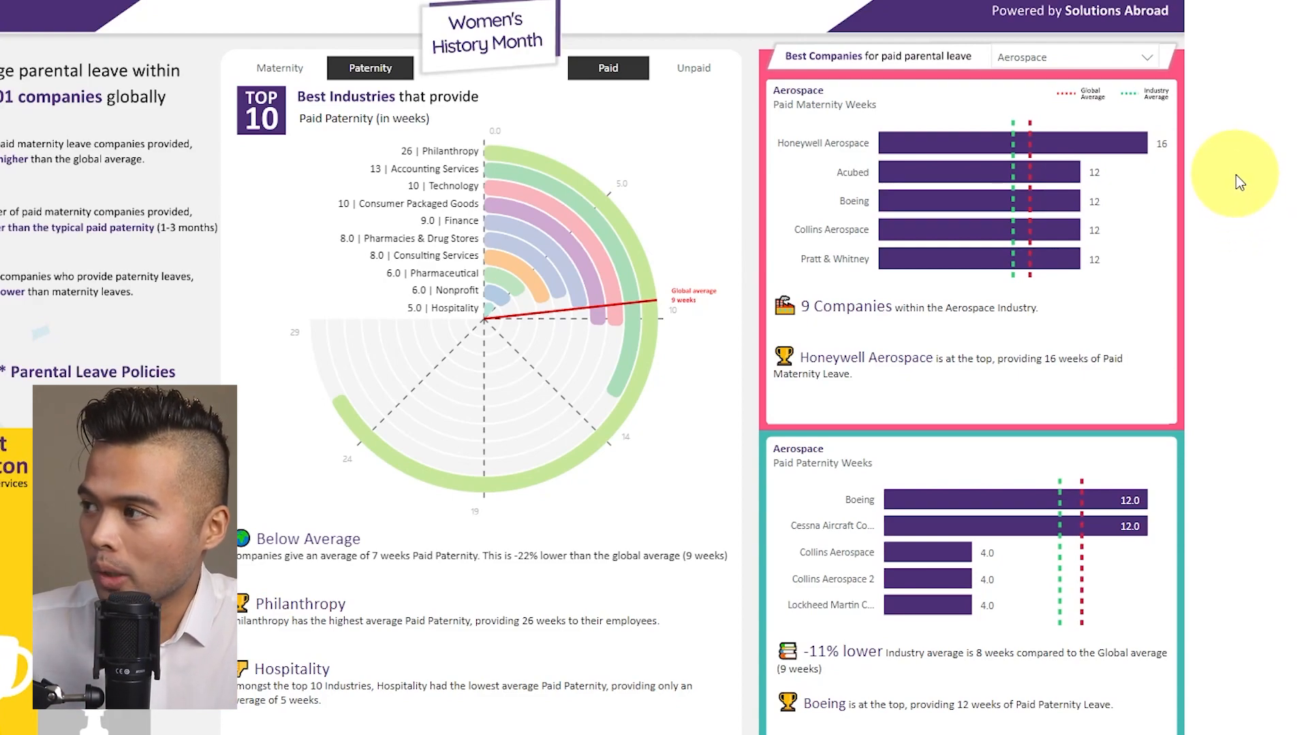
mouse_move(1121, 143)
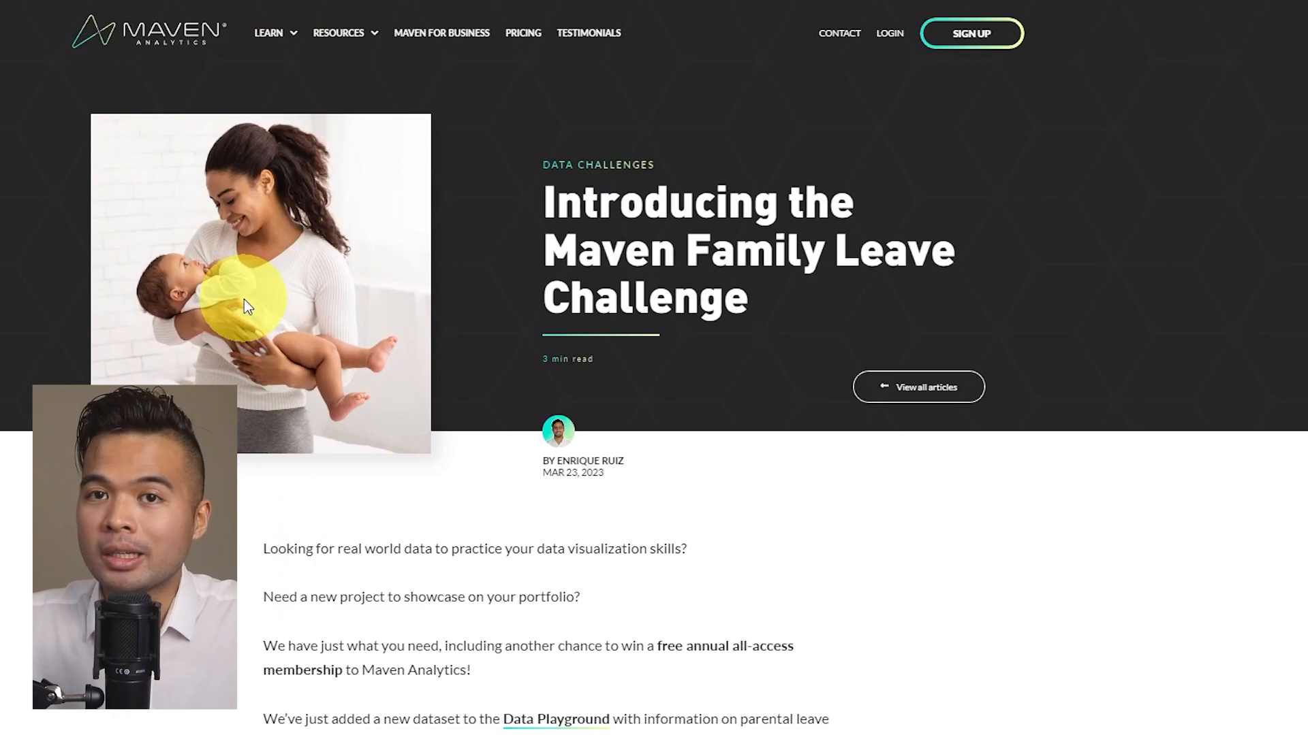
- Scroll the challenge article to the 'How to play' section and deselect the brief paragraphs
scroll("down", 3)
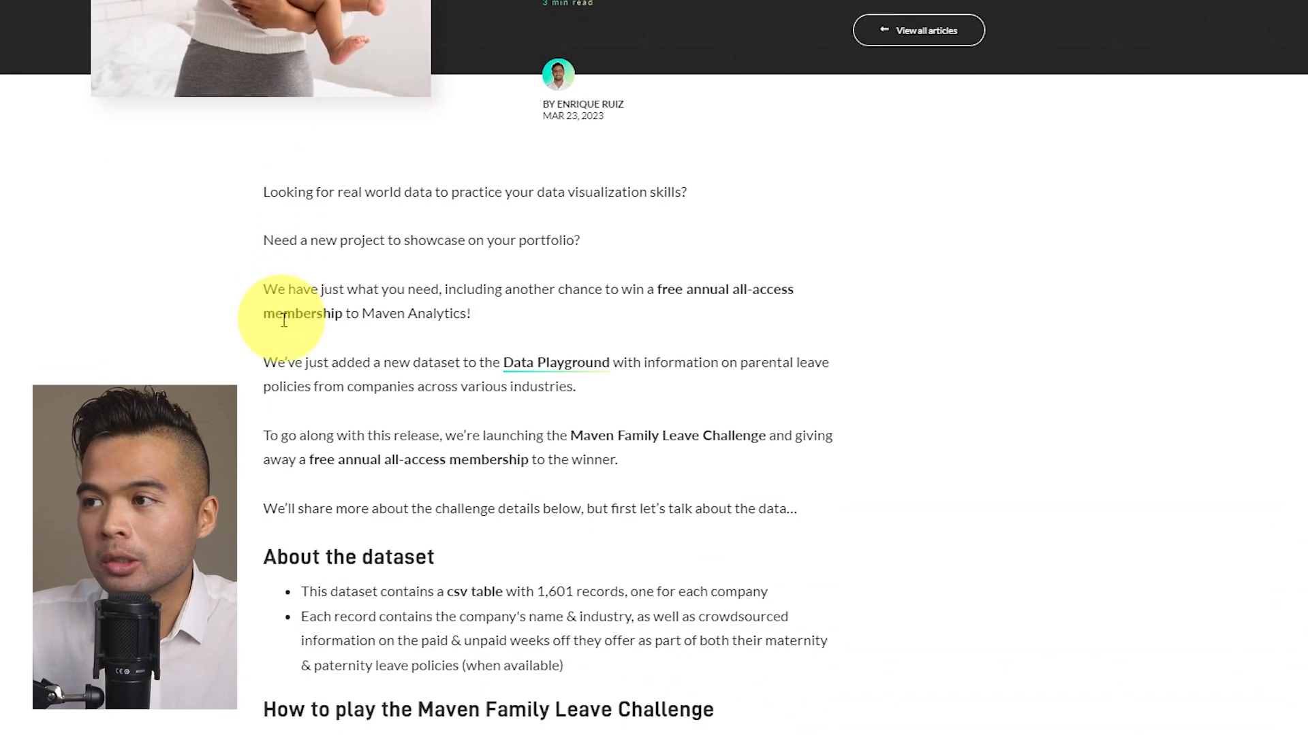
scroll("down", 3)
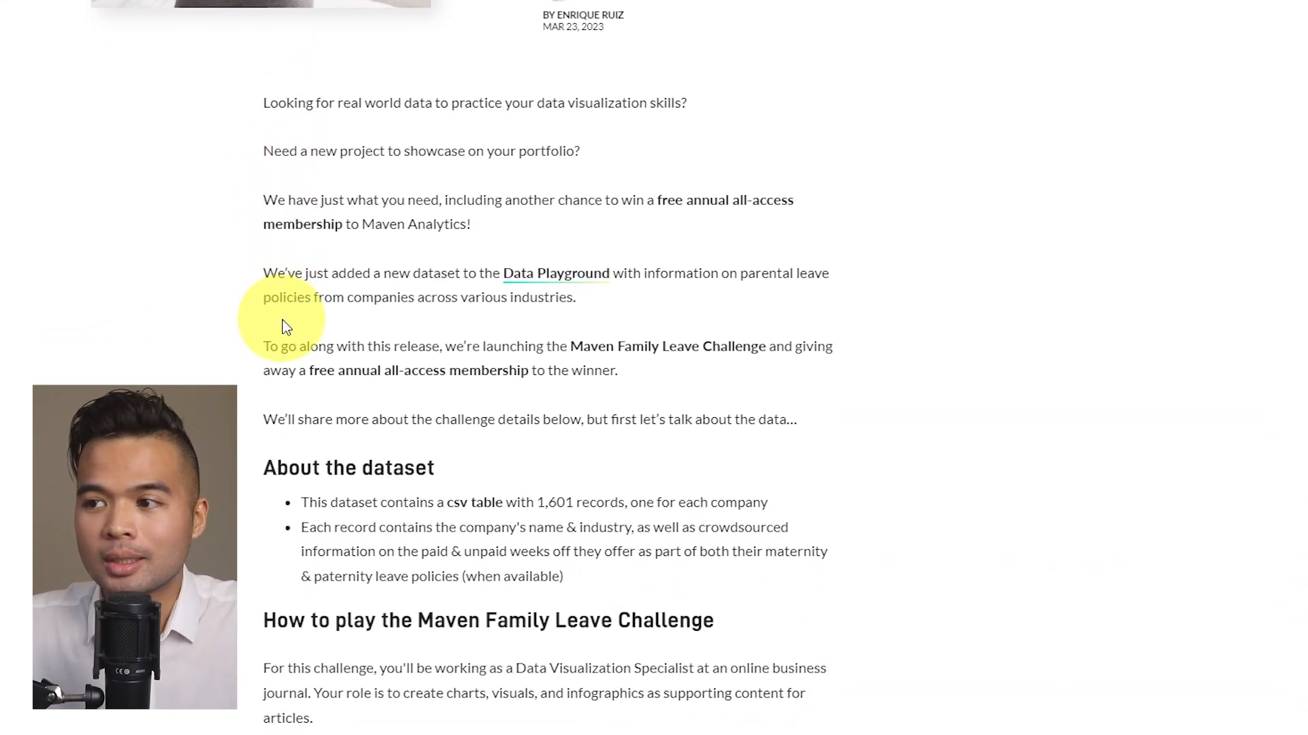
scroll("down", 3)
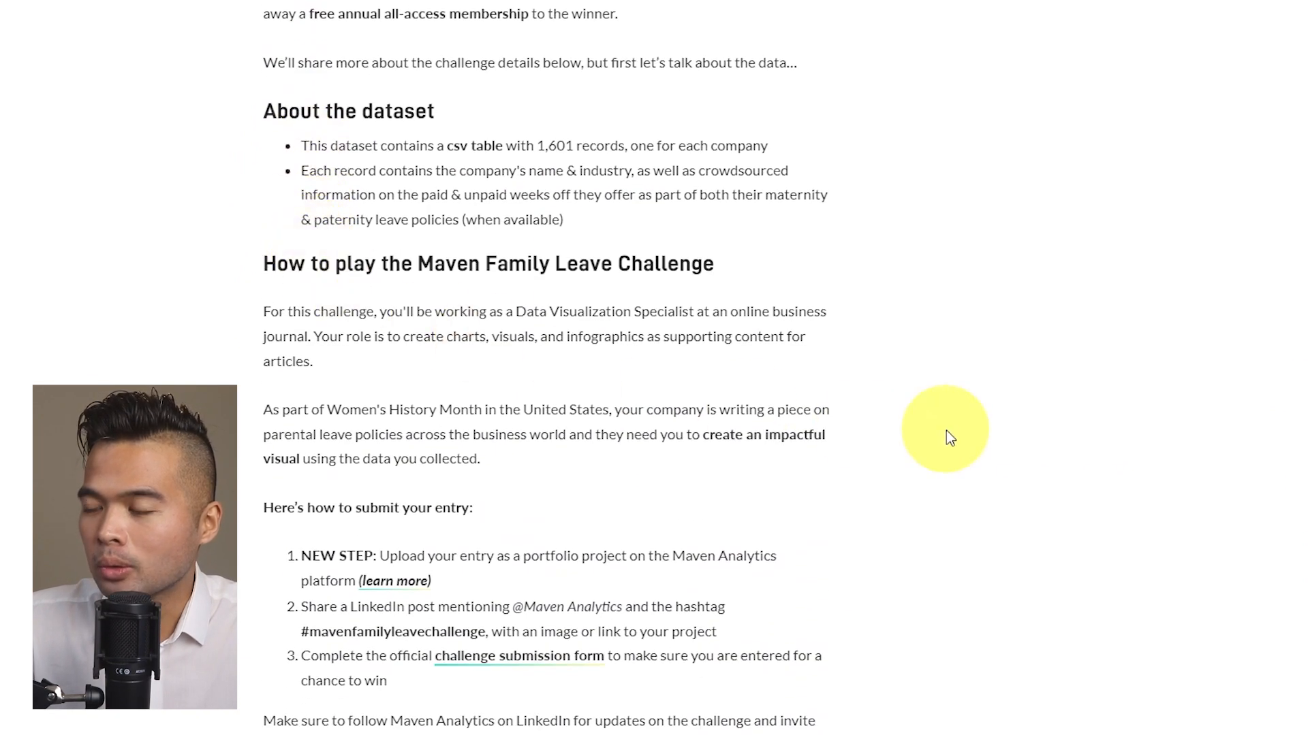
mouse_move(928, 434)
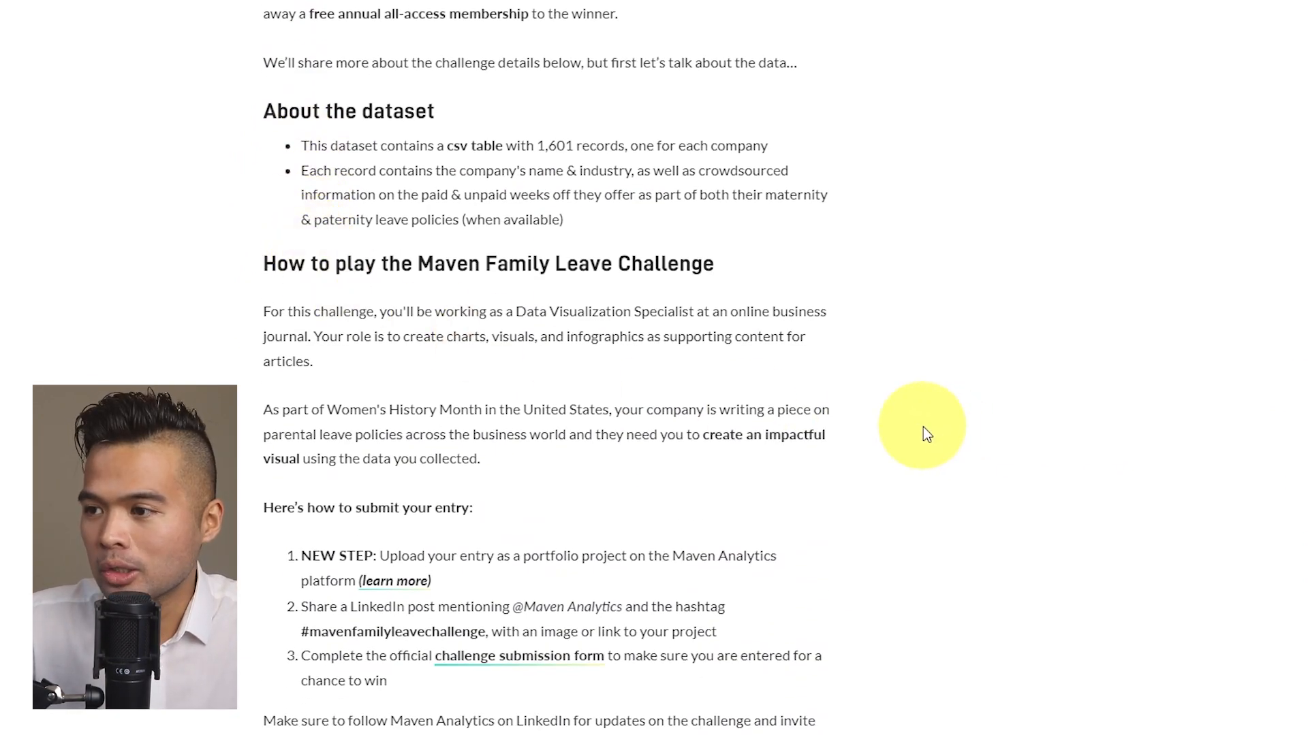
mouse_move(267, 319)
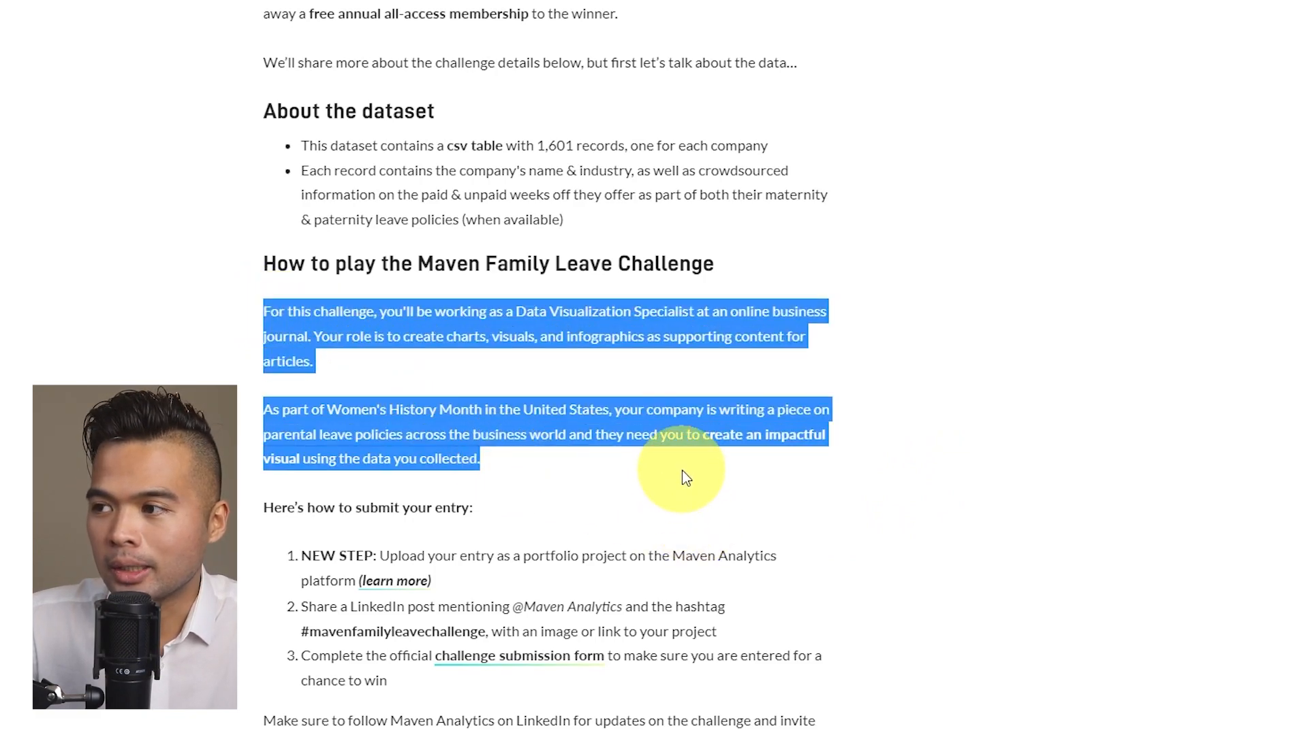
left_click(847, 559)
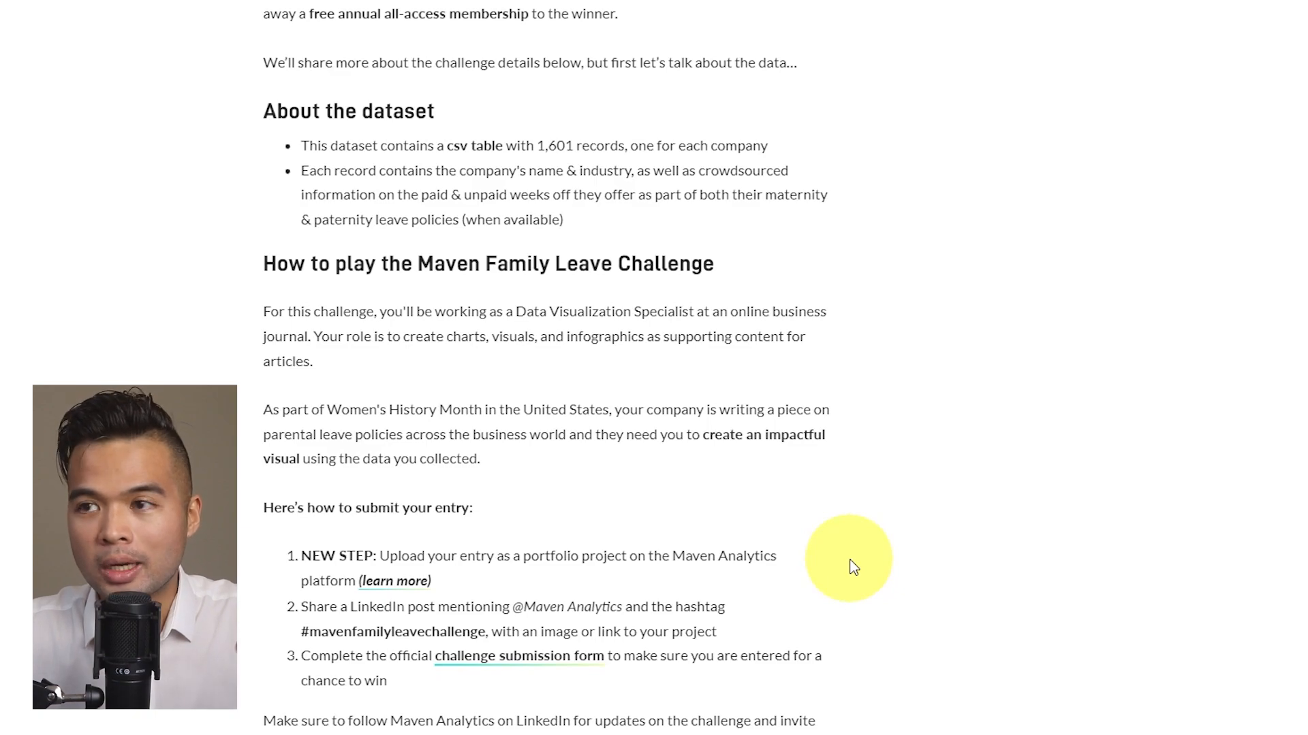
mouse_move(742, 487)
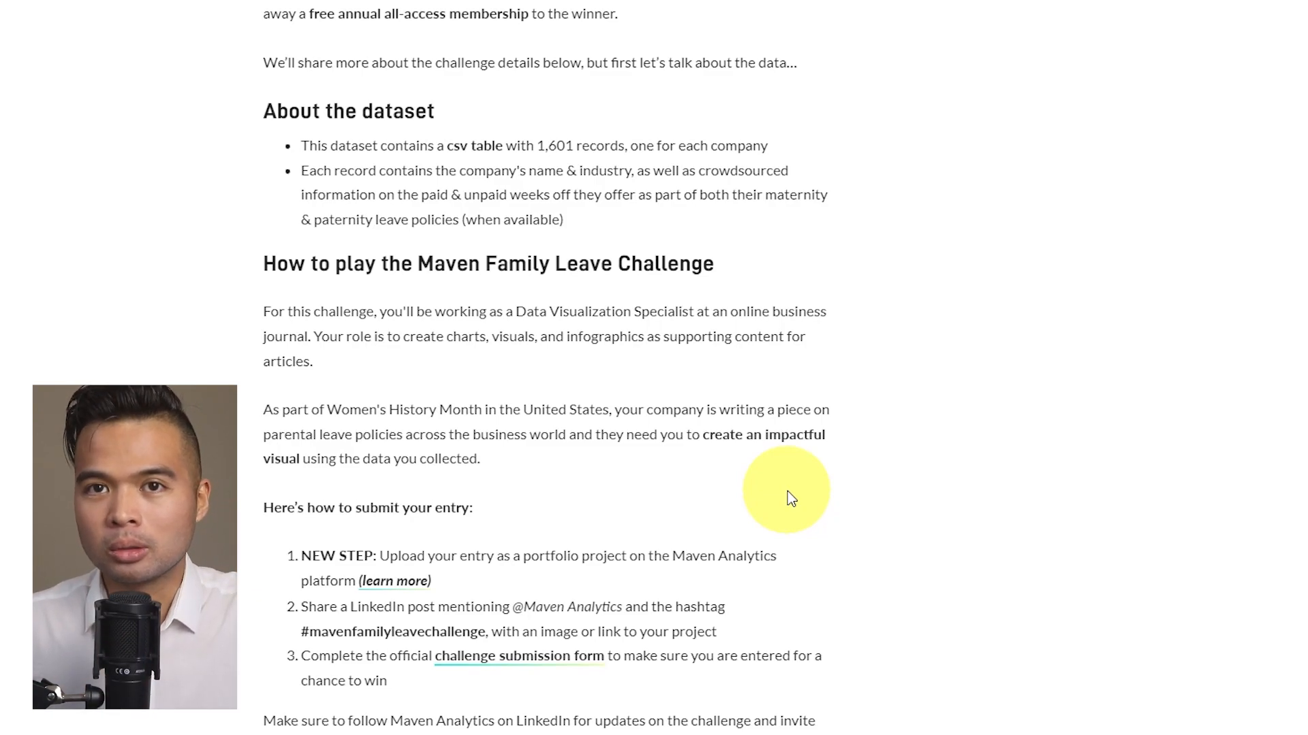
mouse_move(689, 392)
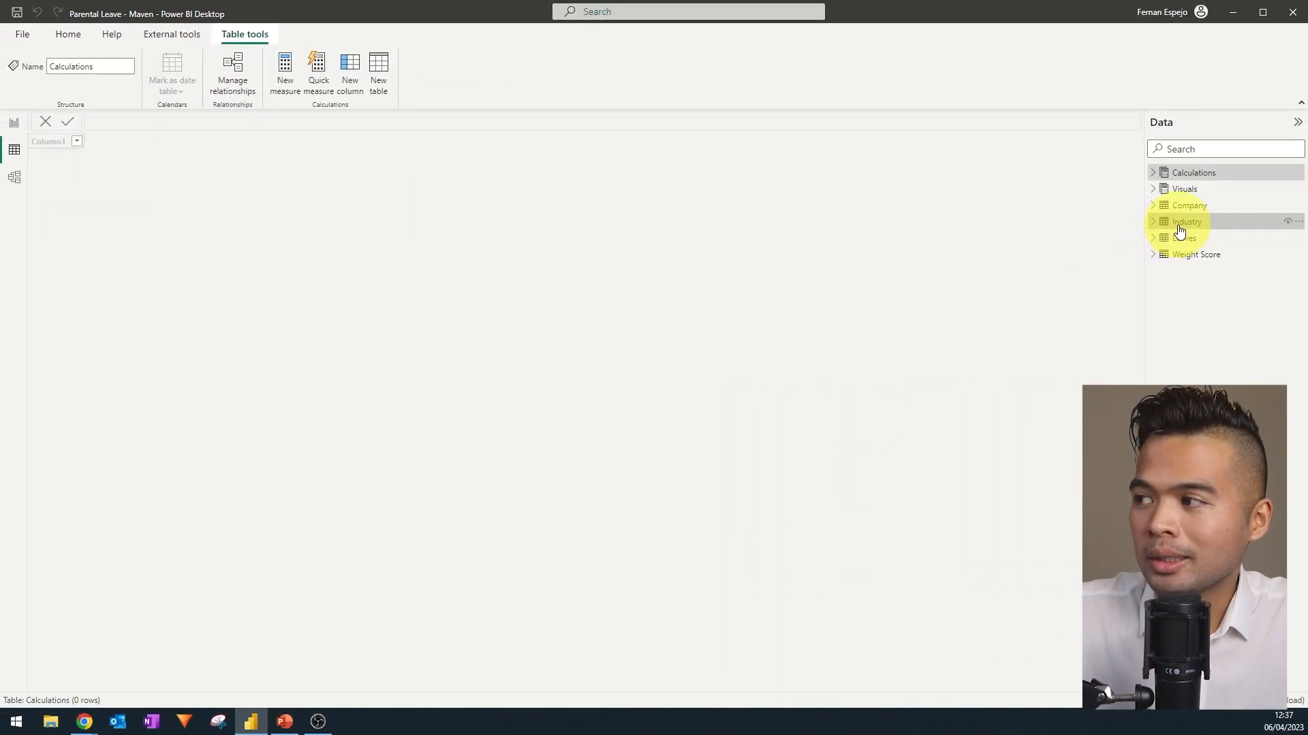
- View the Industry table, switch to Model view and inspect the Company table linked to Leaves and Industry
left_click(1187, 221)
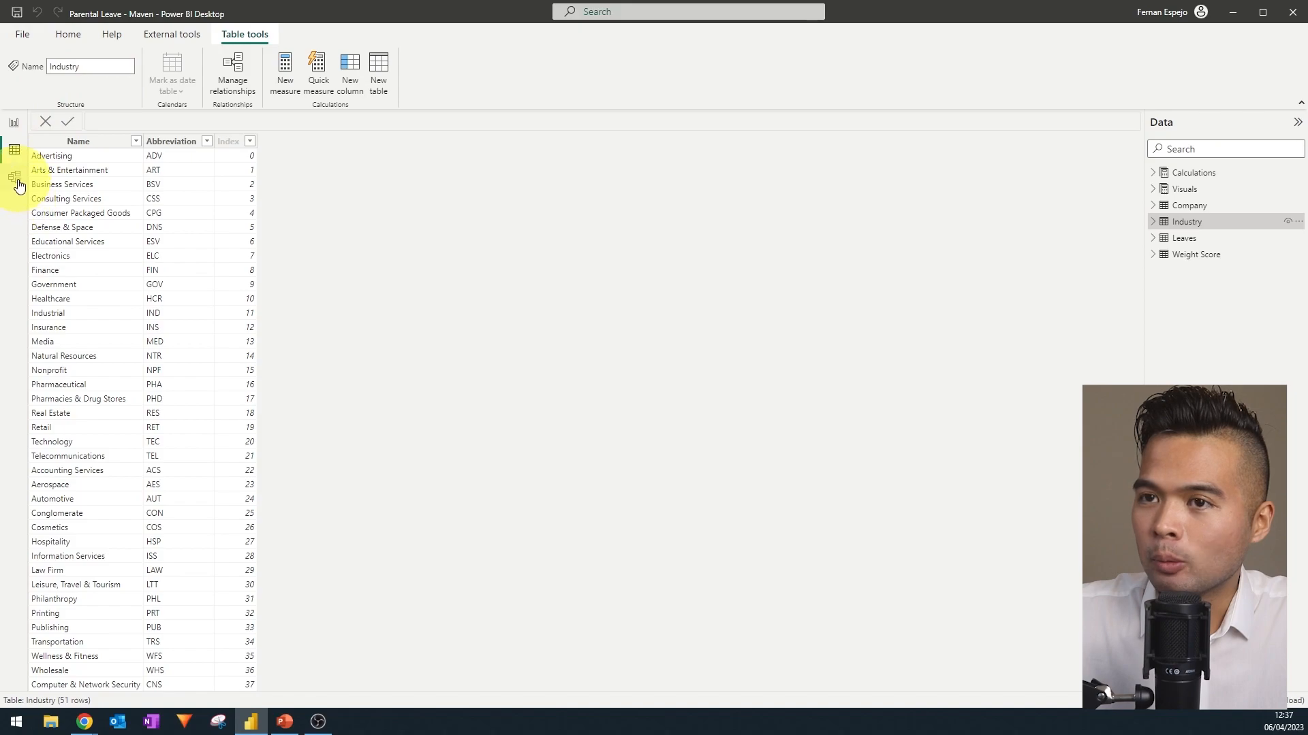
left_click(13, 177)
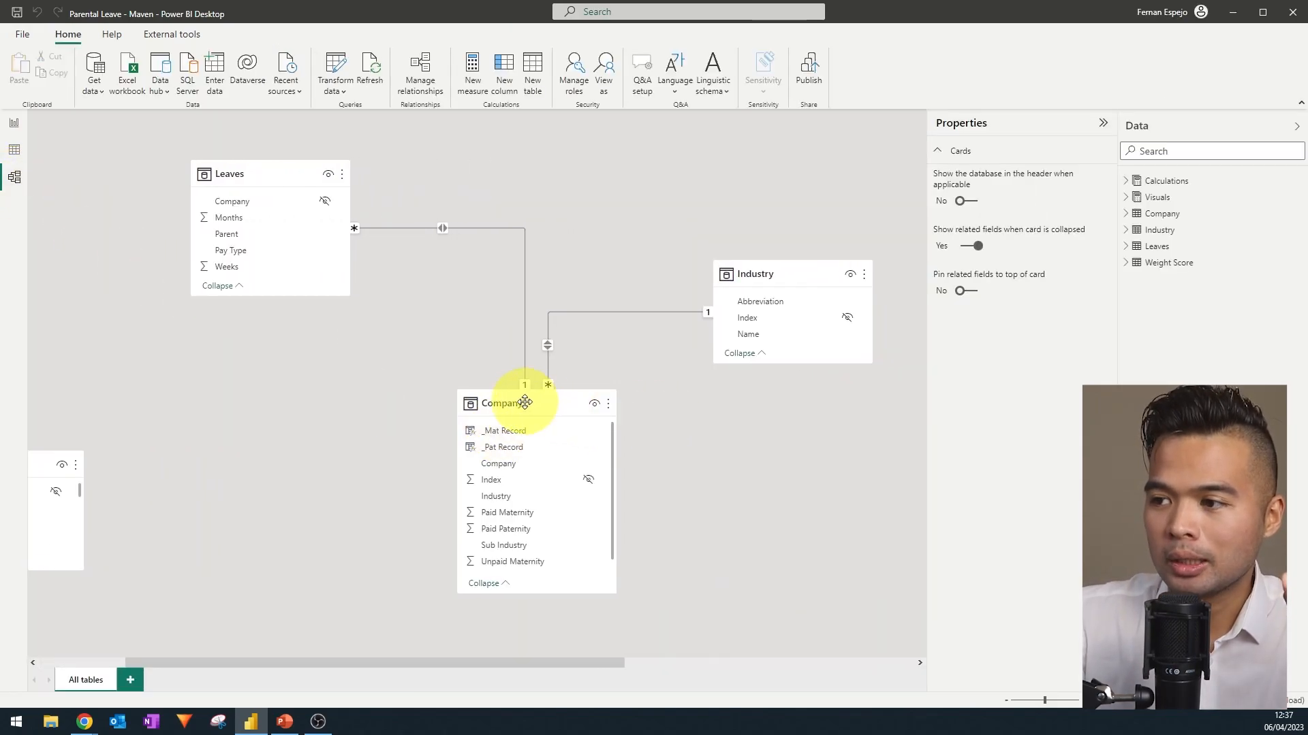
left_click(500, 403)
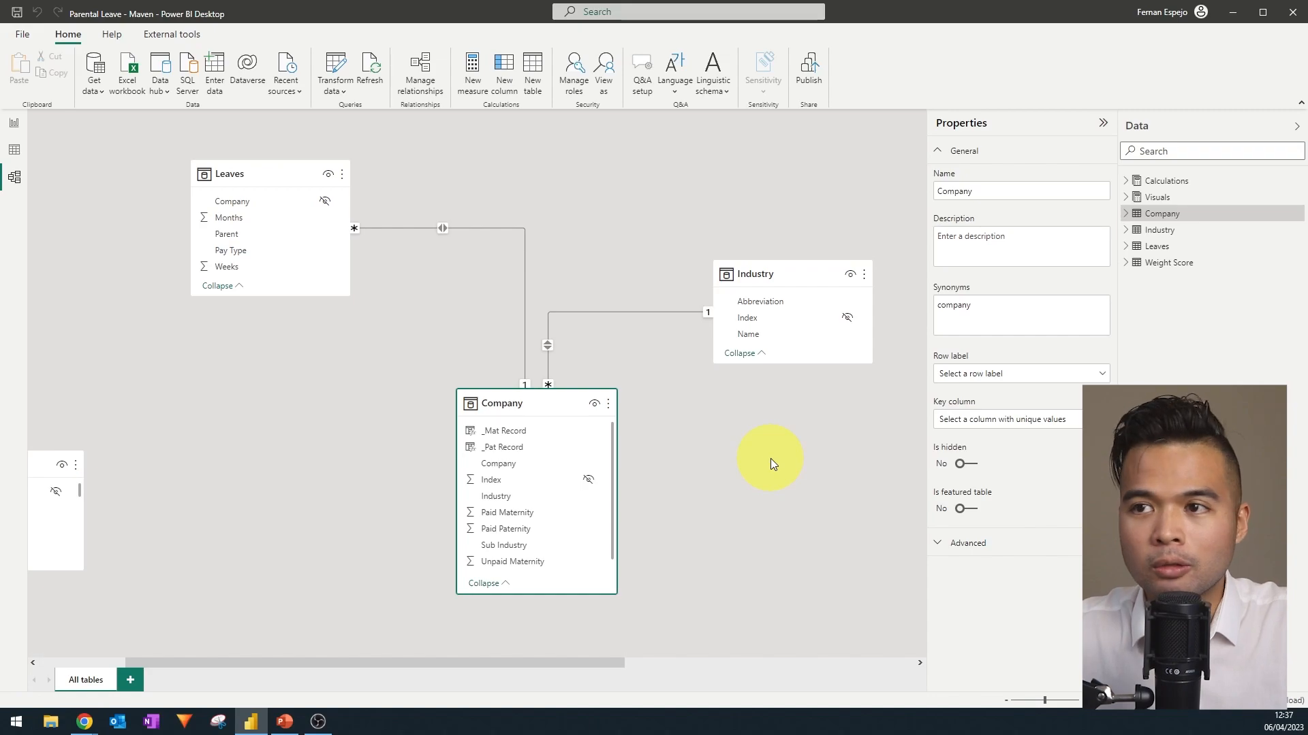
mouse_move(294, 174)
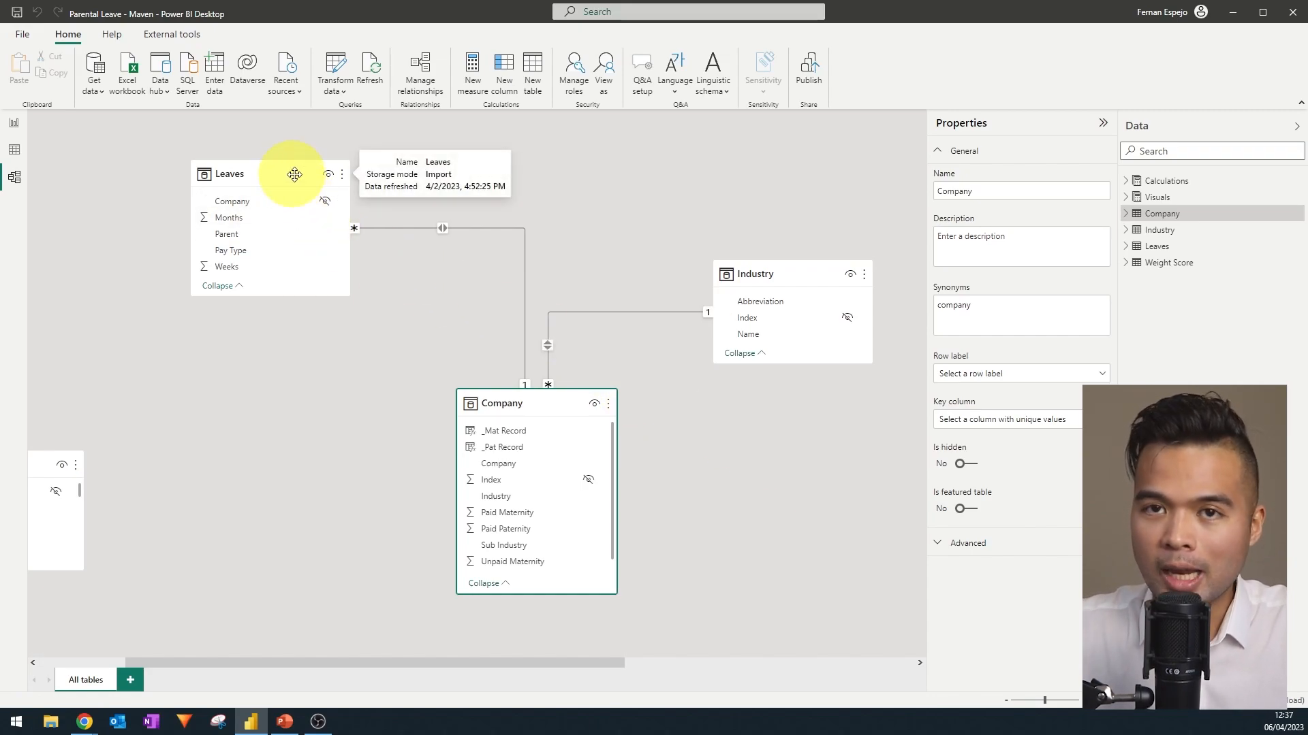
mouse_move(466, 161)
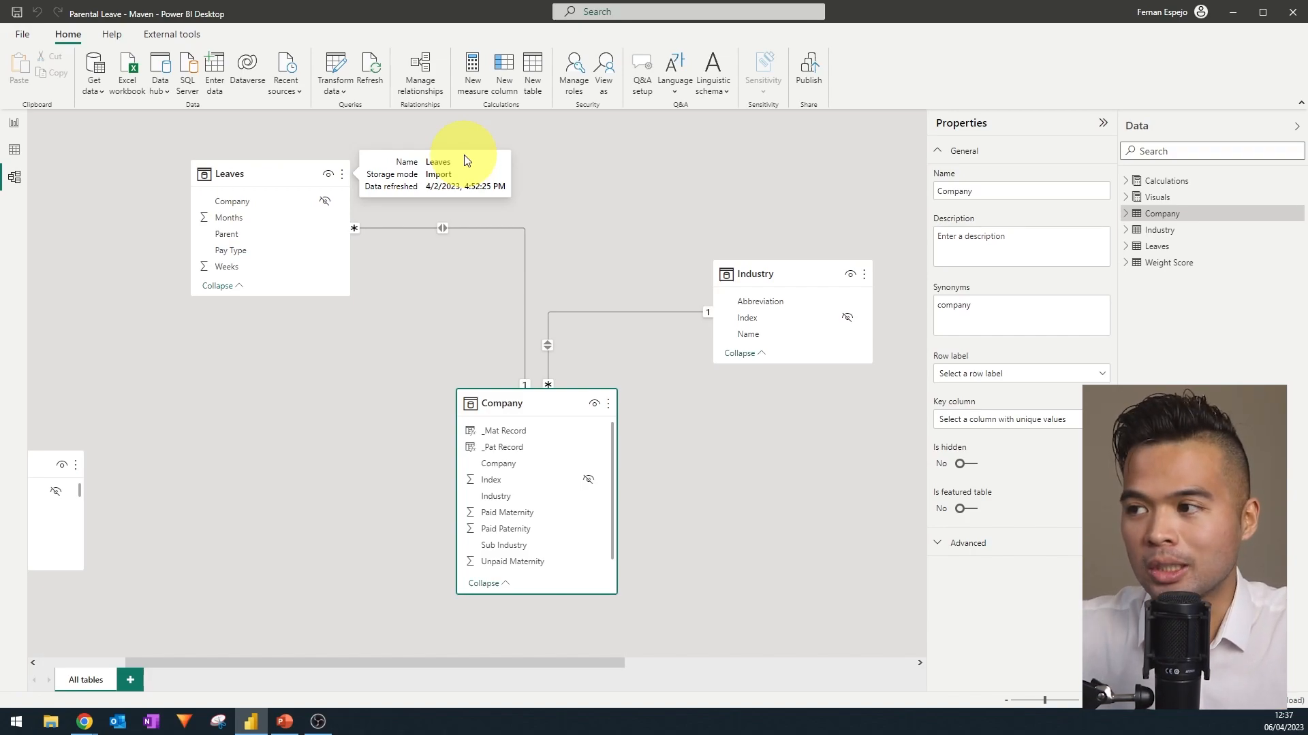
mouse_move(798, 207)
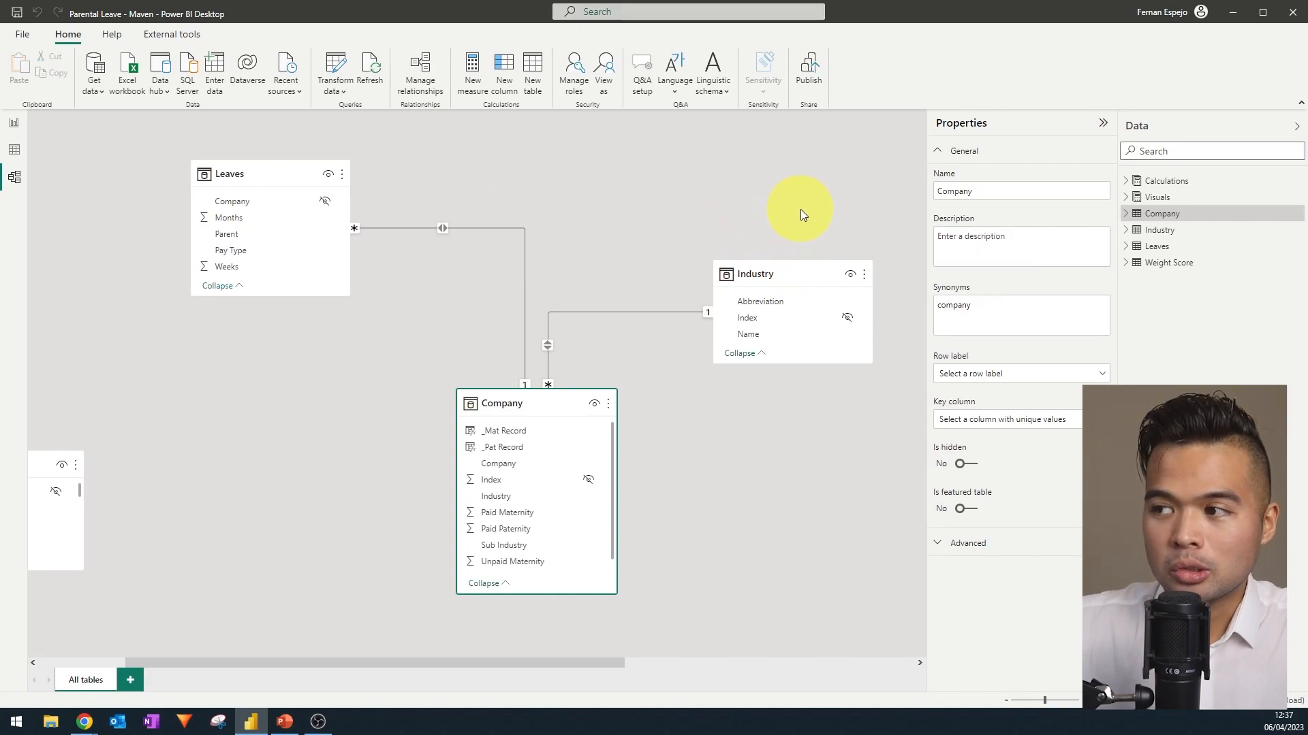
mouse_move(800, 207)
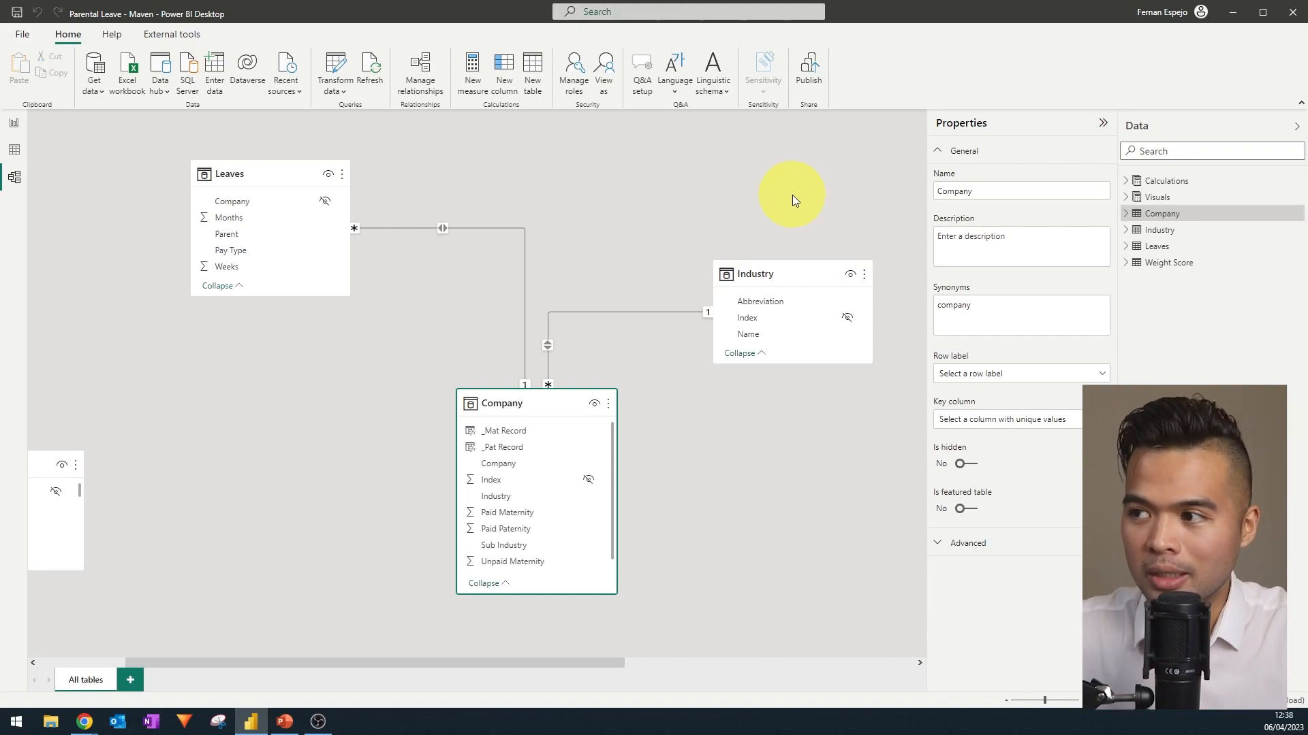
mouse_move(62, 146)
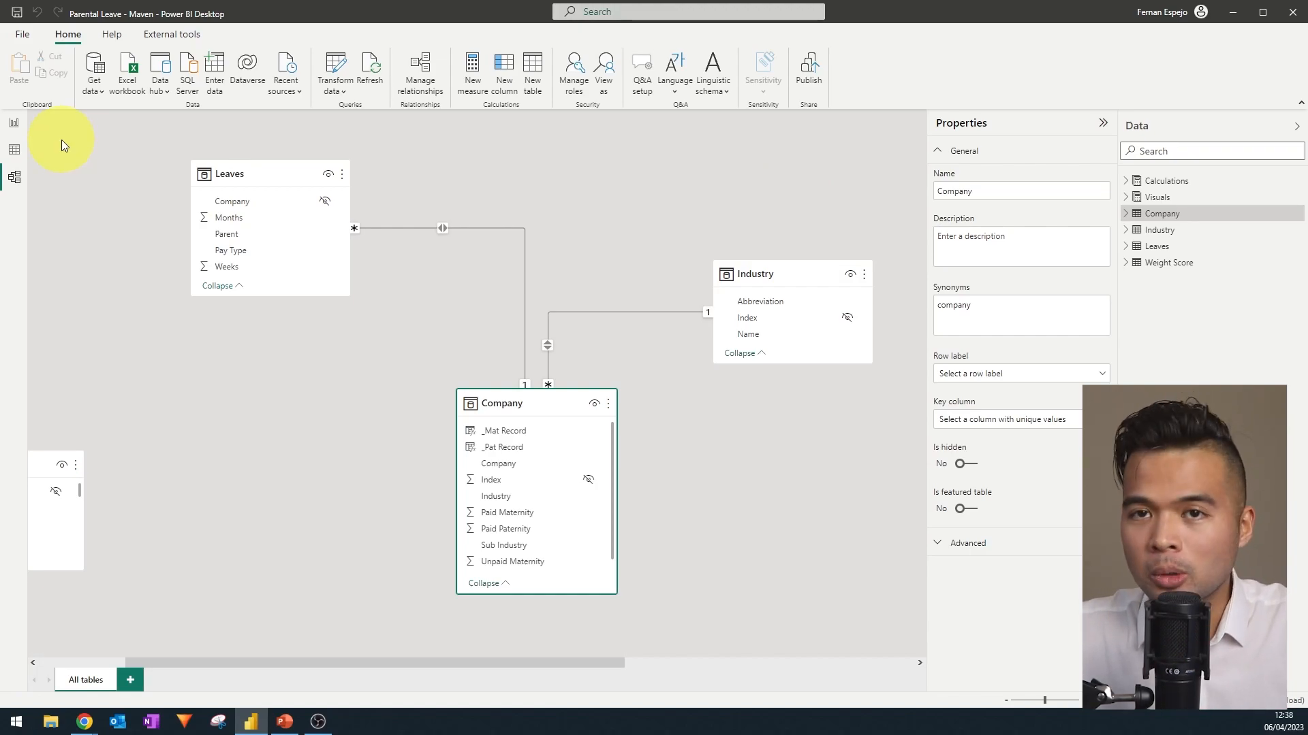
mouse_move(13, 122)
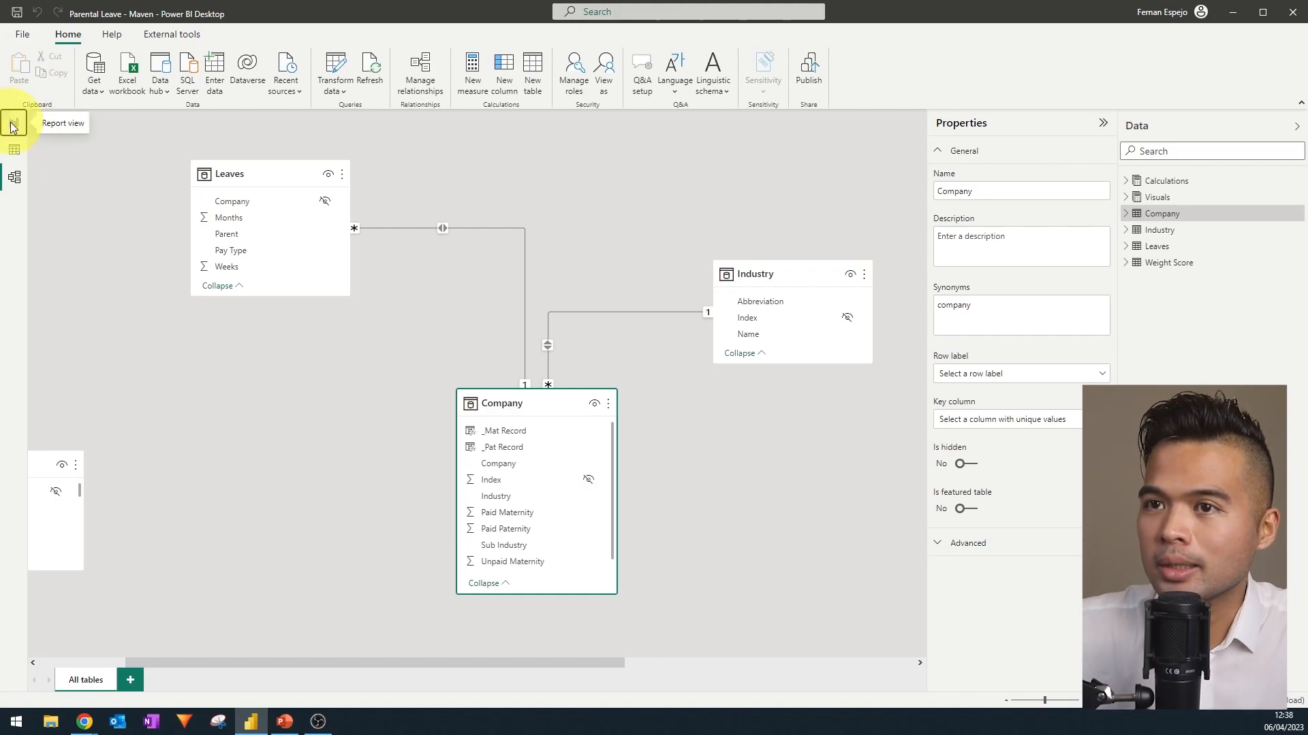
- Expand Calculations and its _General folder, then collapse it and expand the Visuals table's measures
left_click(14, 123)
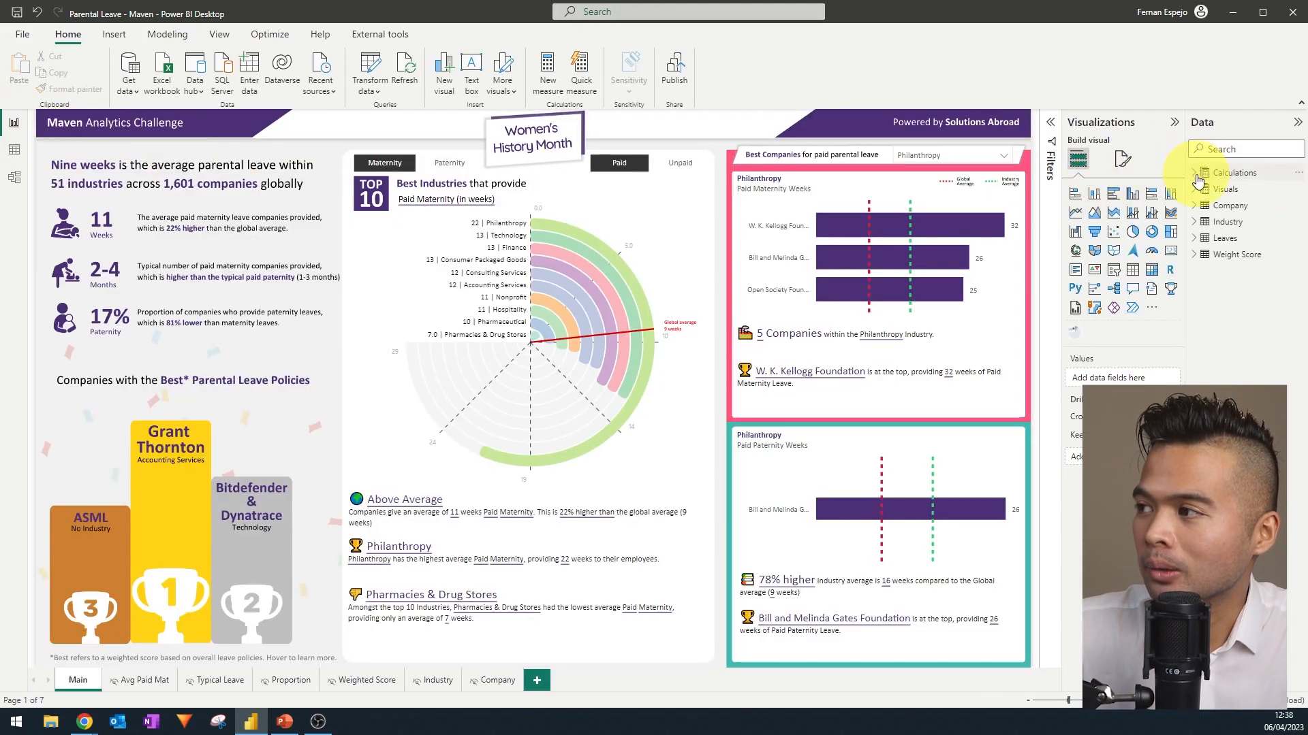
left_click(1198, 171)
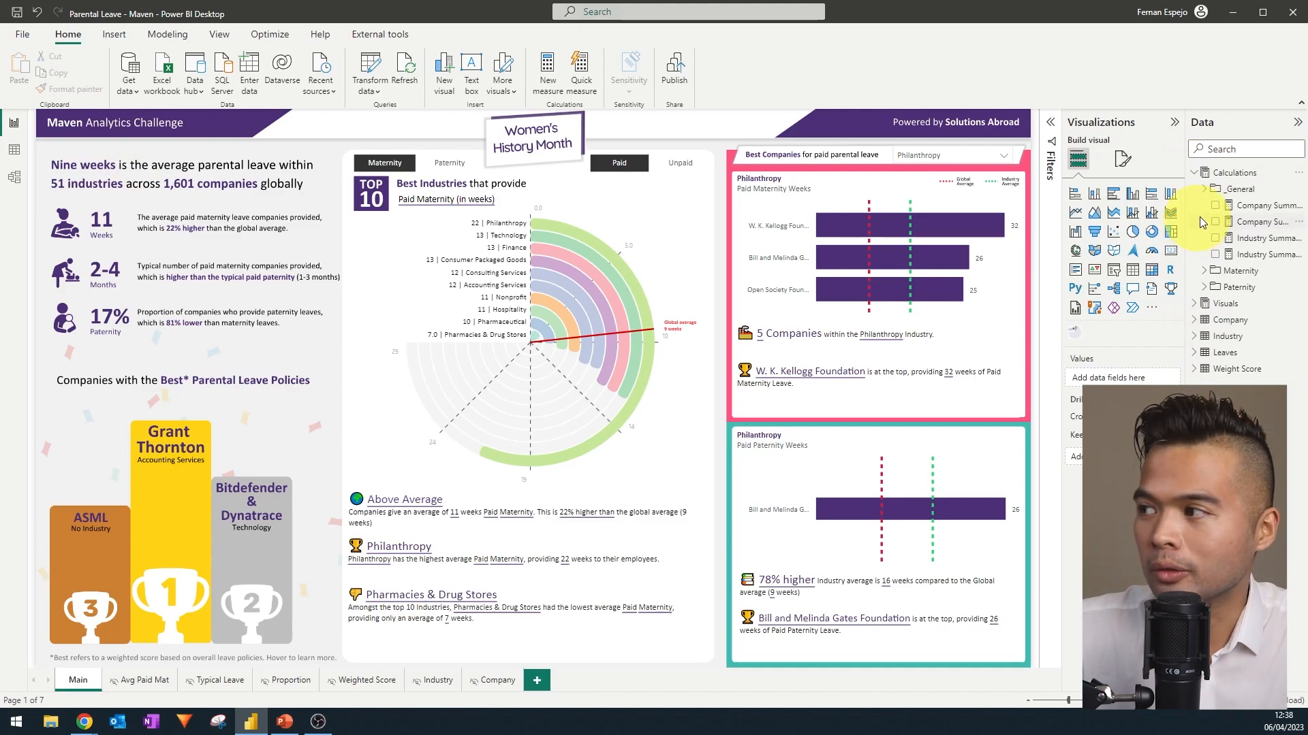
left_click(1203, 188)
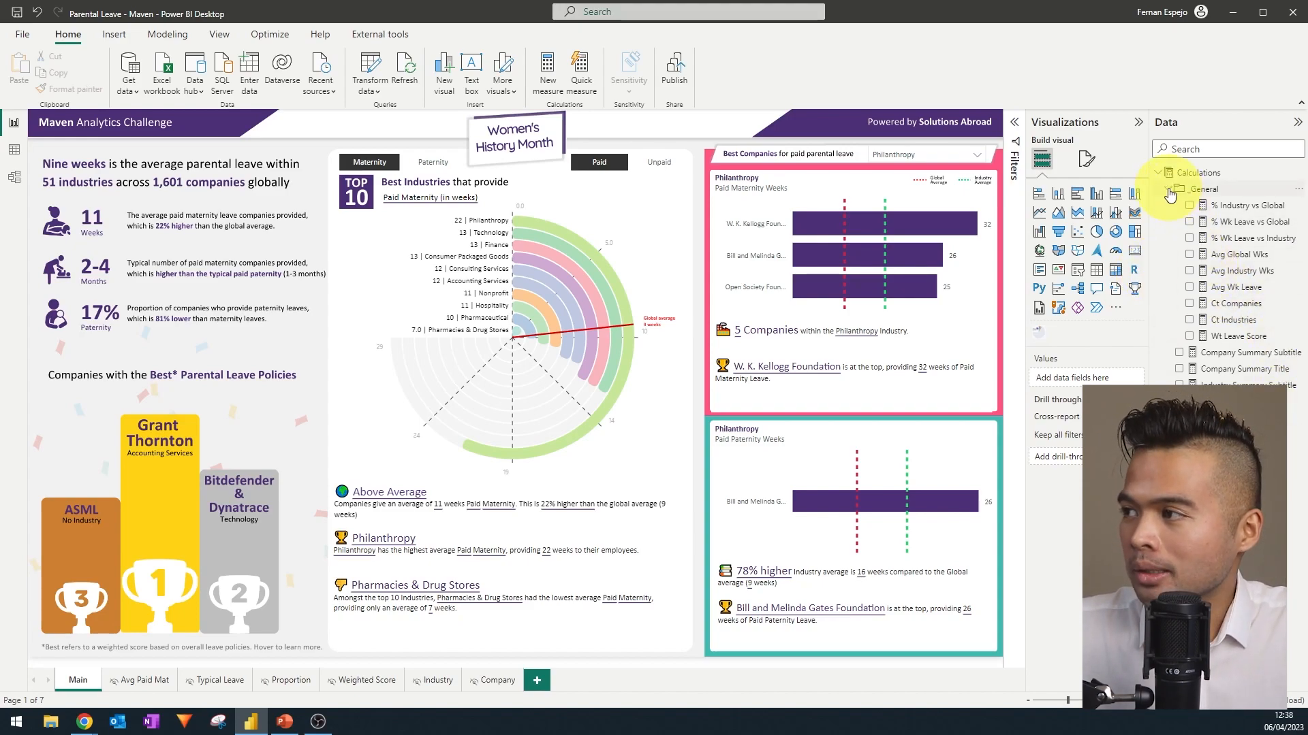
mouse_move(1170, 190)
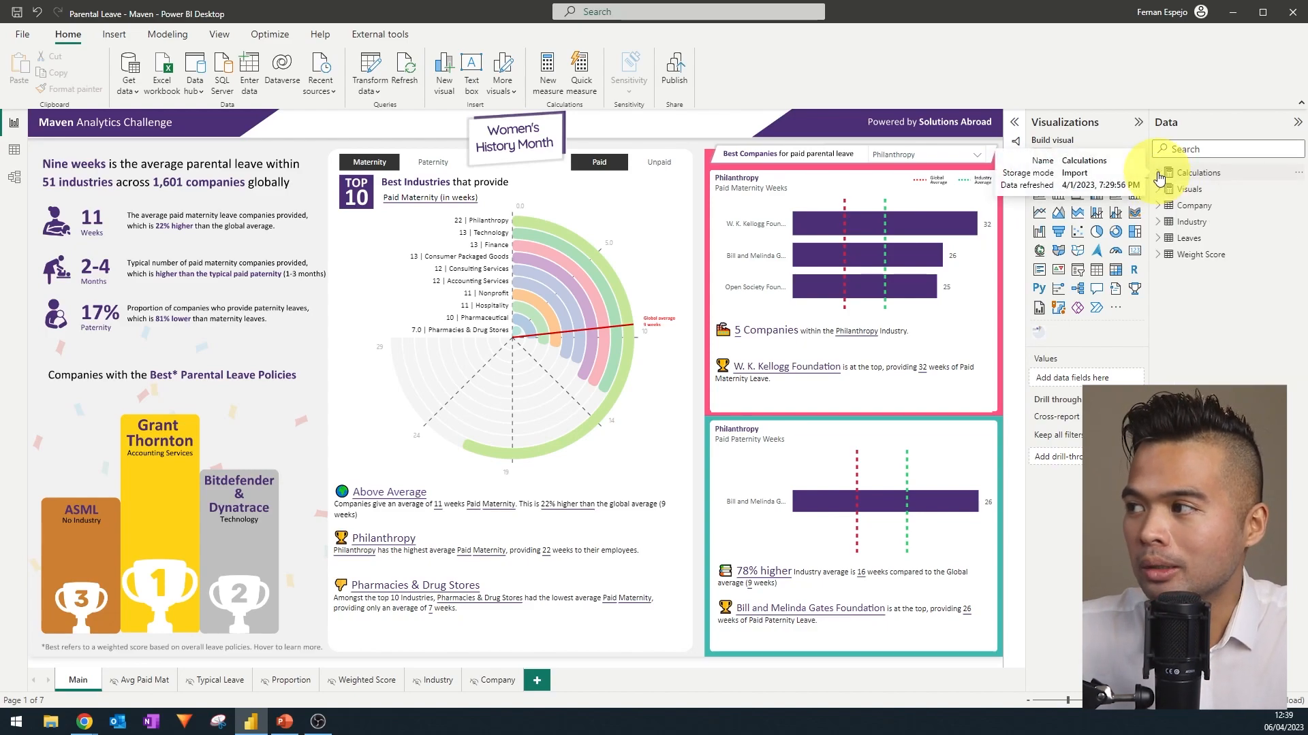
left_click(1159, 189)
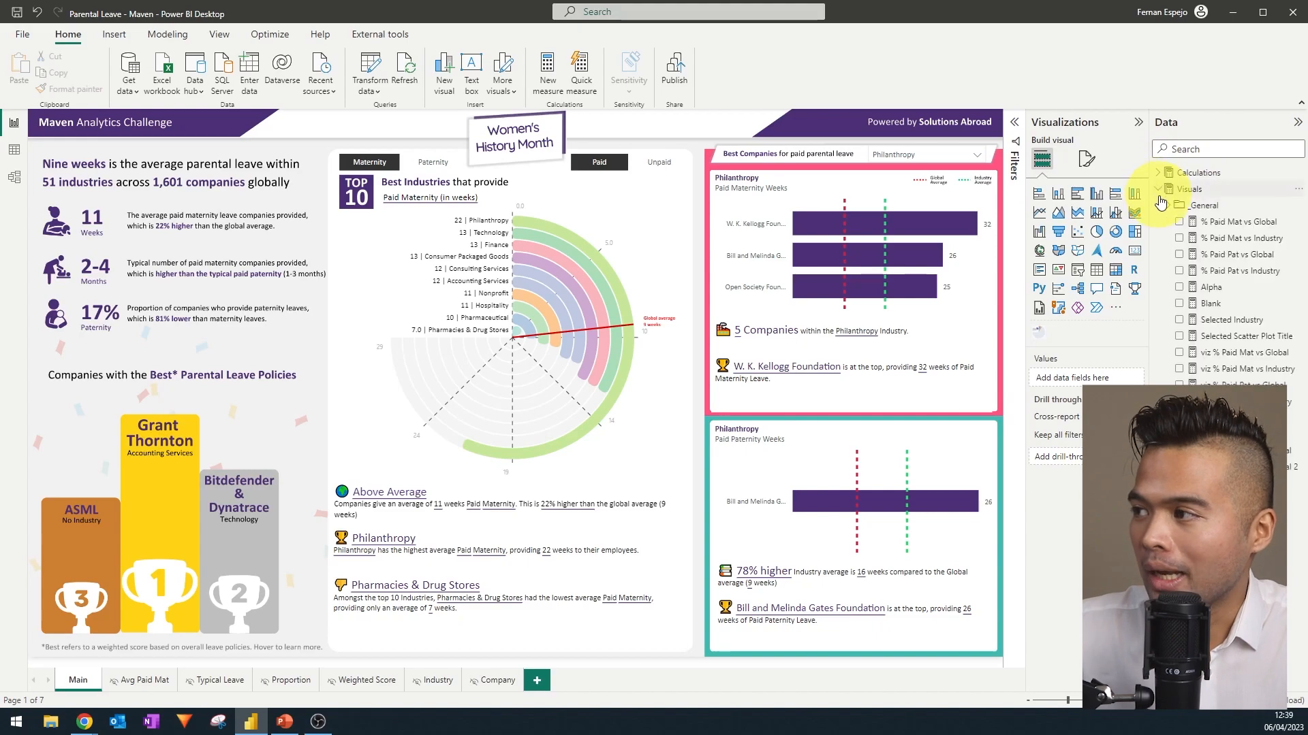
mouse_move(911, 64)
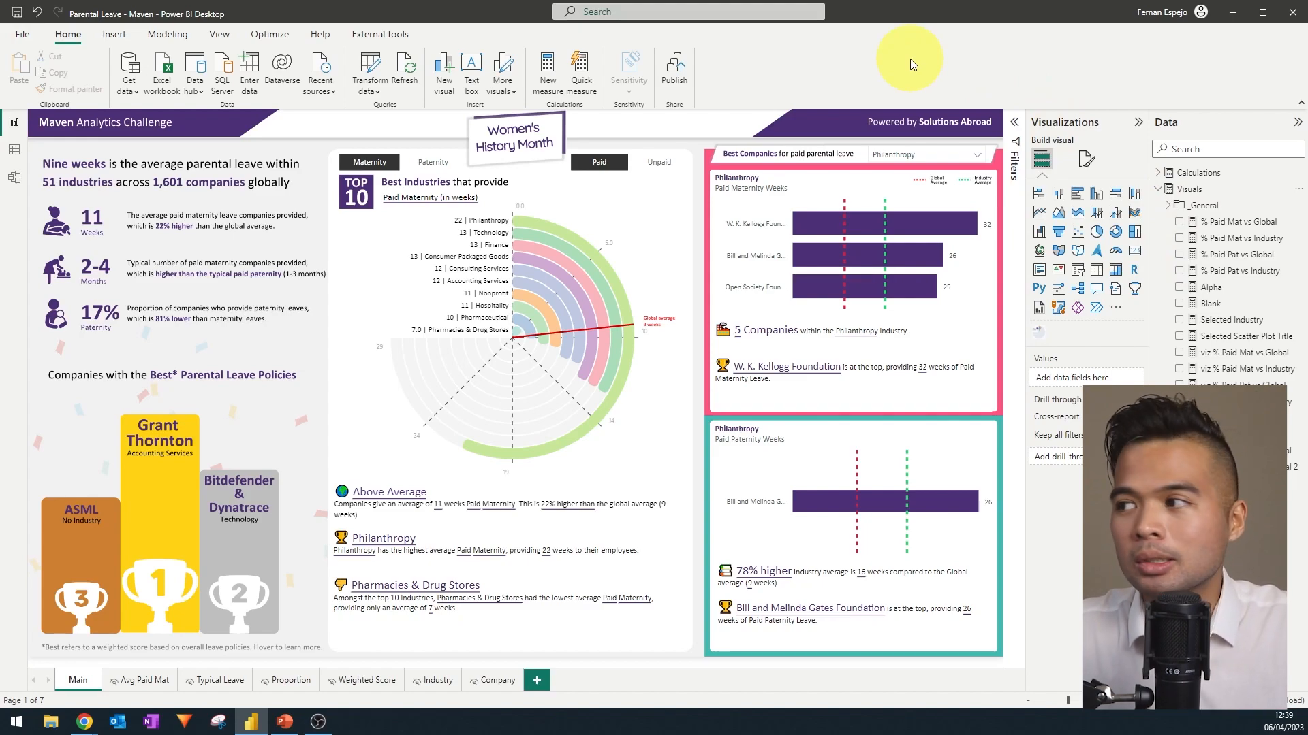
mouse_move(1179, 105)
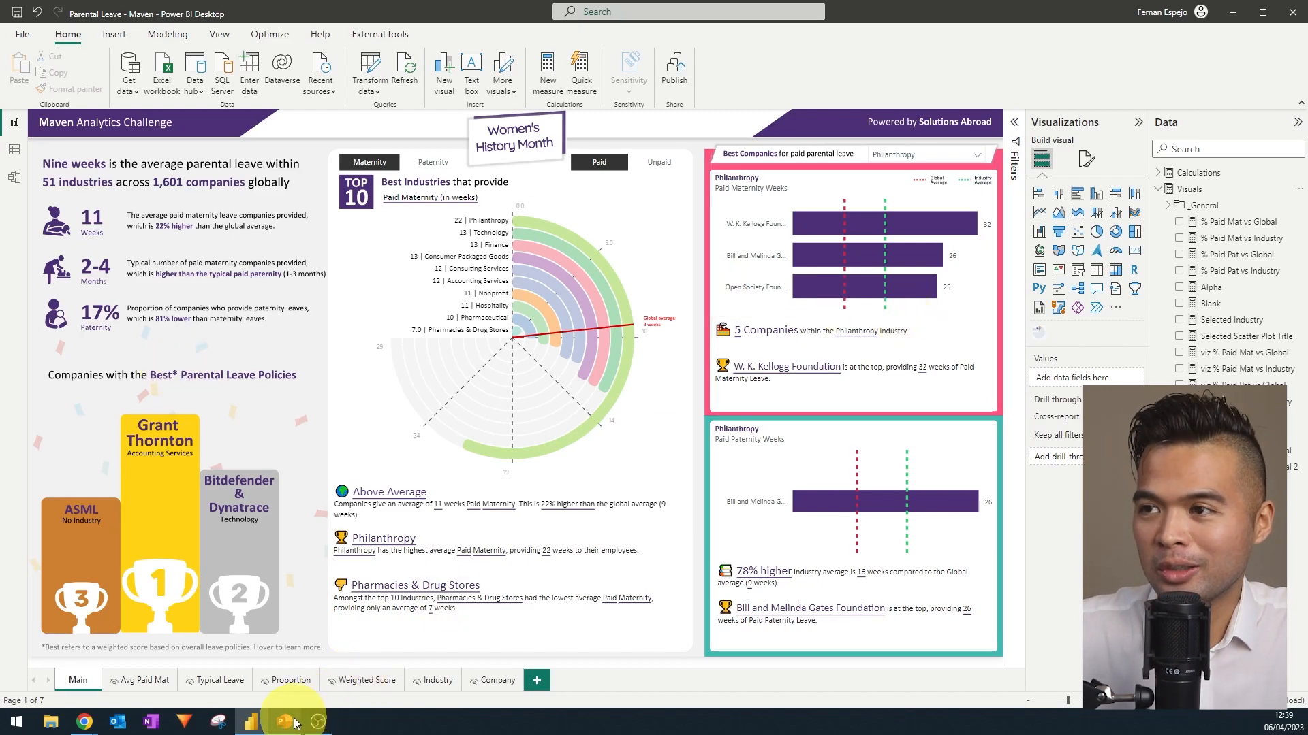
- Switch to the PowerPoint planning deck, review slides 1 and 2, then show slide 5's purple confetti podium
left_click(284, 722)
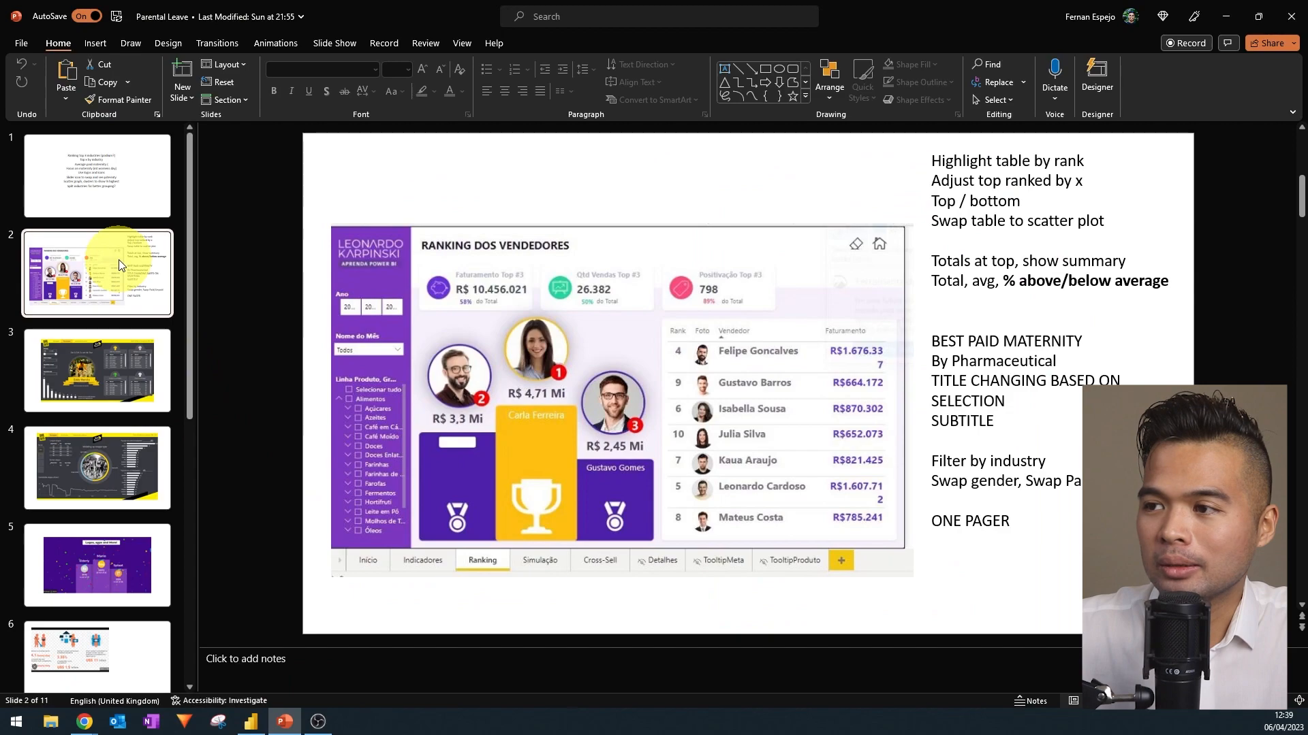
left_click(96, 175)
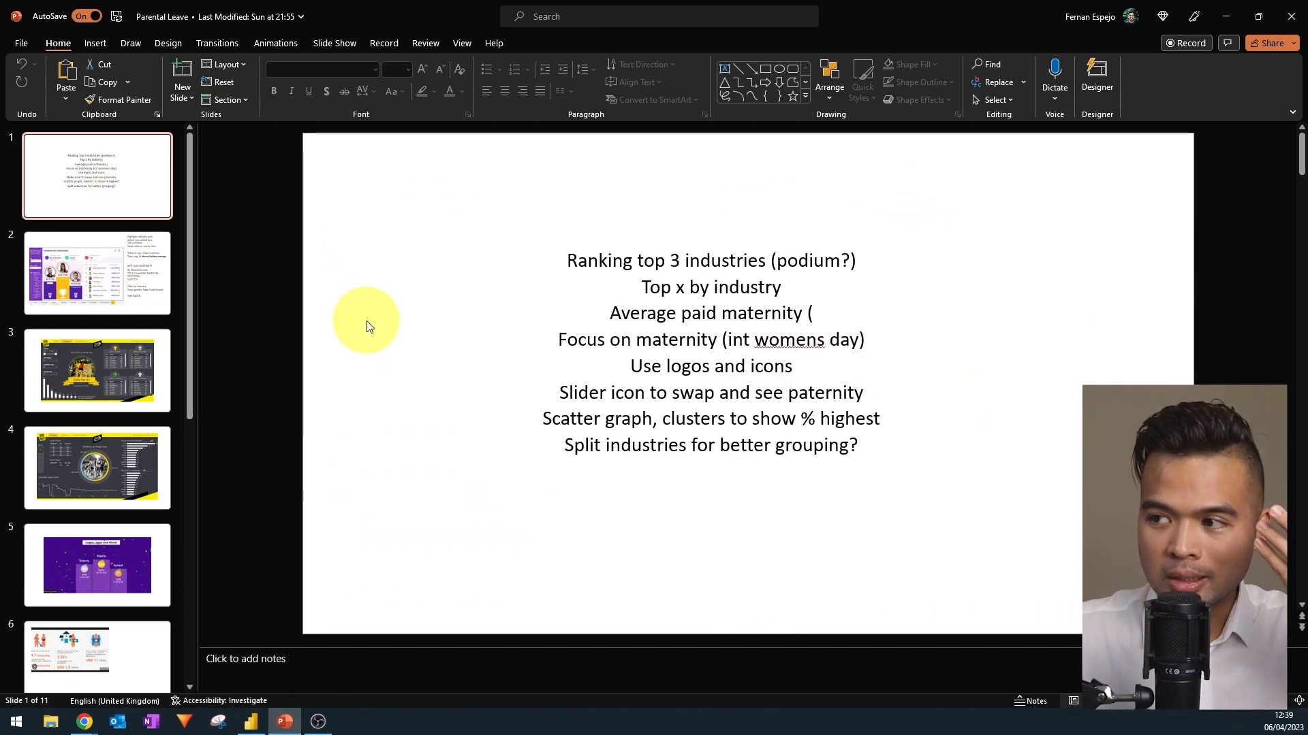
mouse_move(340, 359)
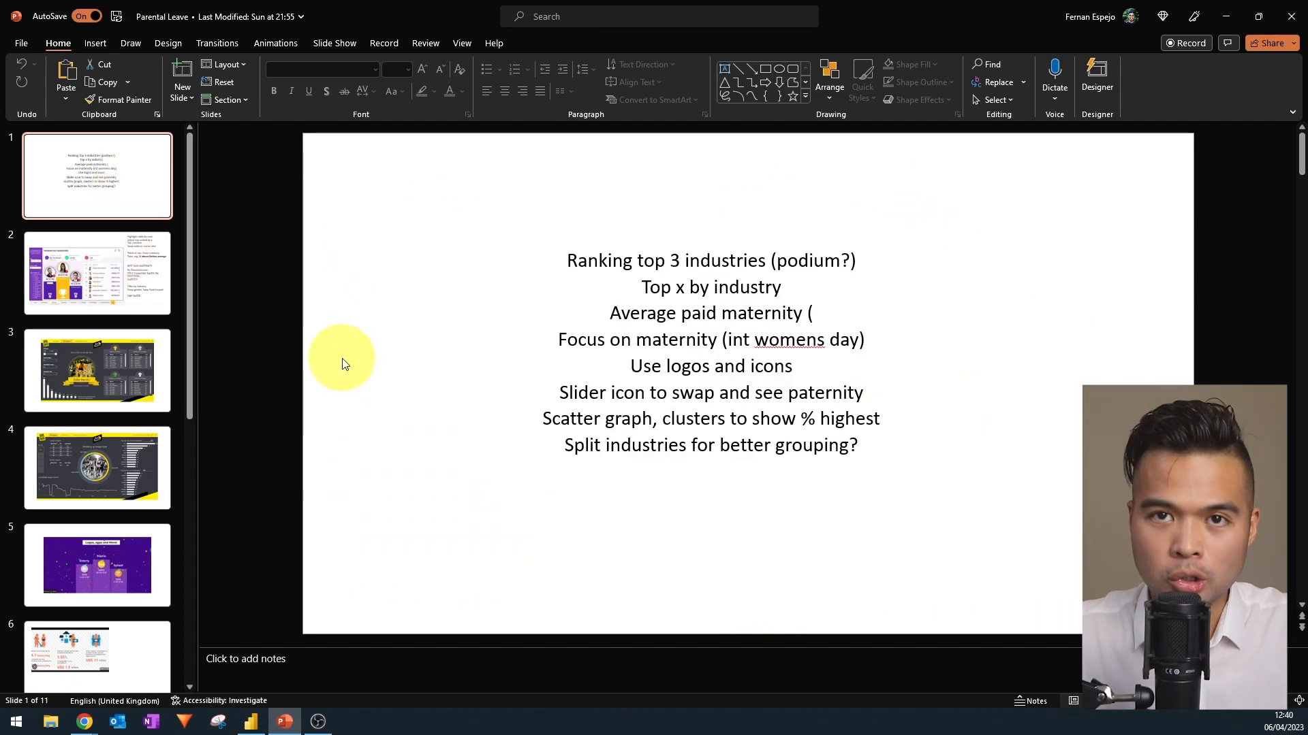
left_click(97, 274)
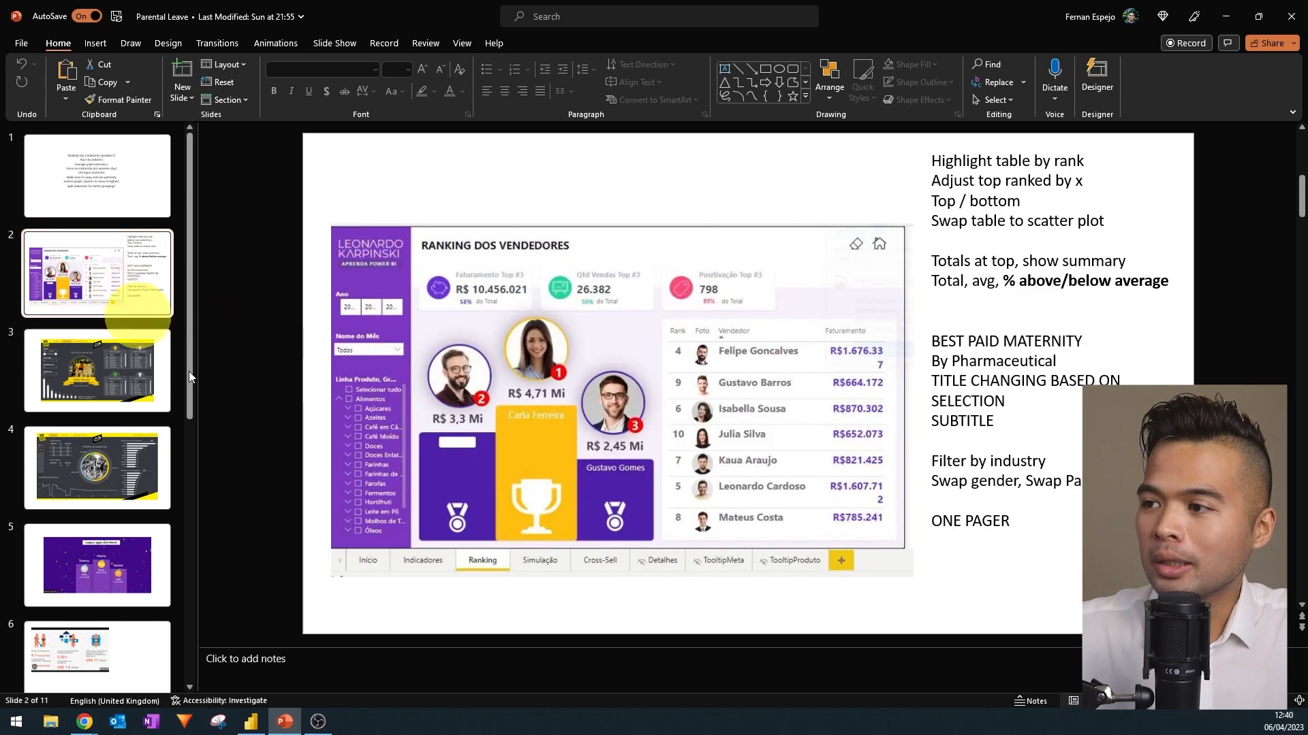
mouse_move(333, 646)
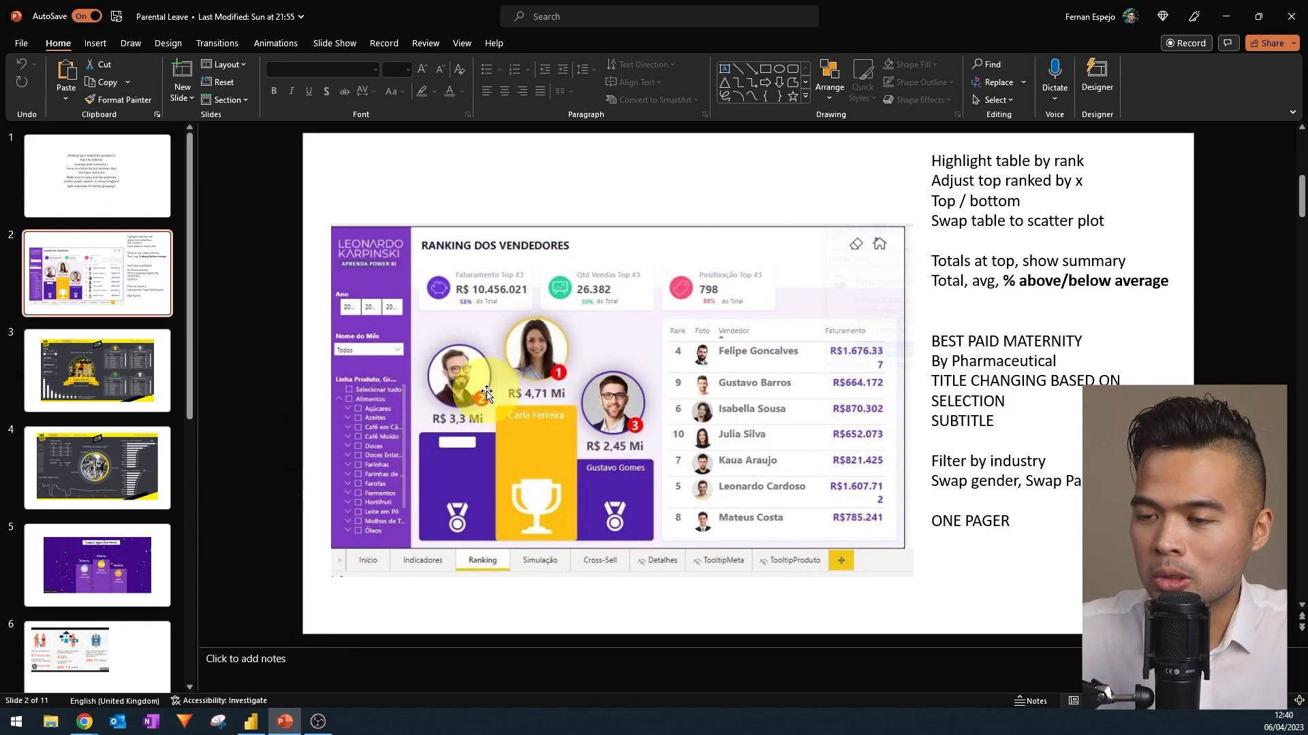
left_click(96, 564)
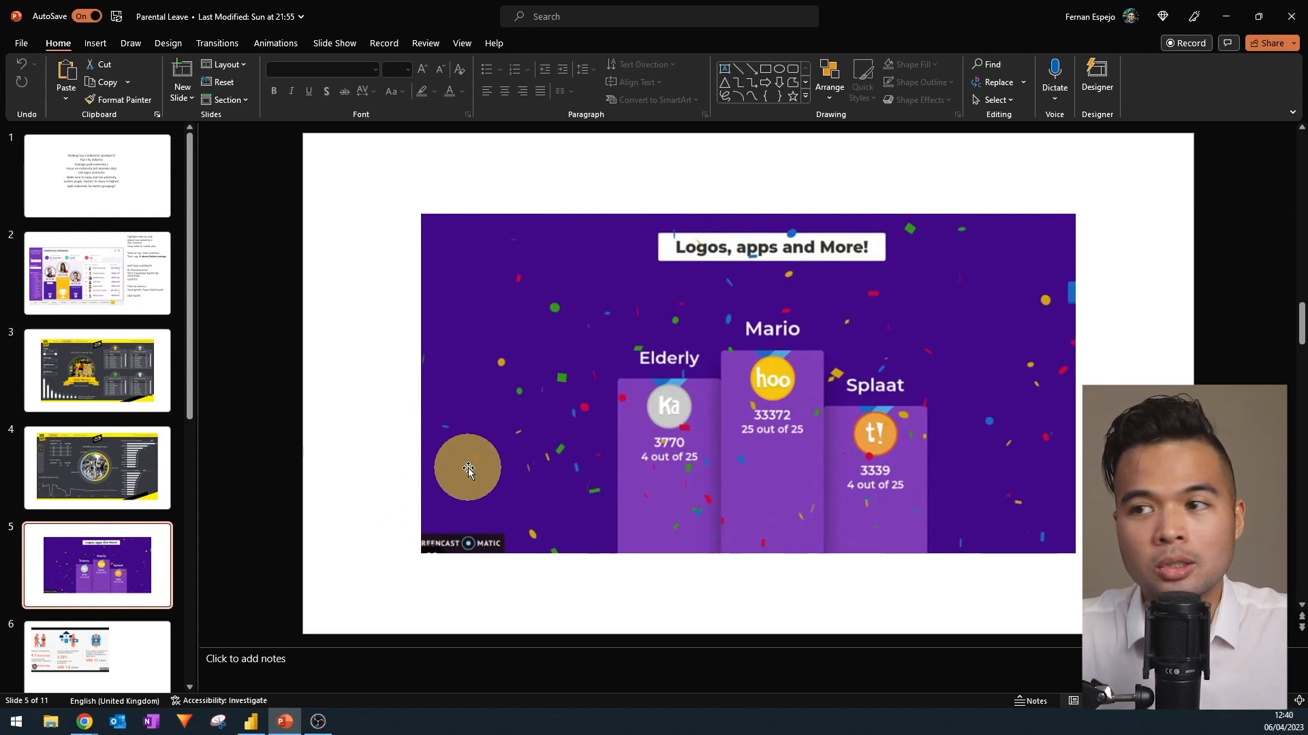
- View the Tour de France winners dashboard on slide 3, then the stages dashboard on slide 4
left_click(96, 370)
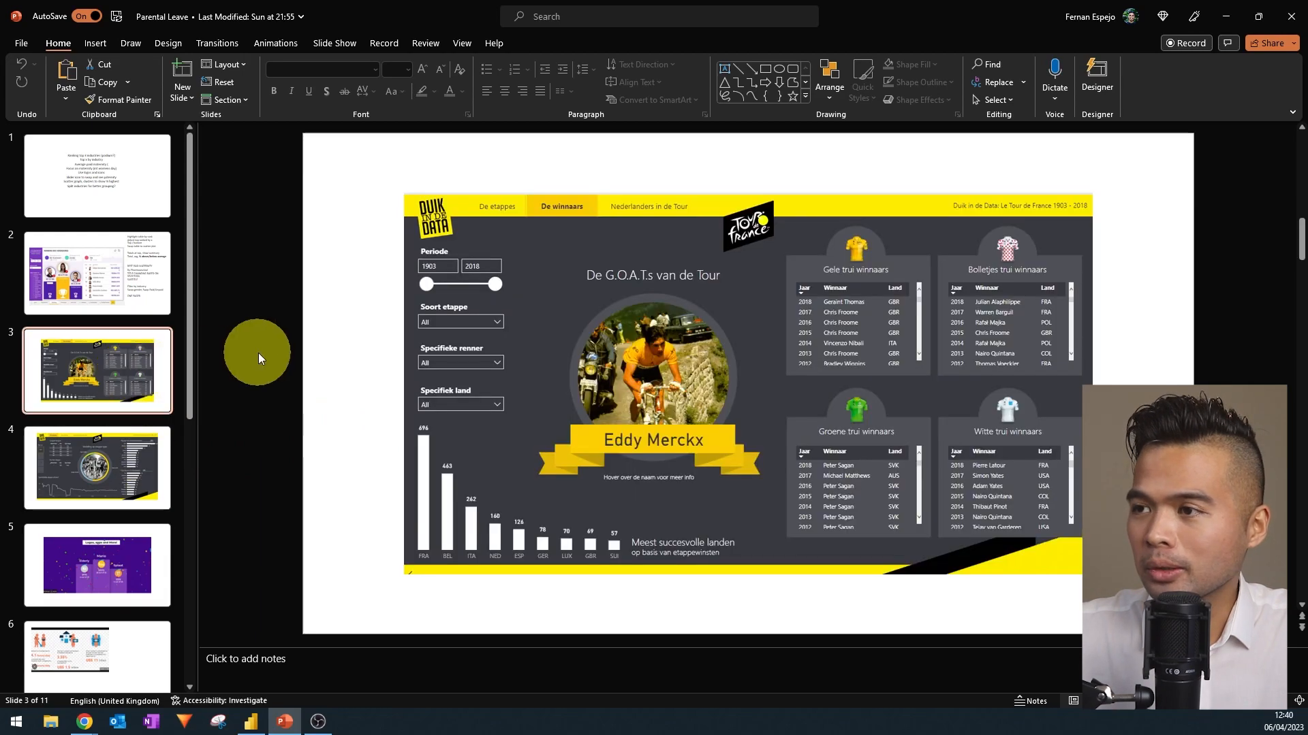
mouse_move(340, 280)
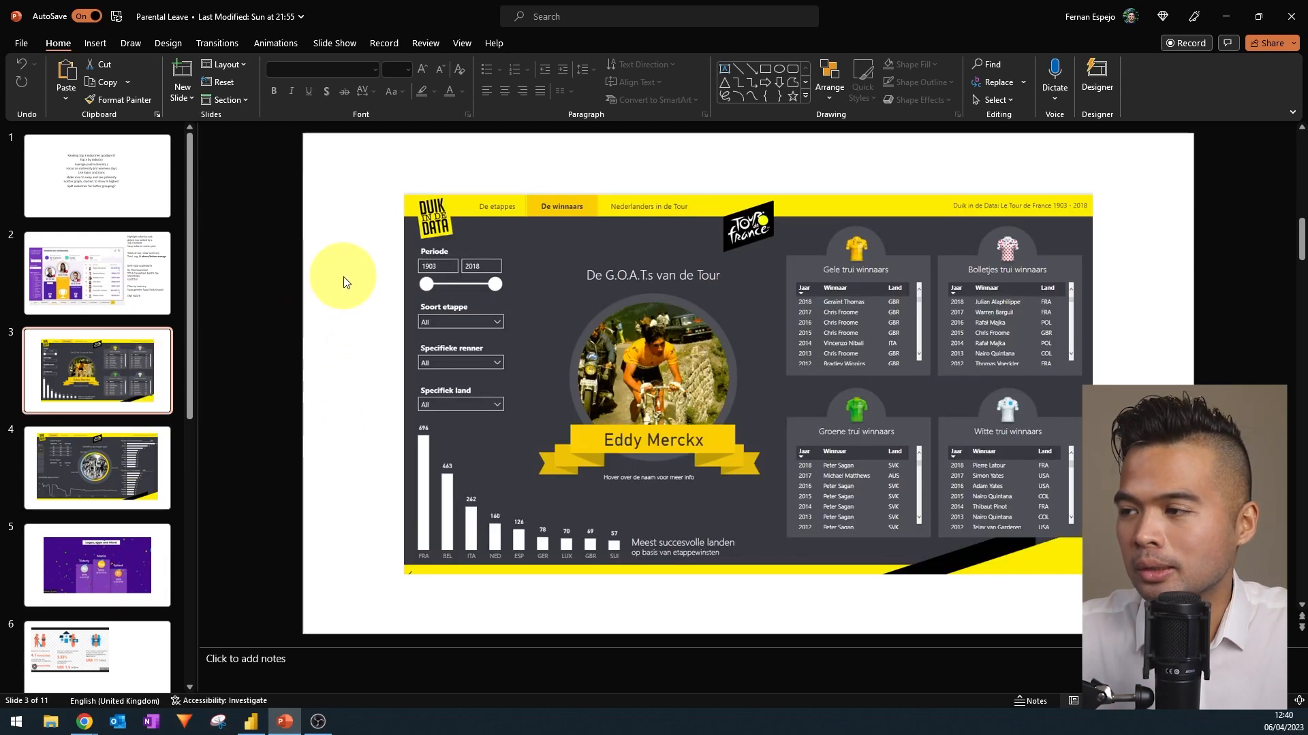
mouse_move(357, 167)
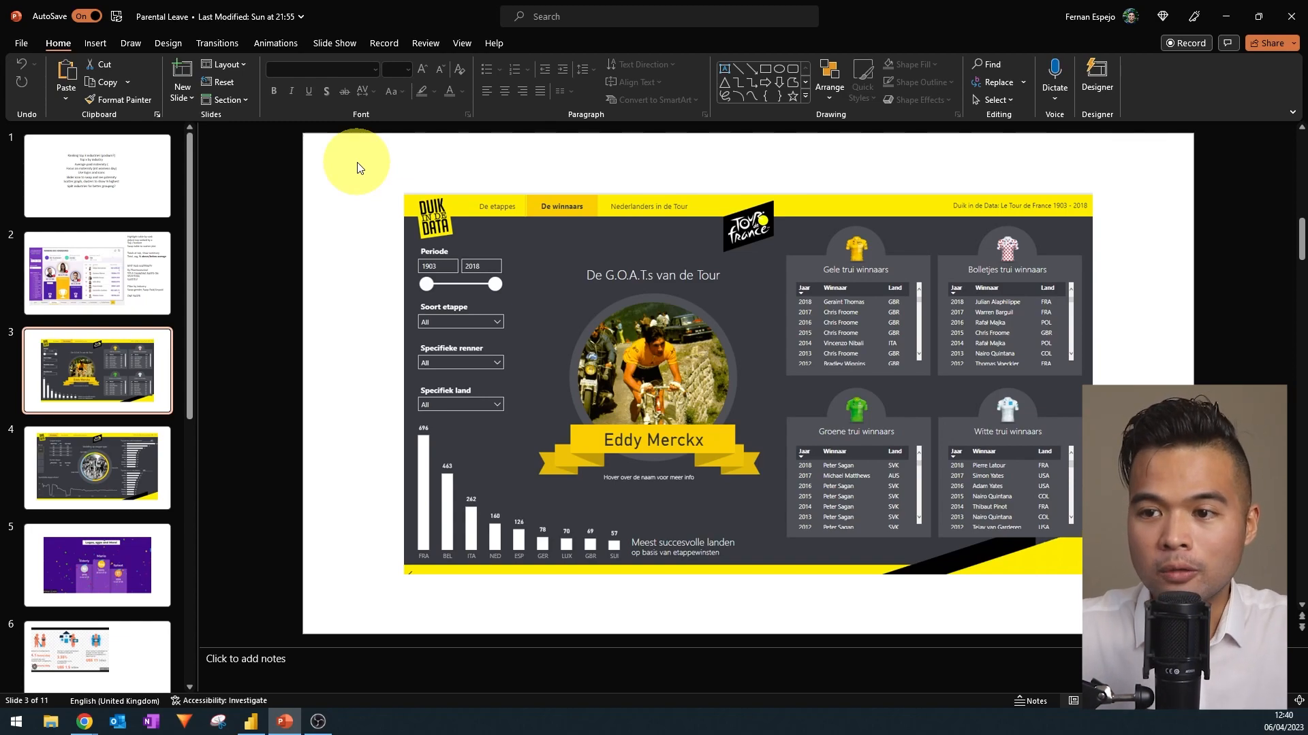
left_click(97, 467)
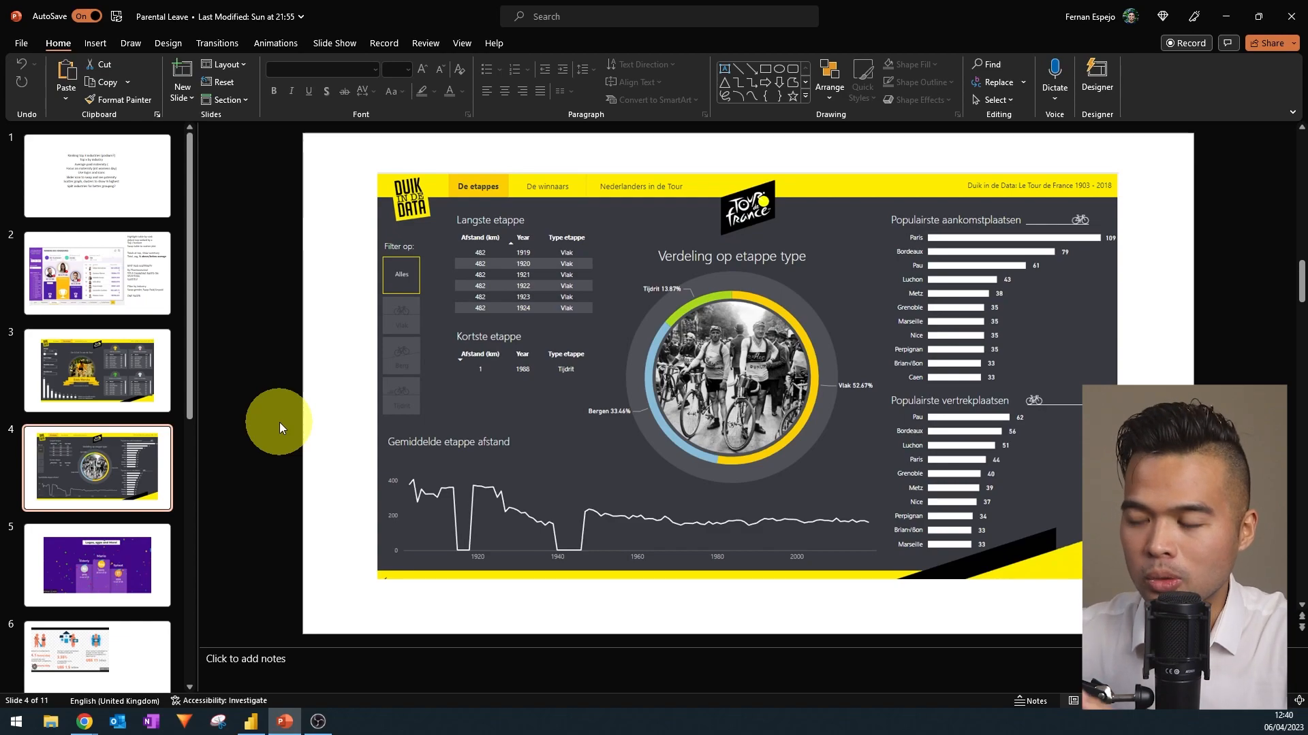
mouse_move(309, 370)
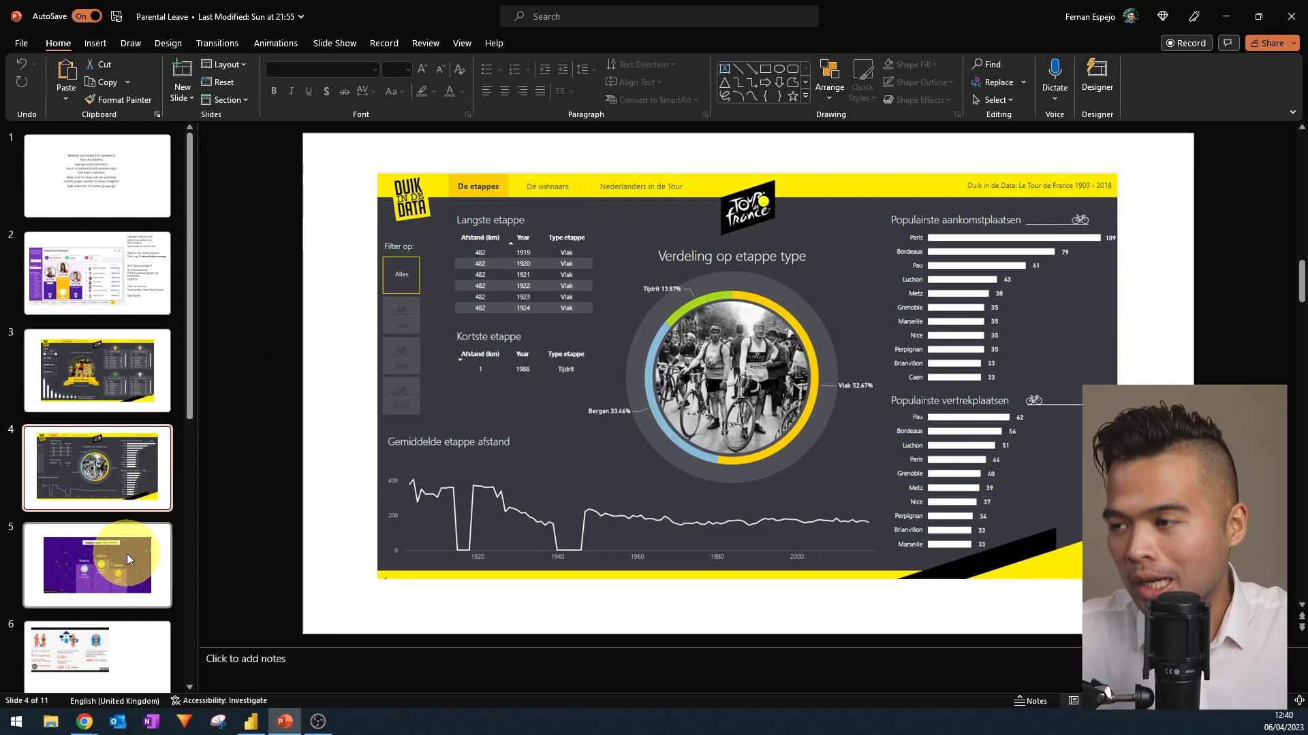
scroll("down", 3)
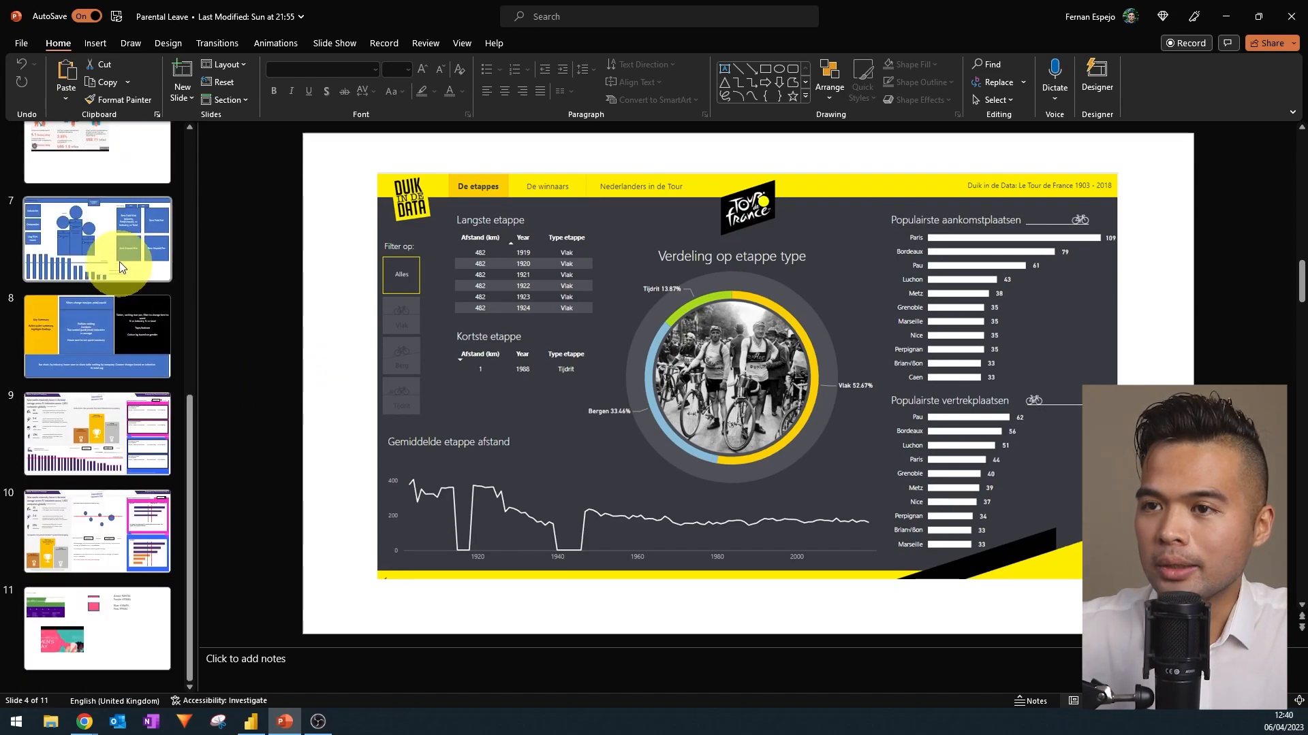
- View the blue wireframe slide, then the Women's Day parental leave mockup slides with bubble chart and podium
left_click(97, 237)
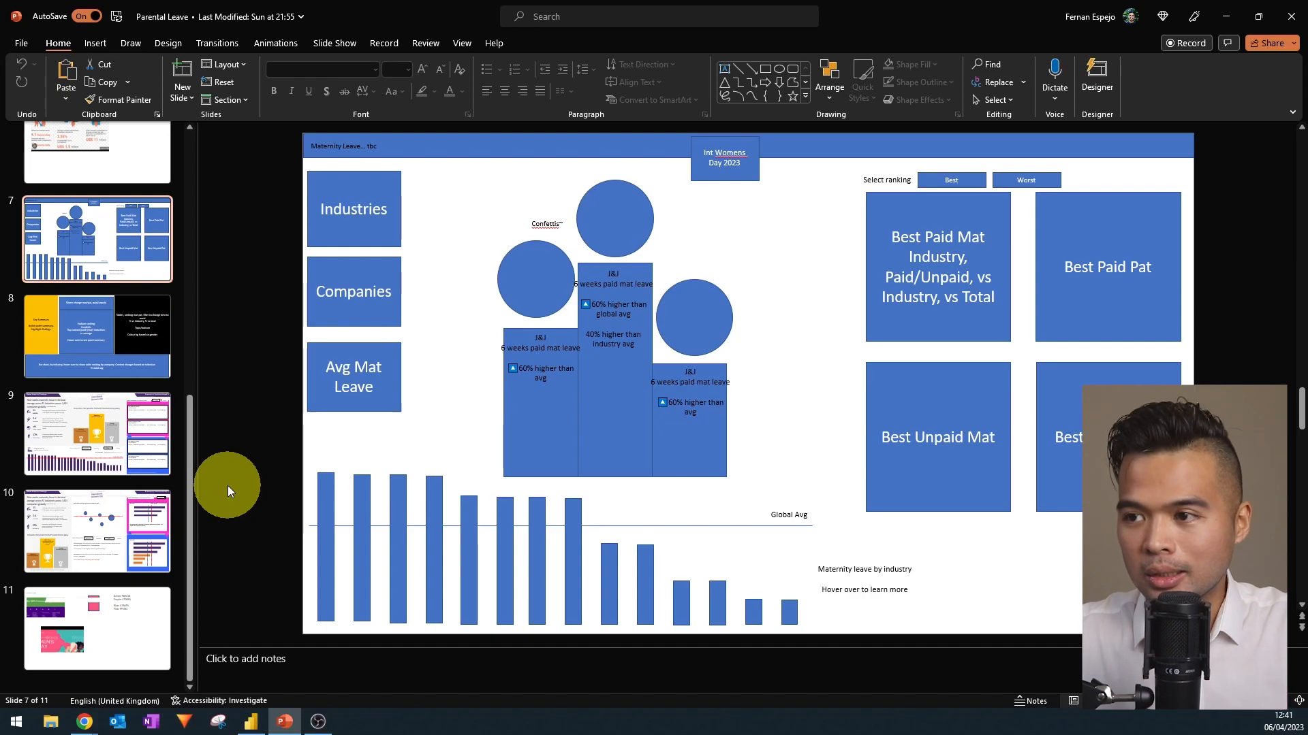
mouse_move(237, 478)
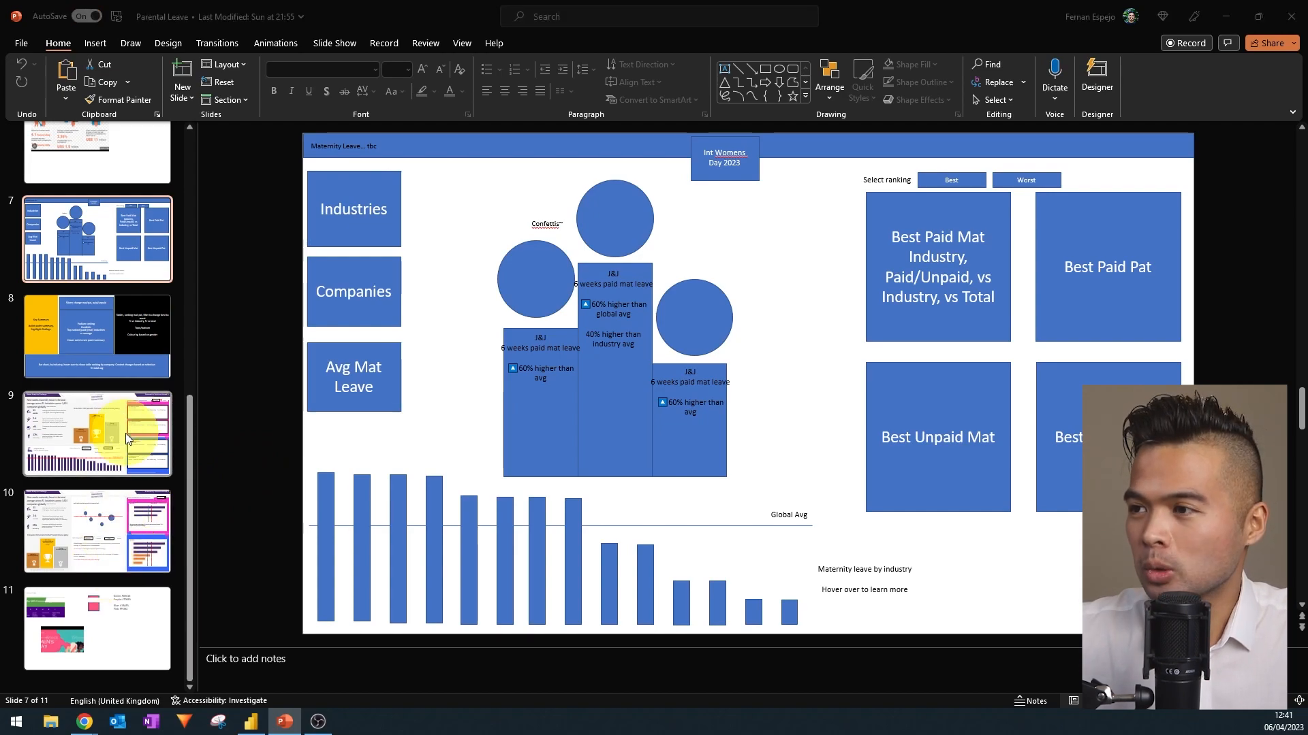
left_click(97, 433)
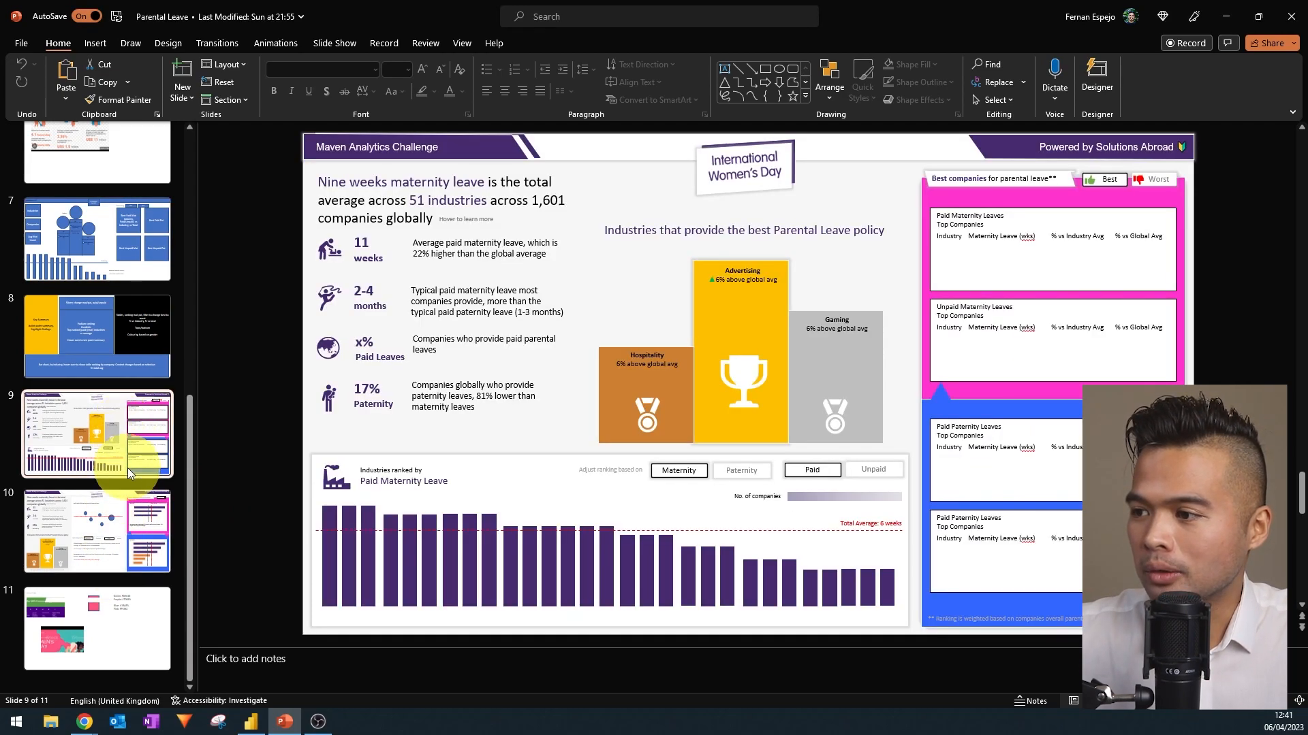
mouse_move(288, 441)
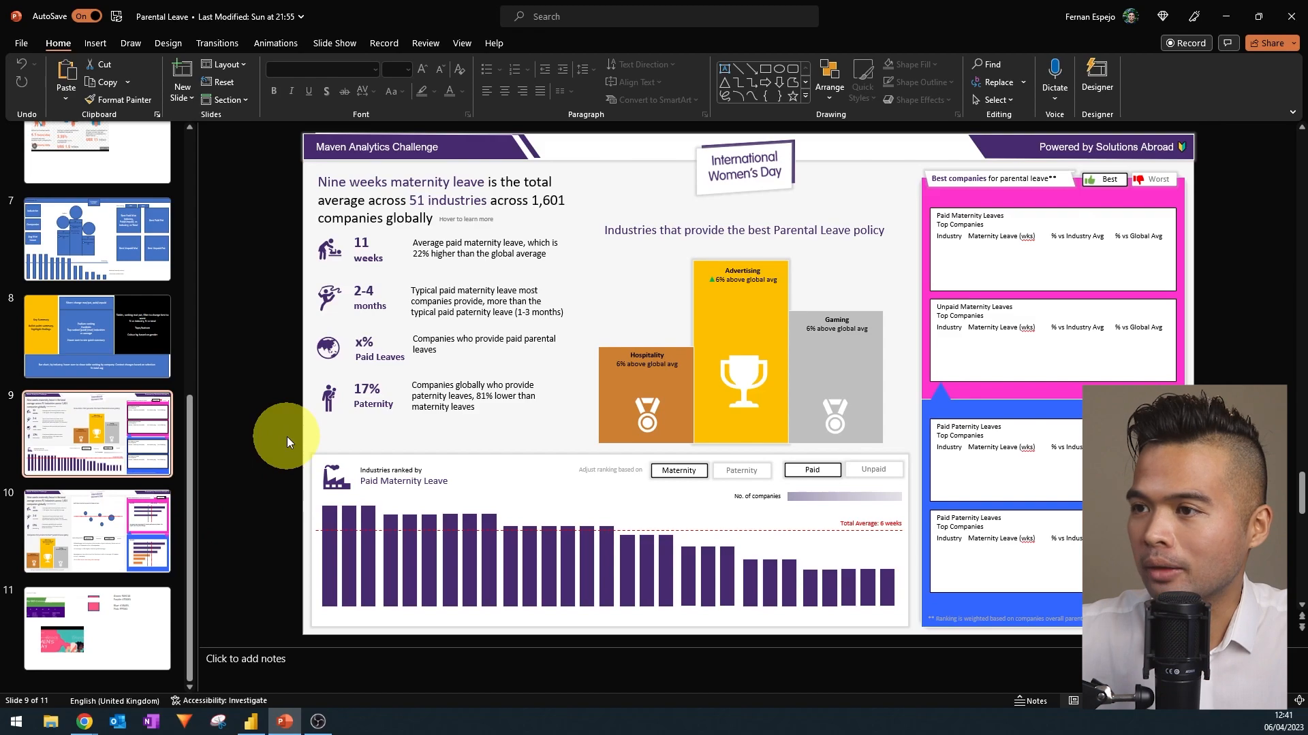
mouse_move(261, 313)
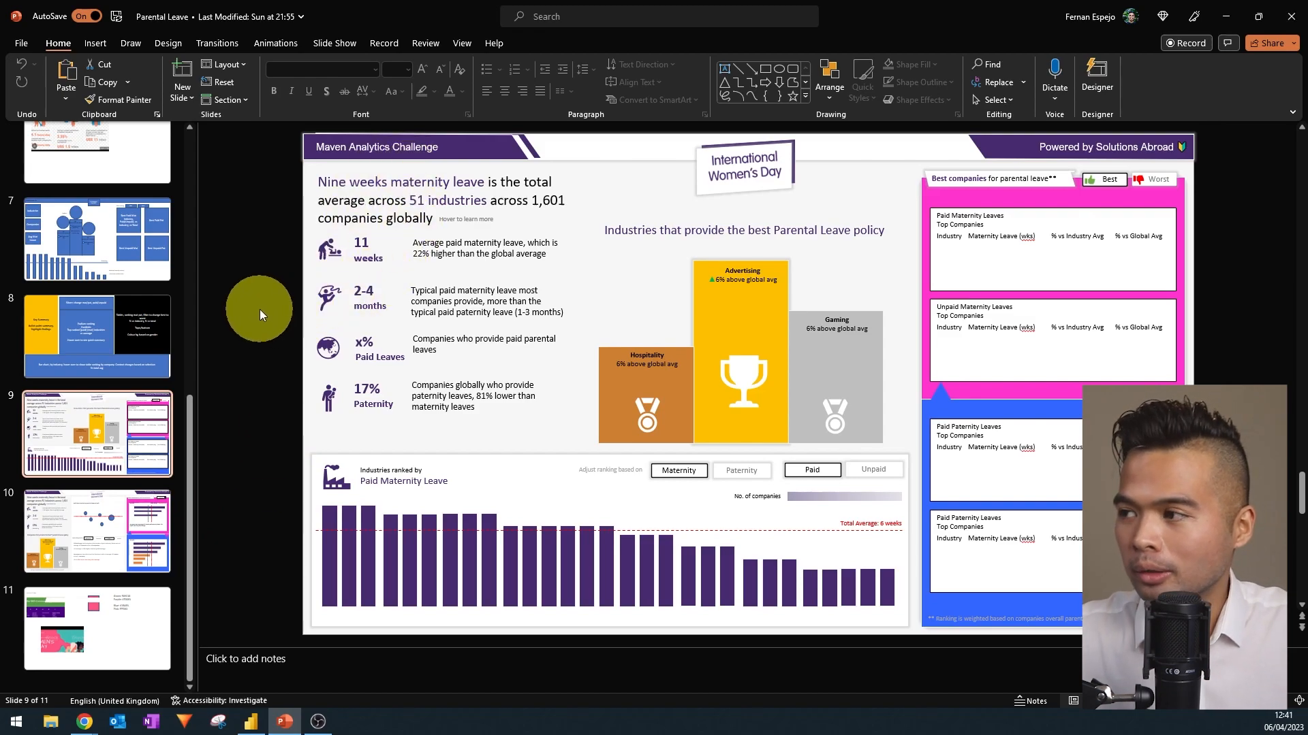
mouse_move(271, 281)
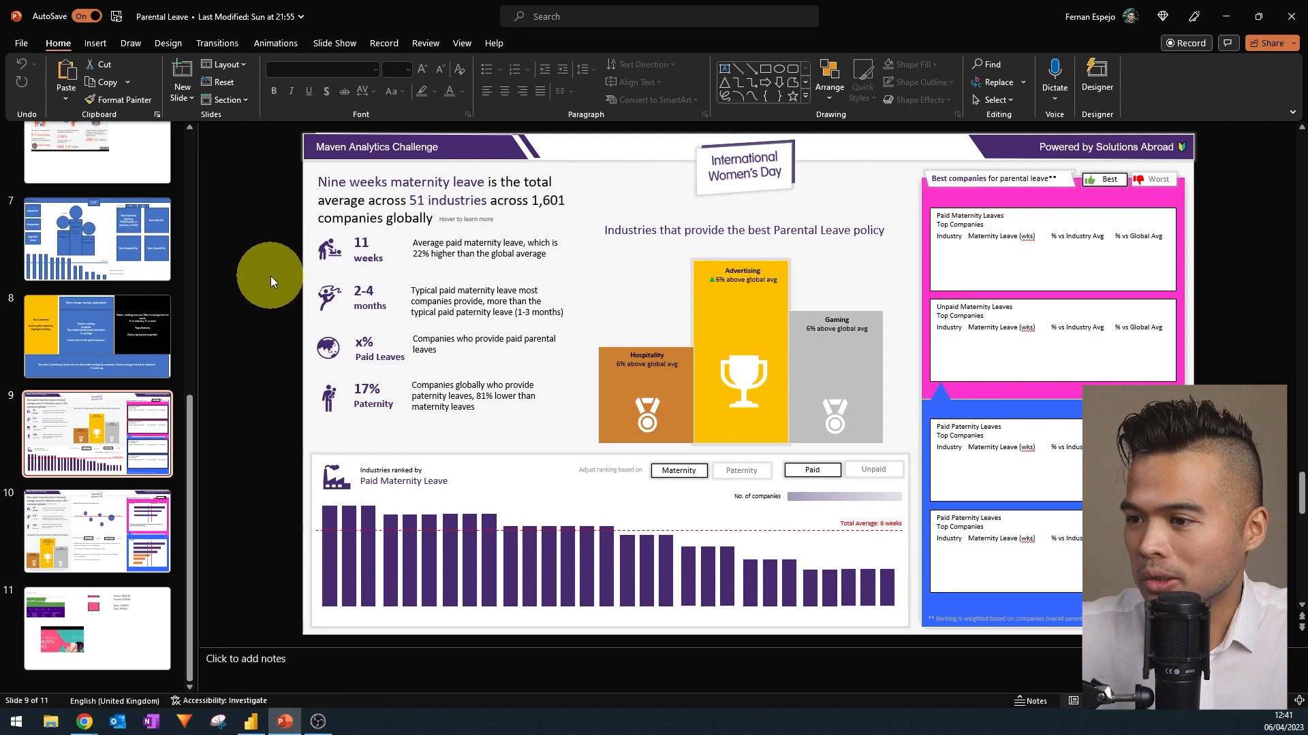
mouse_move(479, 441)
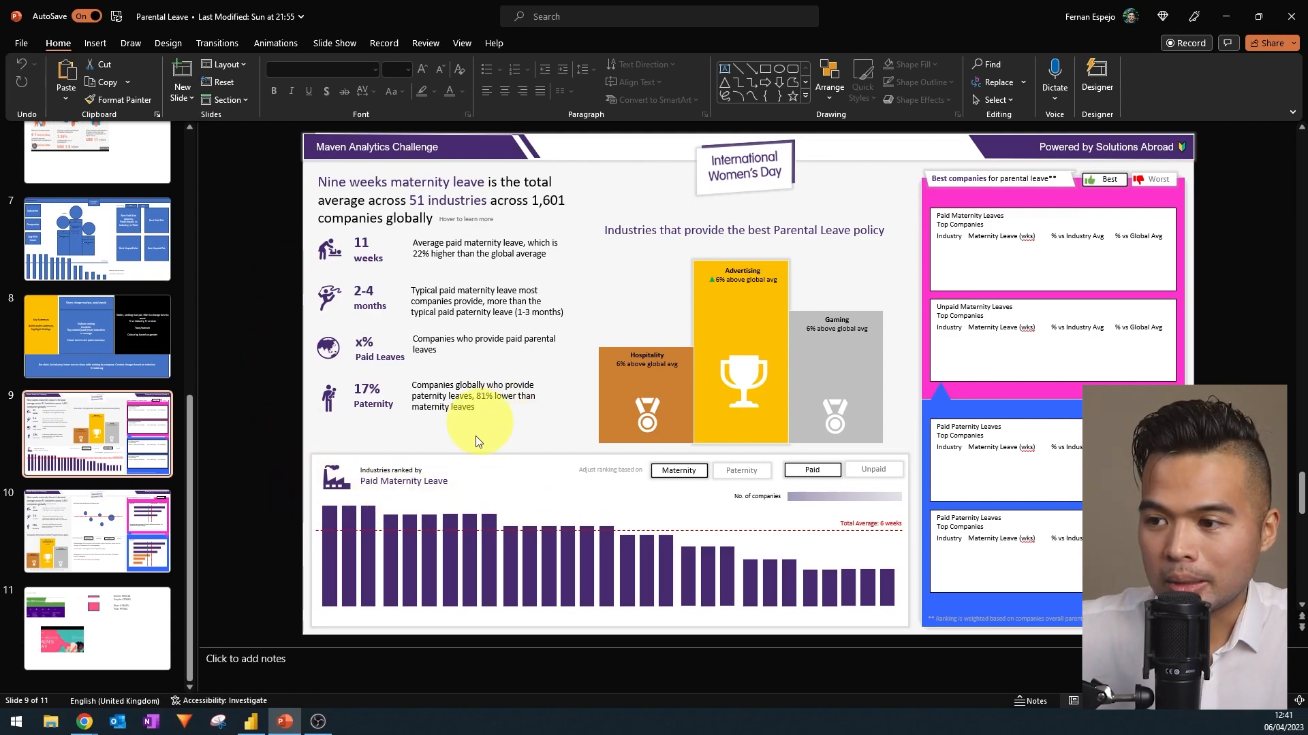
mouse_move(478, 479)
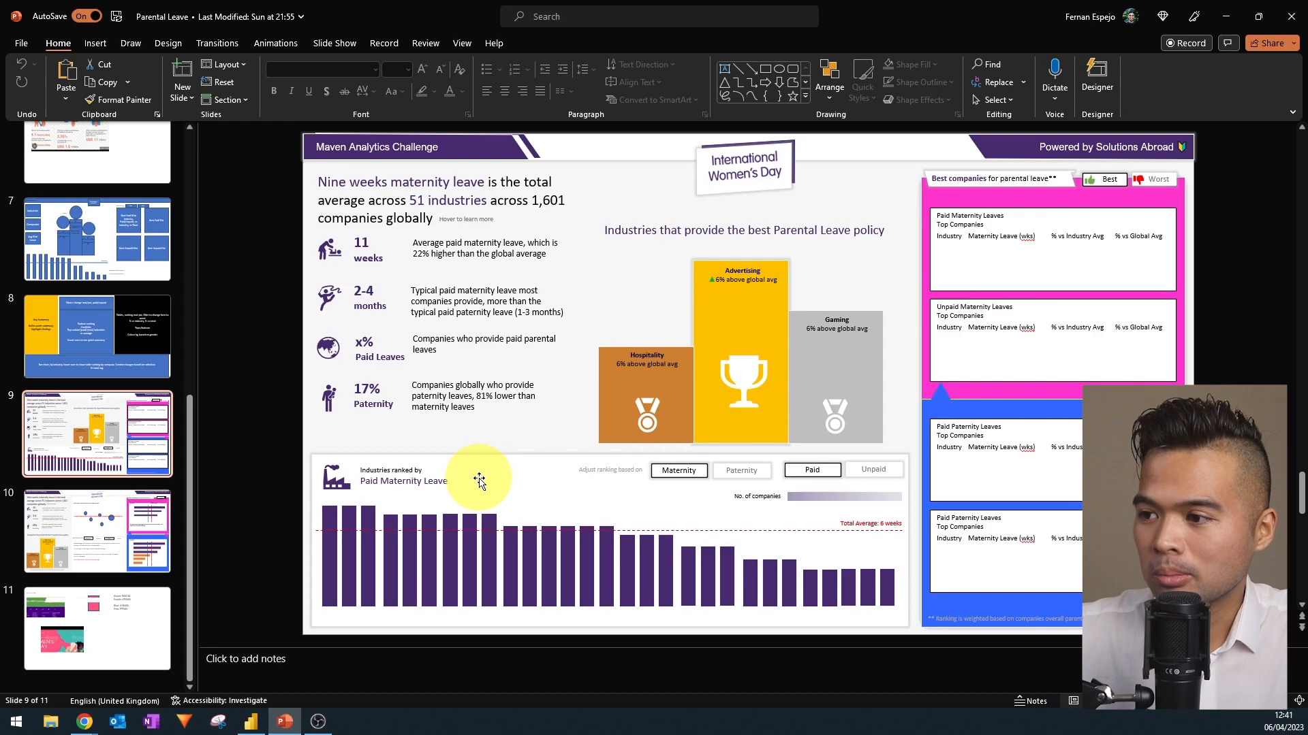
mouse_move(243, 450)
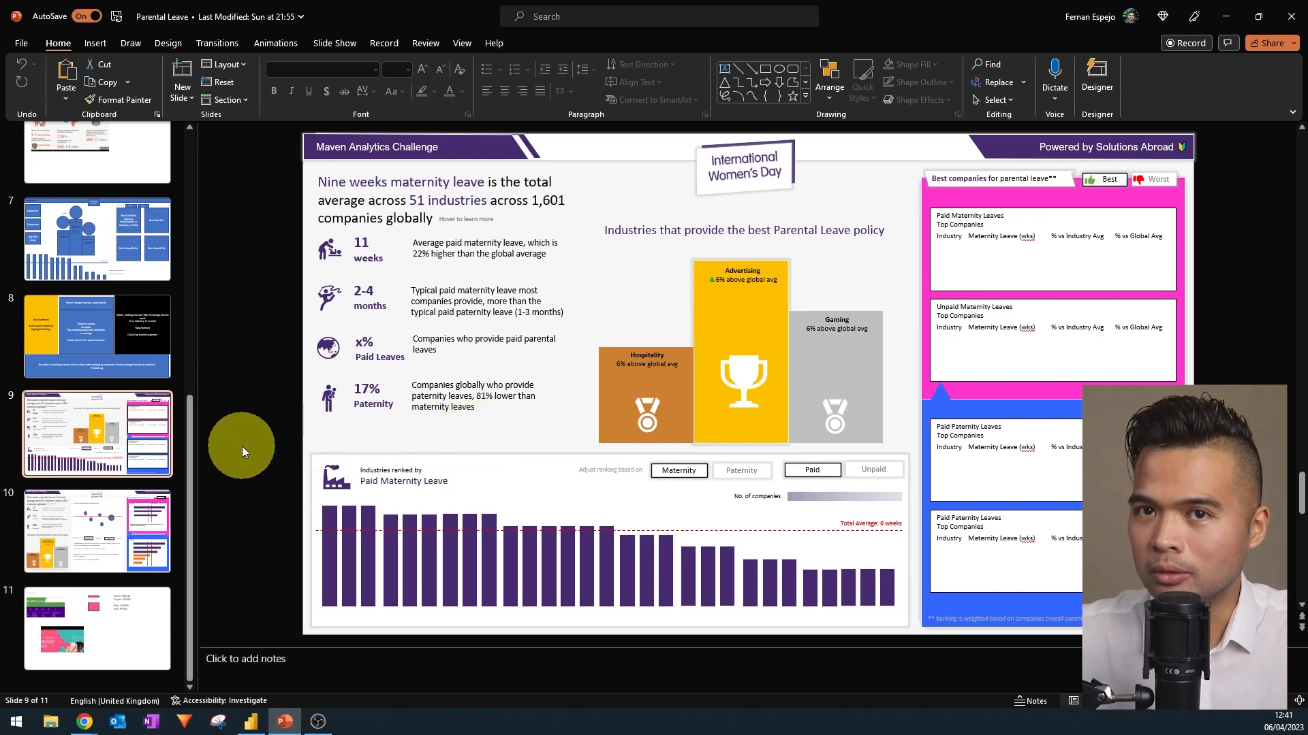
left_click(96, 529)
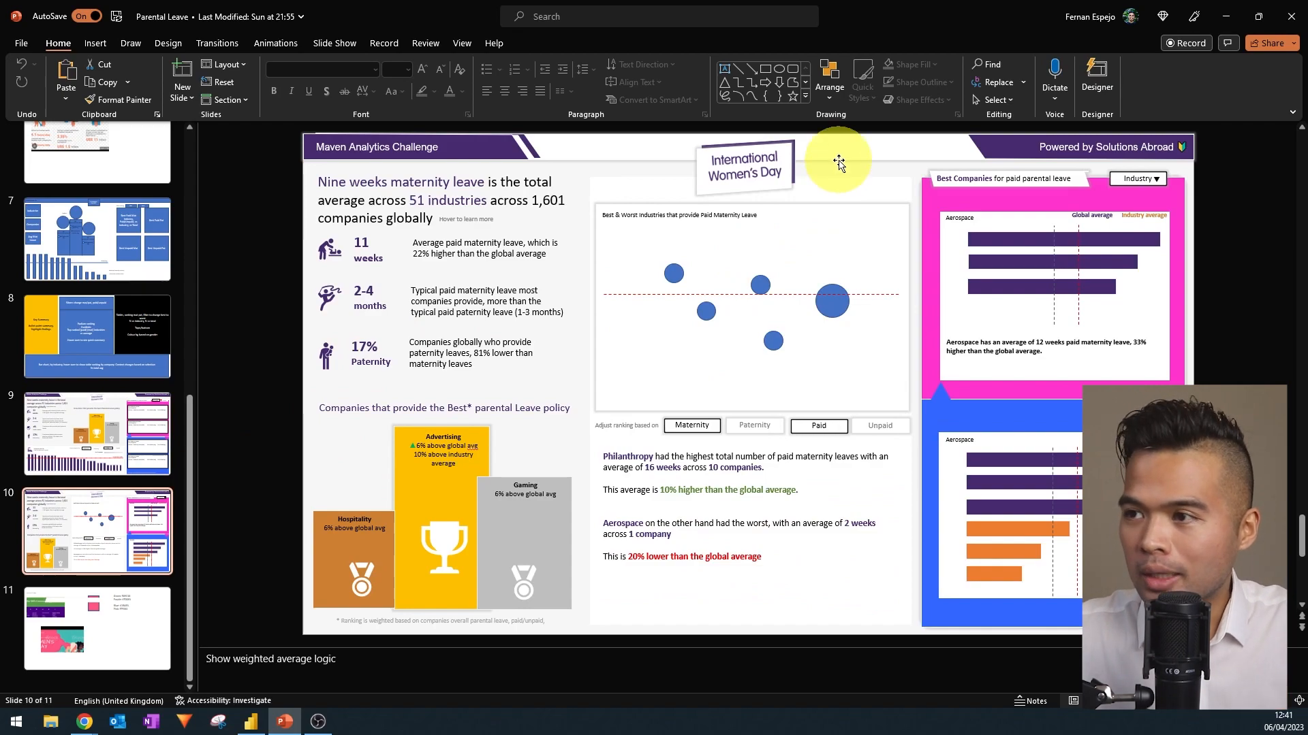
mouse_move(828, 267)
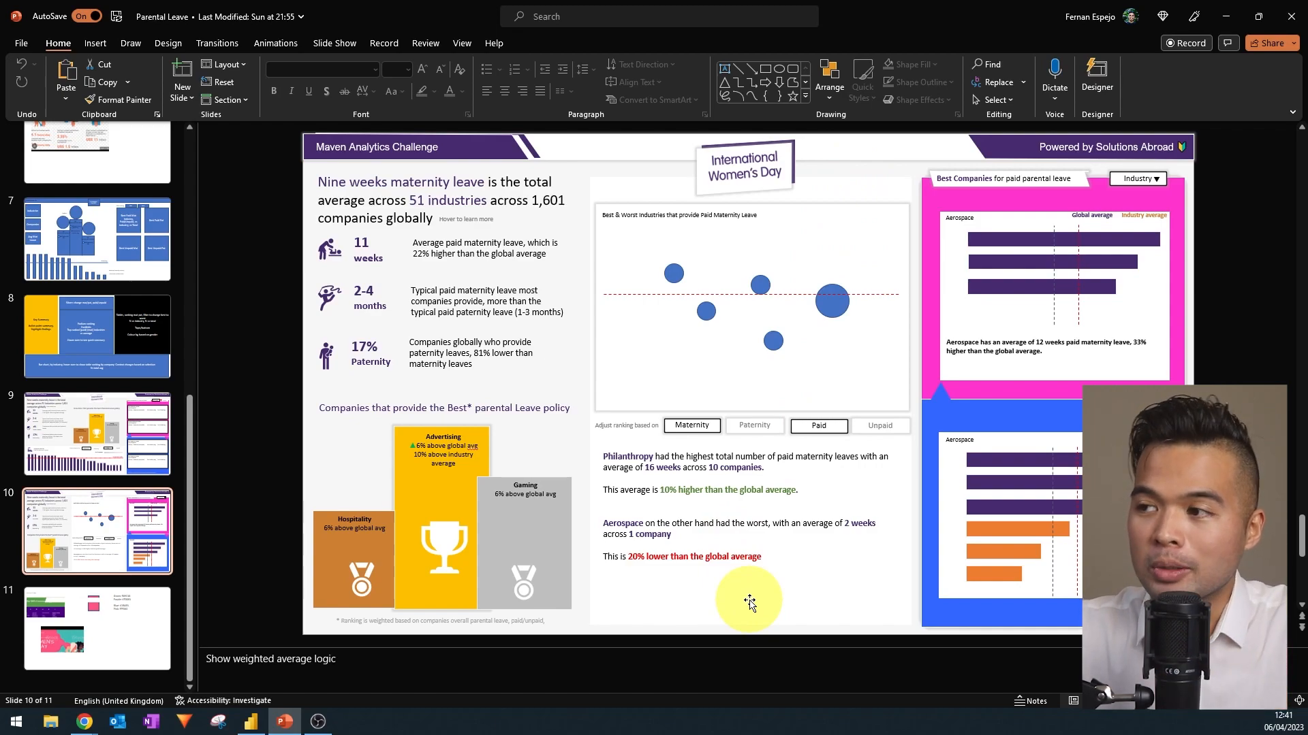
mouse_move(706, 373)
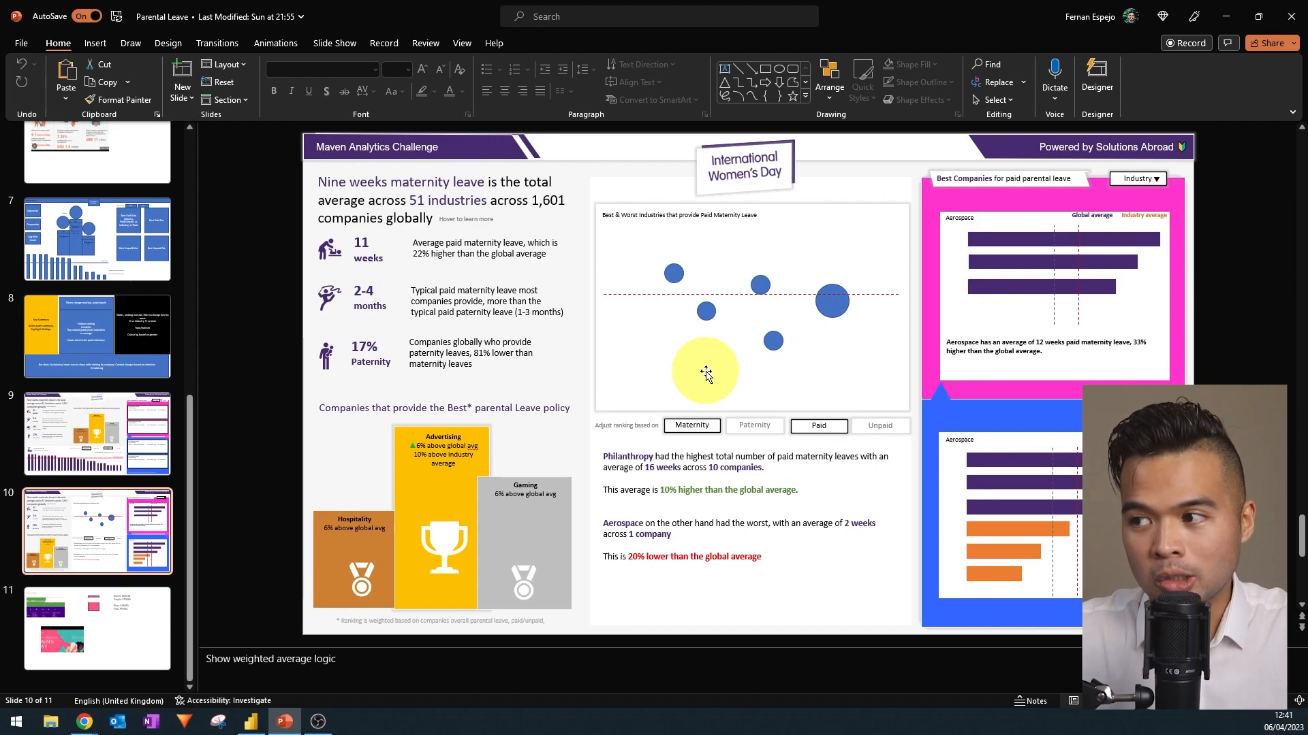
mouse_move(699, 368)
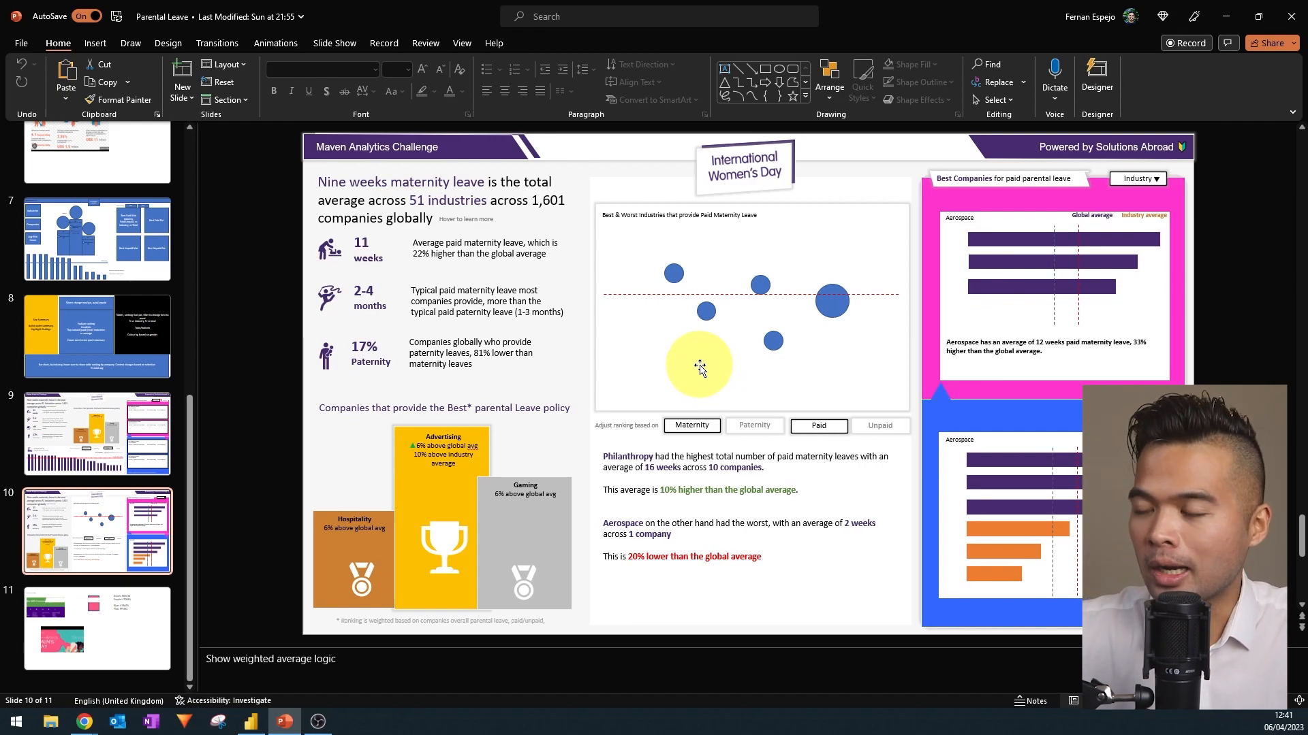
mouse_move(664, 595)
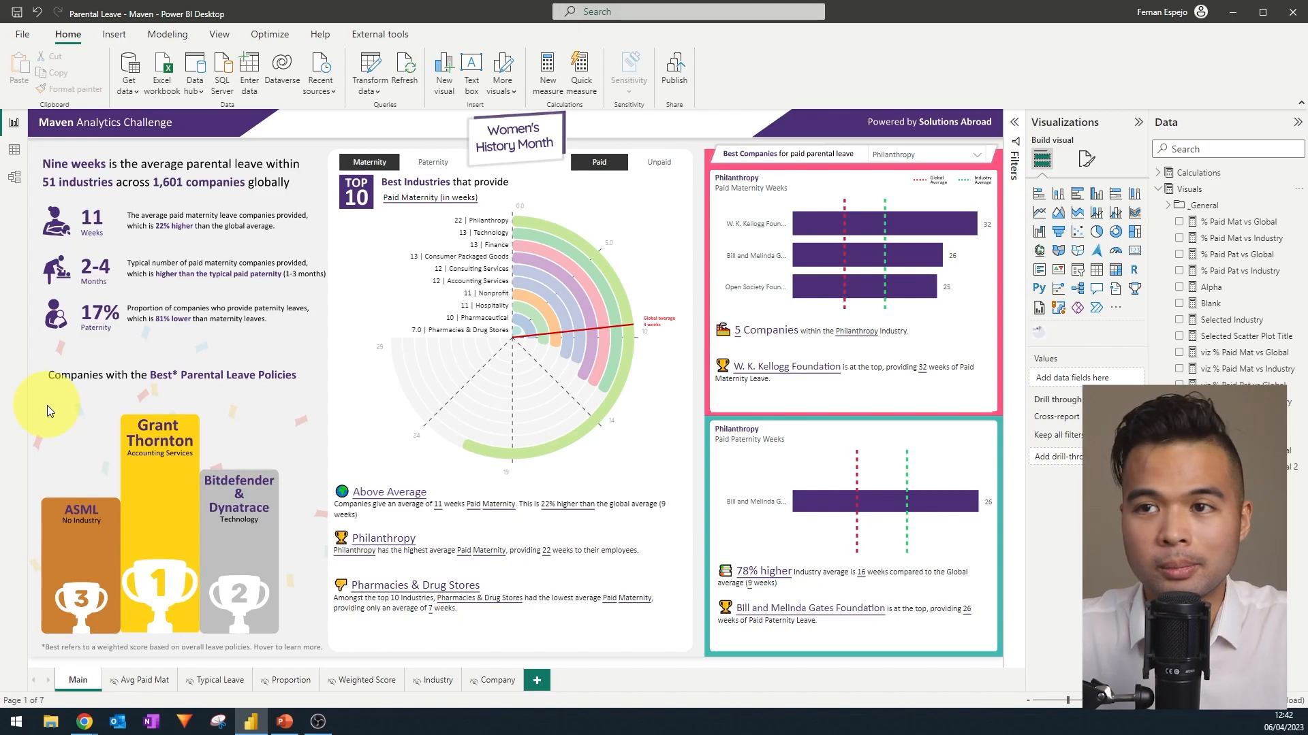
mouse_move(74, 408)
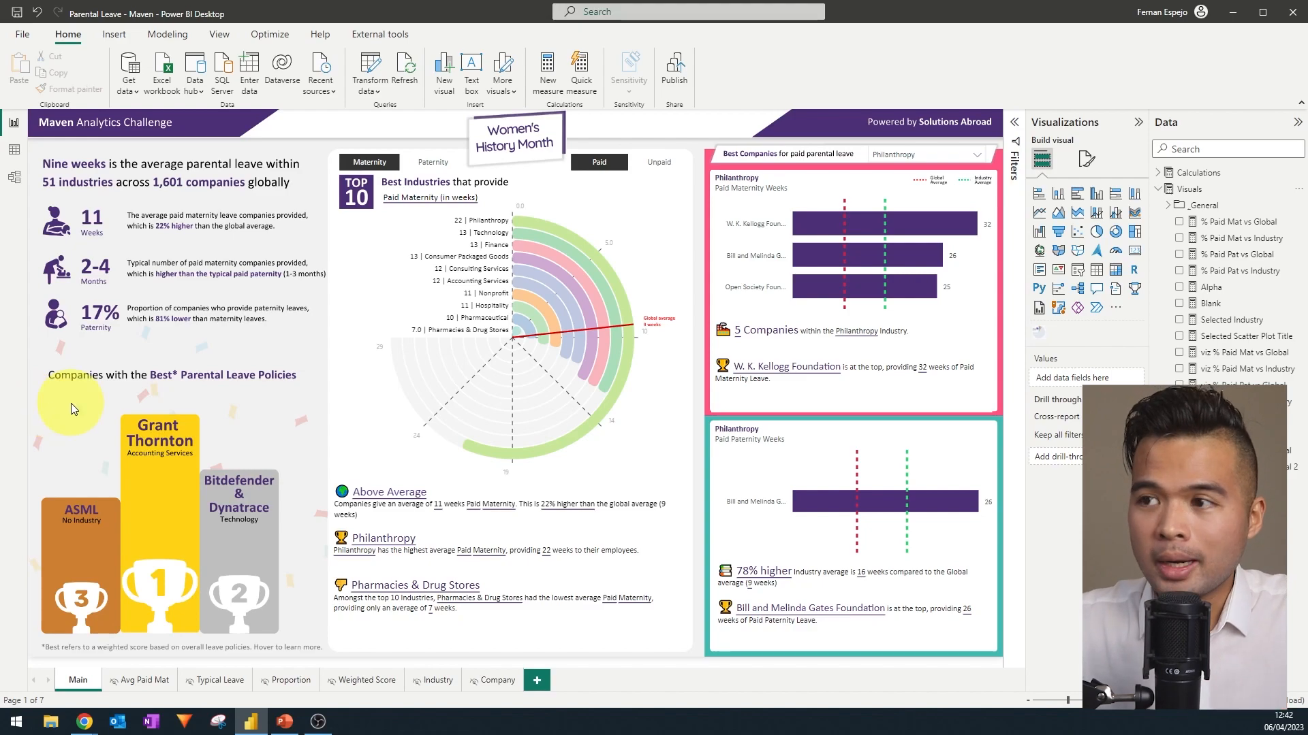
mouse_move(607, 208)
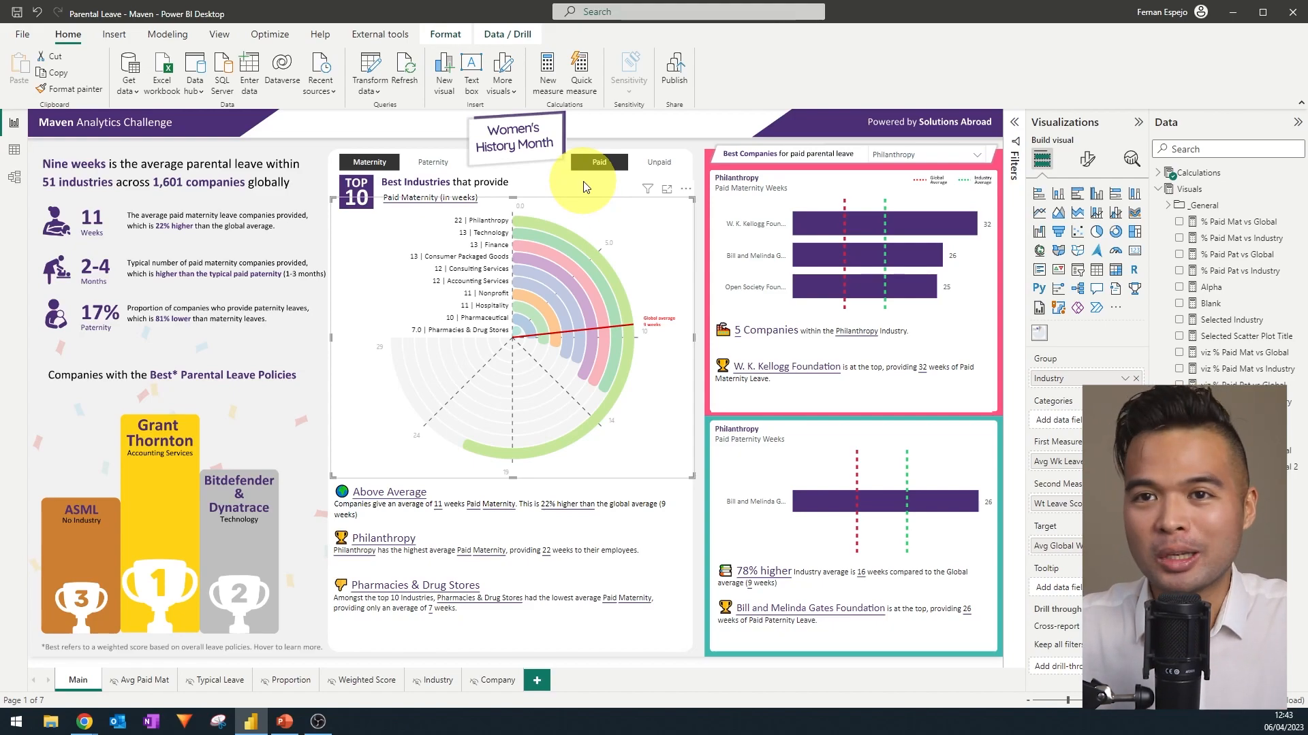
mouse_move(544, 187)
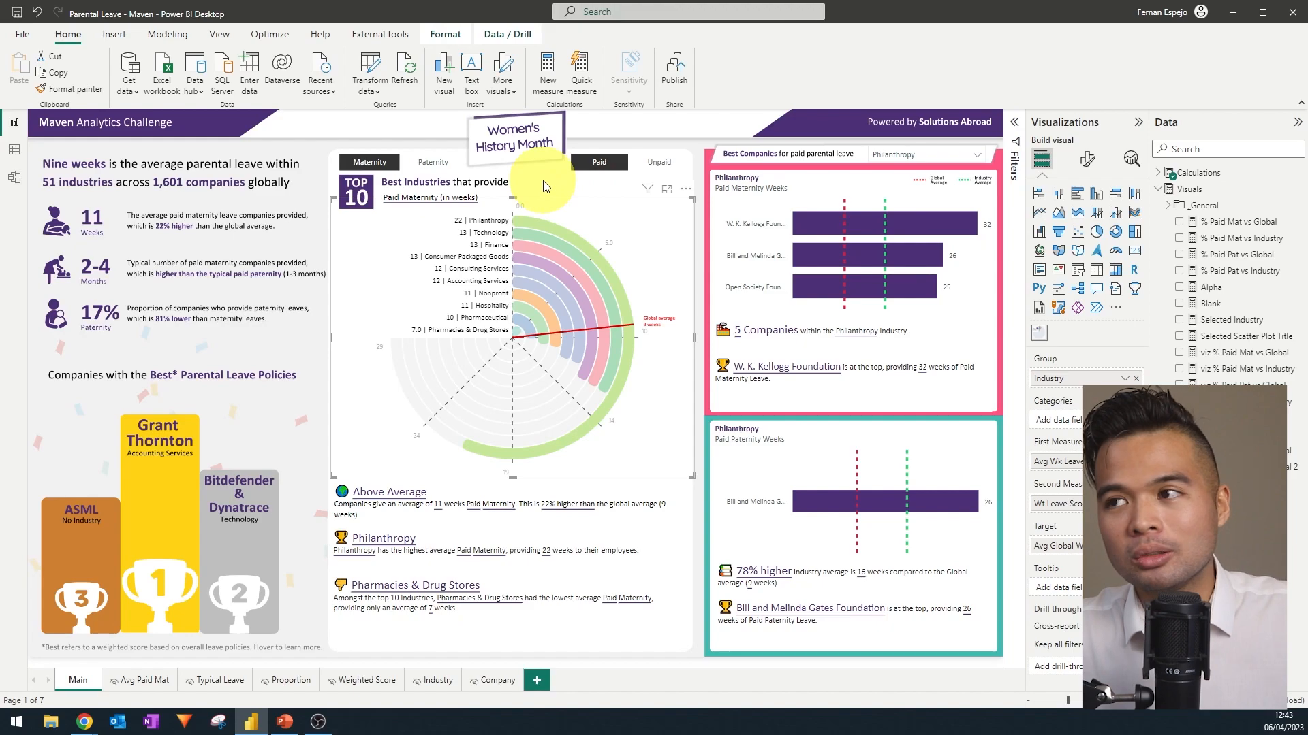
mouse_move(657, 131)
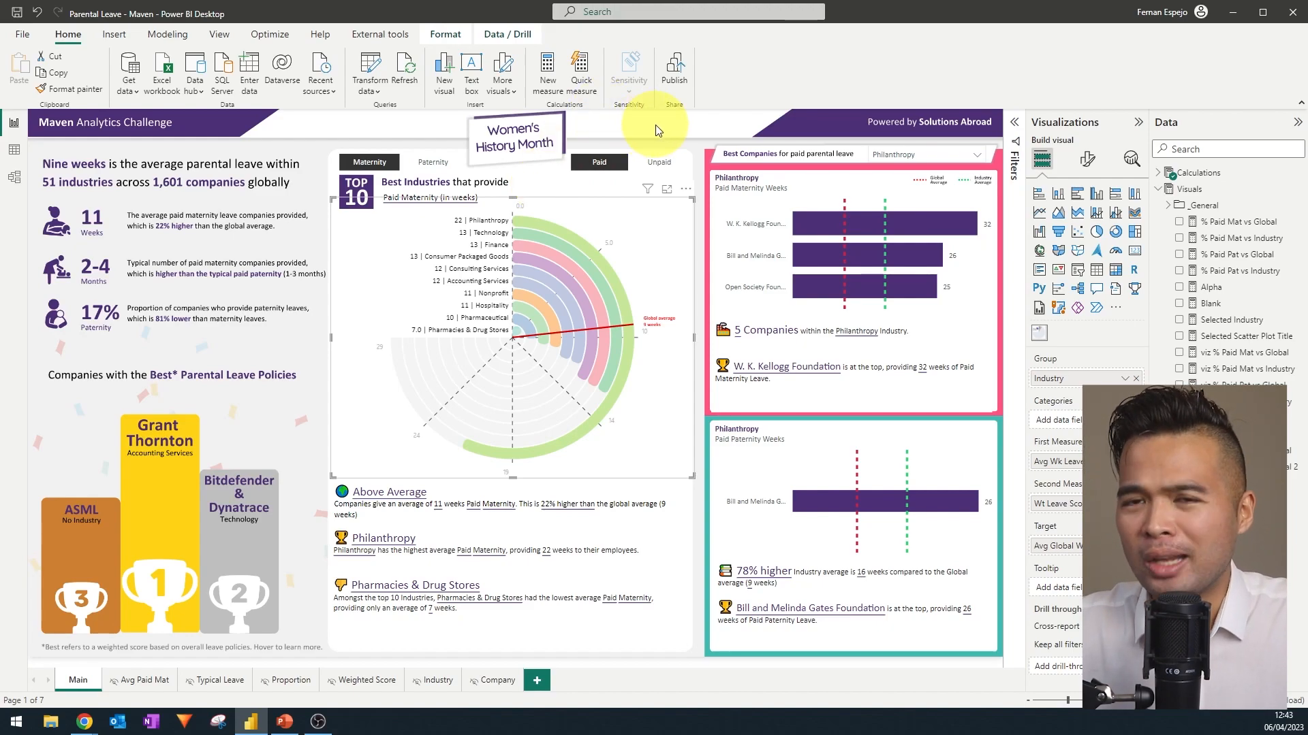
mouse_move(658, 263)
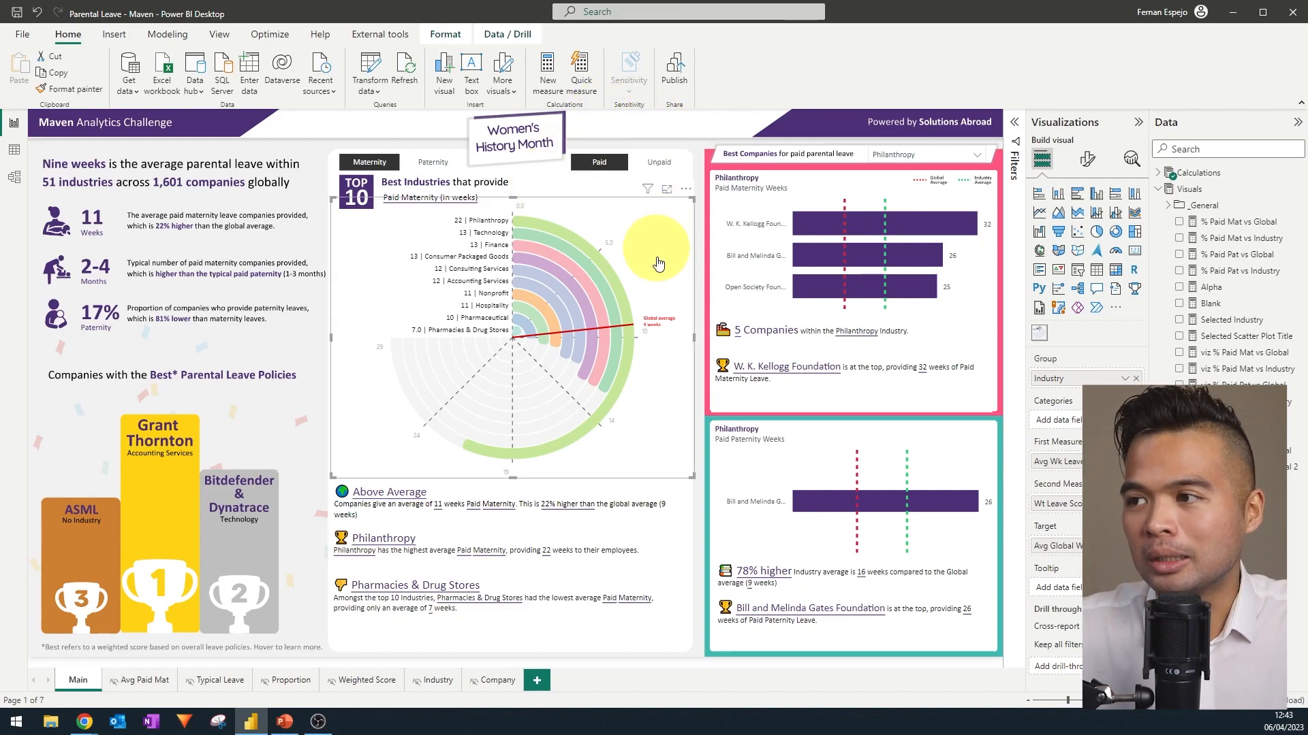
mouse_move(692, 463)
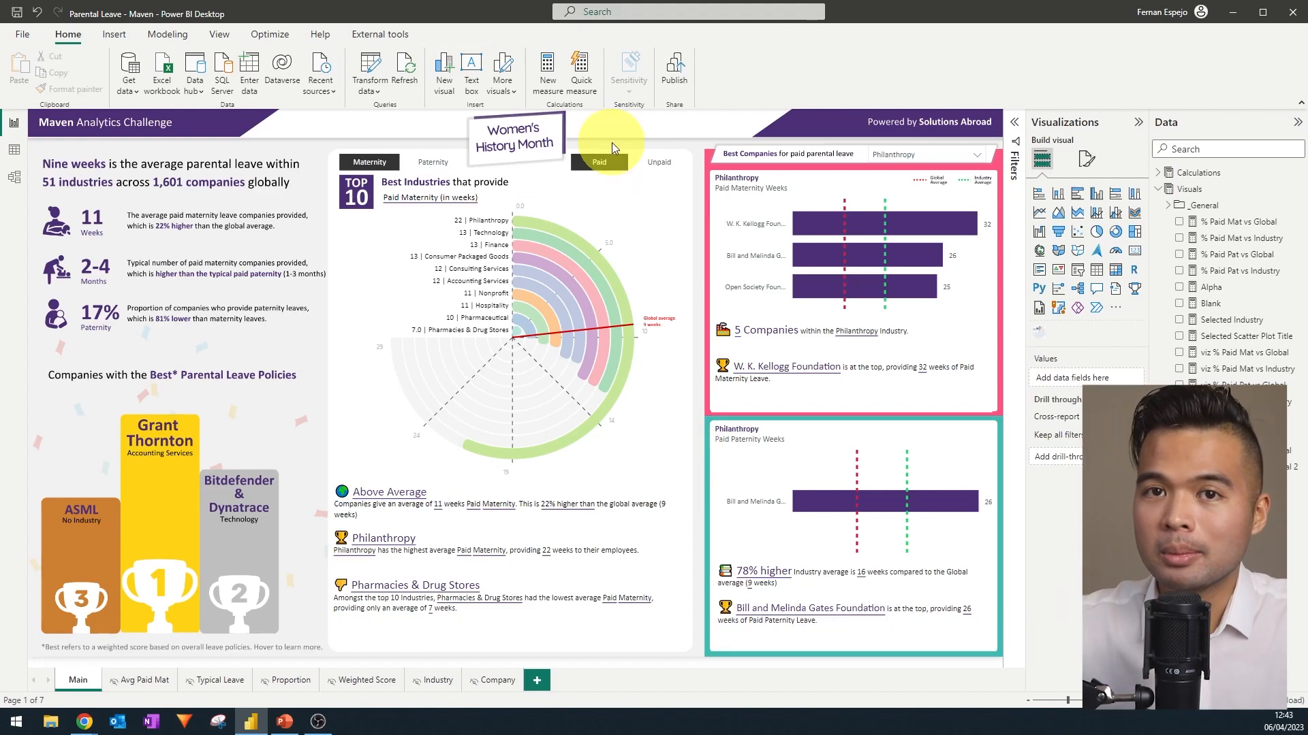
mouse_move(405, 199)
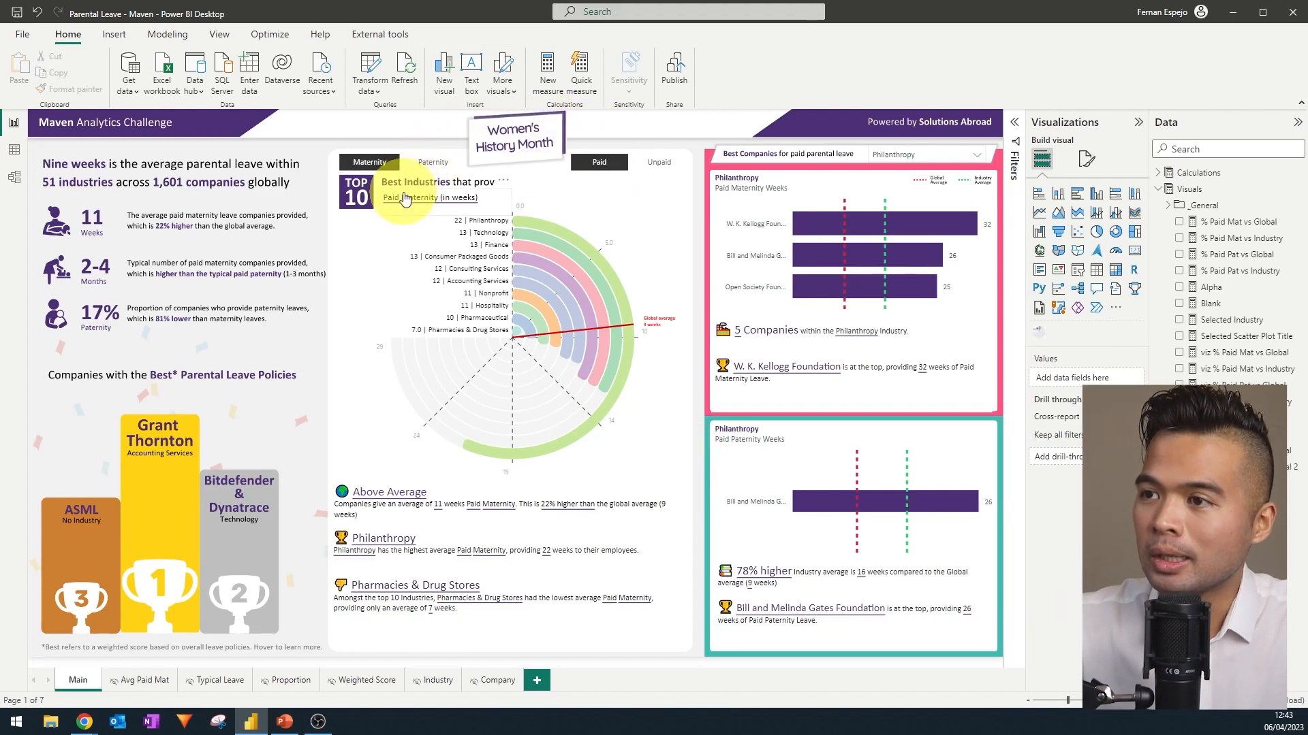
- Rank the top-10 industries by paid paternity leave (Philanthropy 26, Hospitality 5), view the viz % Paid Mat vs Industry DAX and return
left_click(432, 162)
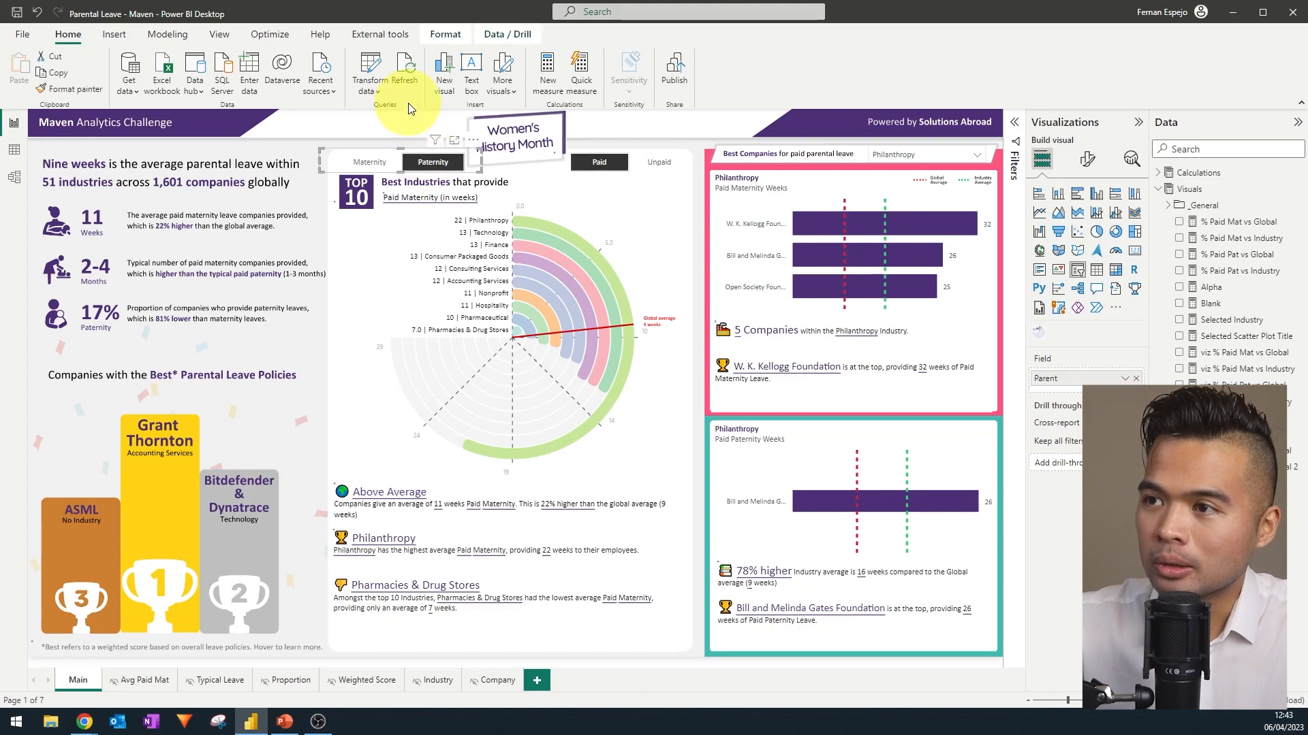
left_click(432, 162)
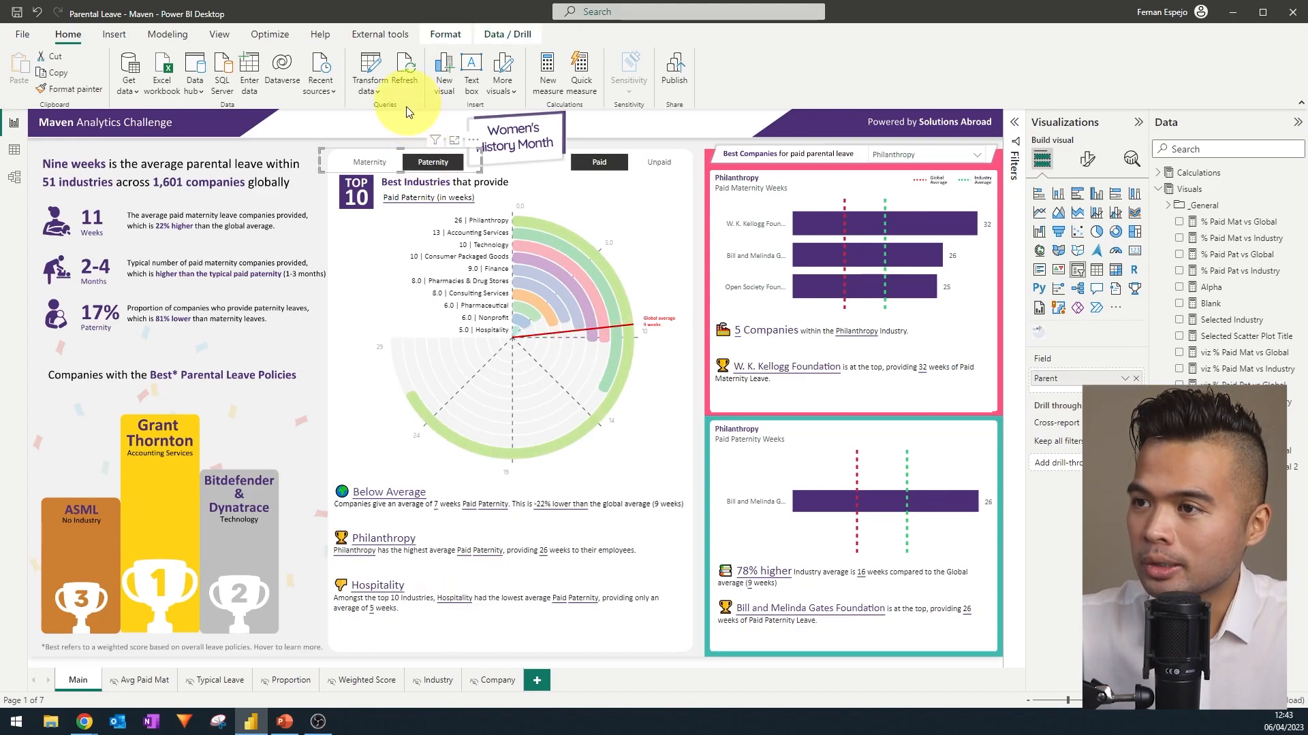
mouse_move(401, 199)
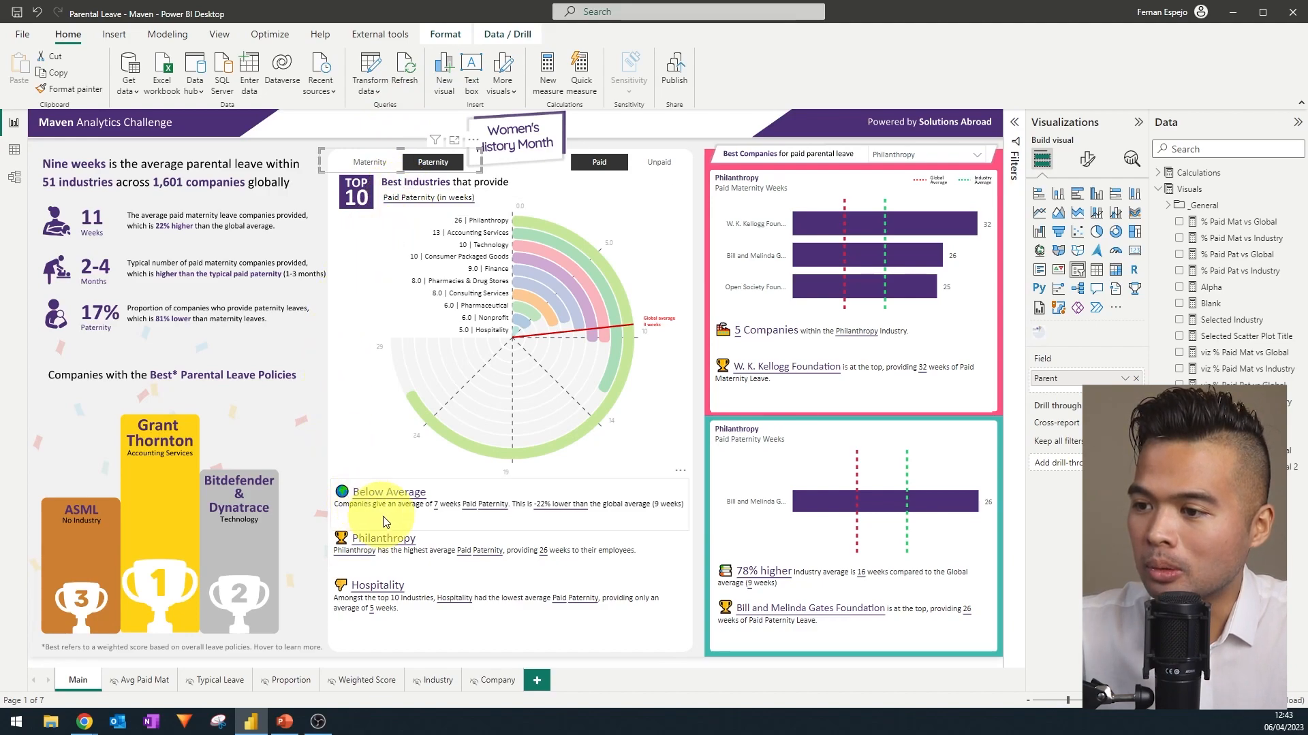
mouse_move(455, 530)
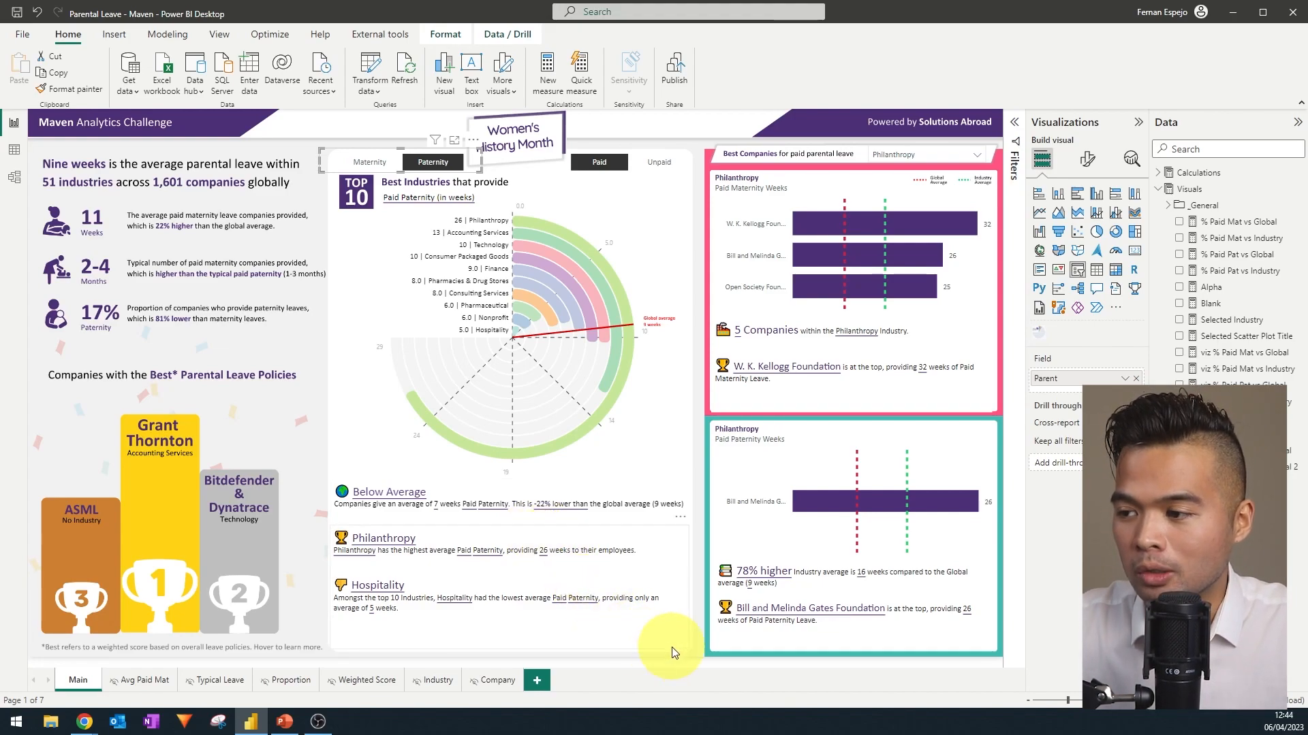
mouse_move(667, 620)
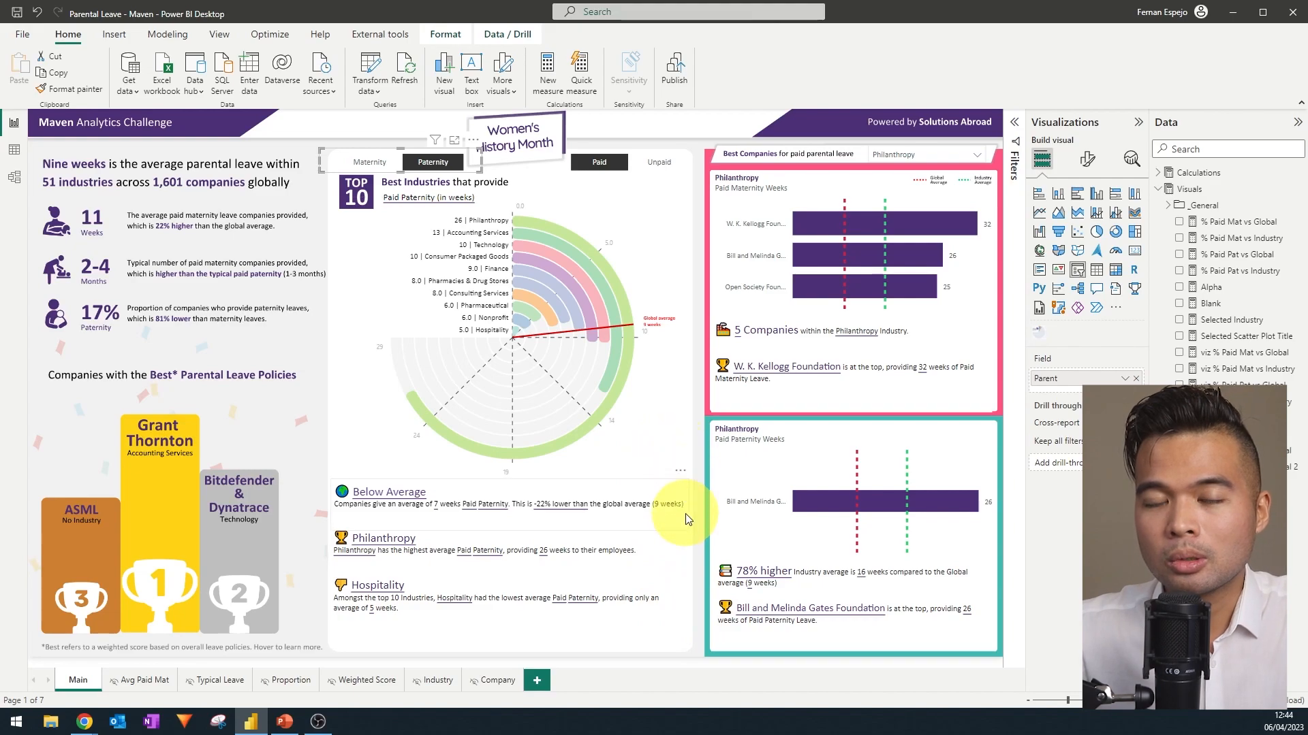
mouse_move(679, 573)
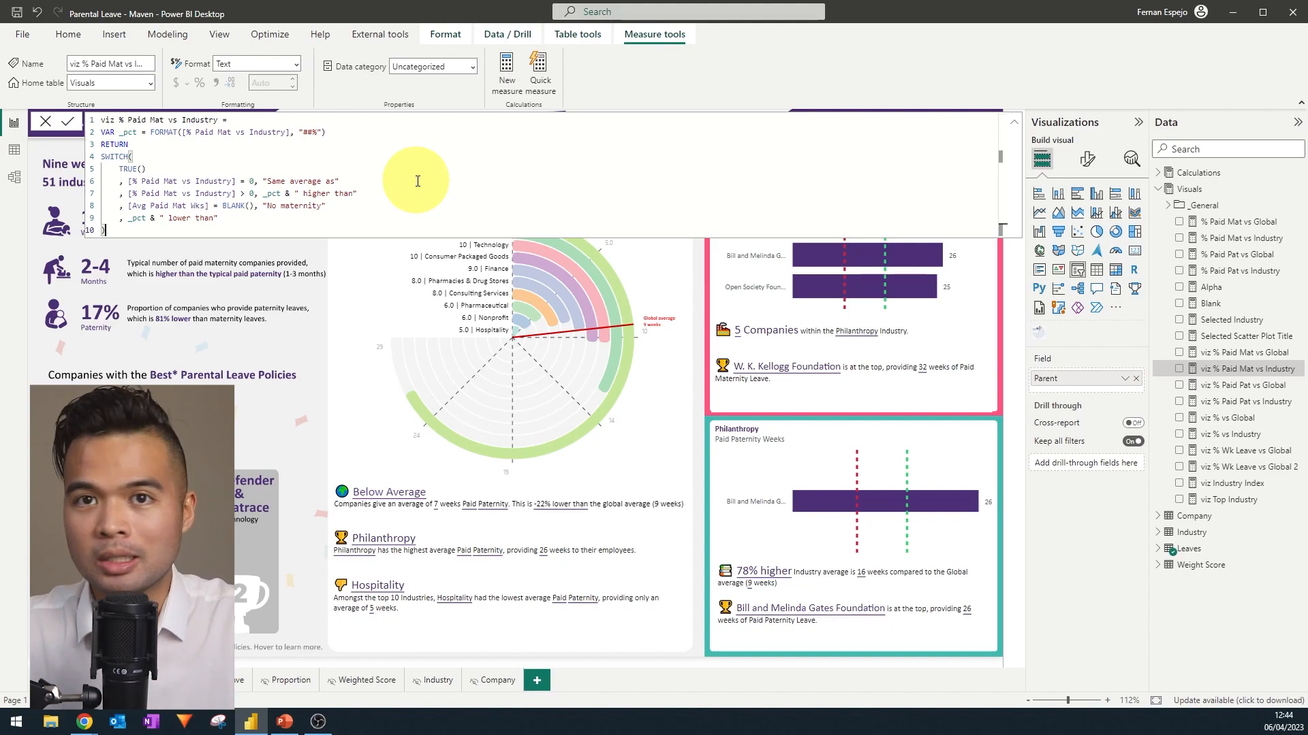
left_click(45, 121)
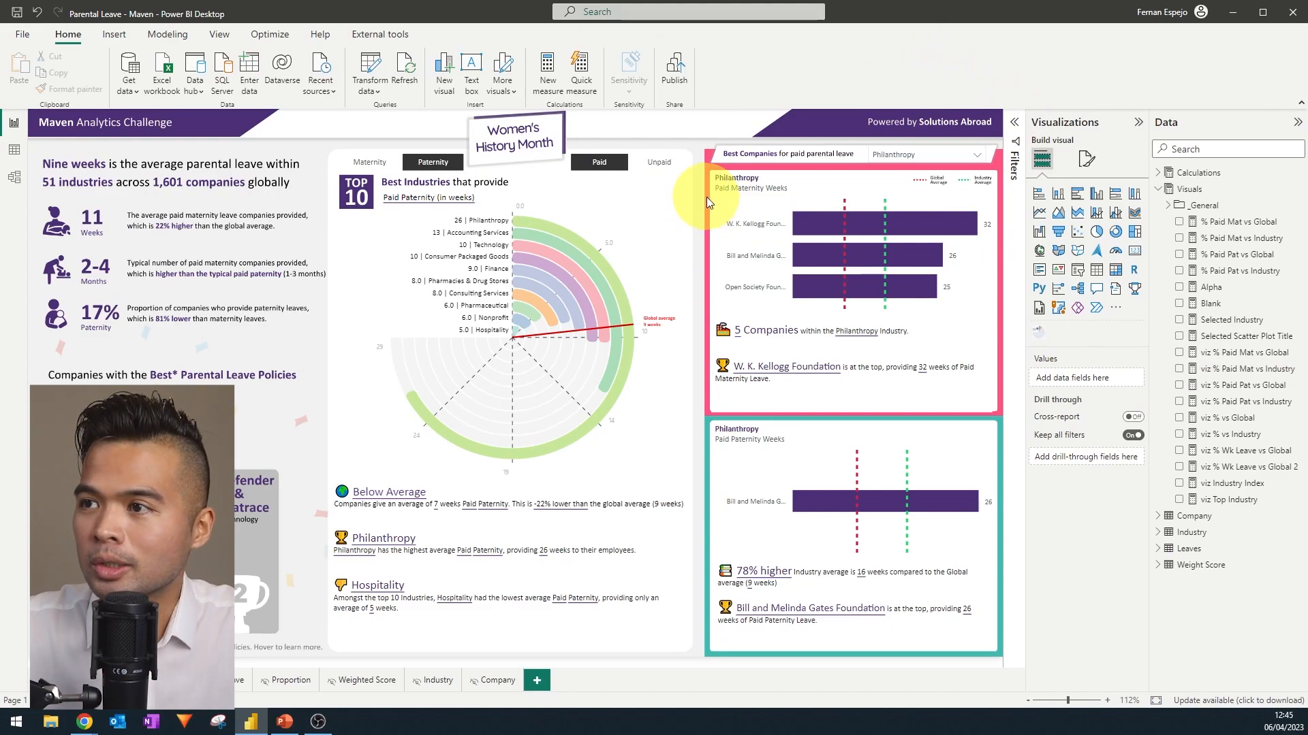
mouse_move(333, 115)
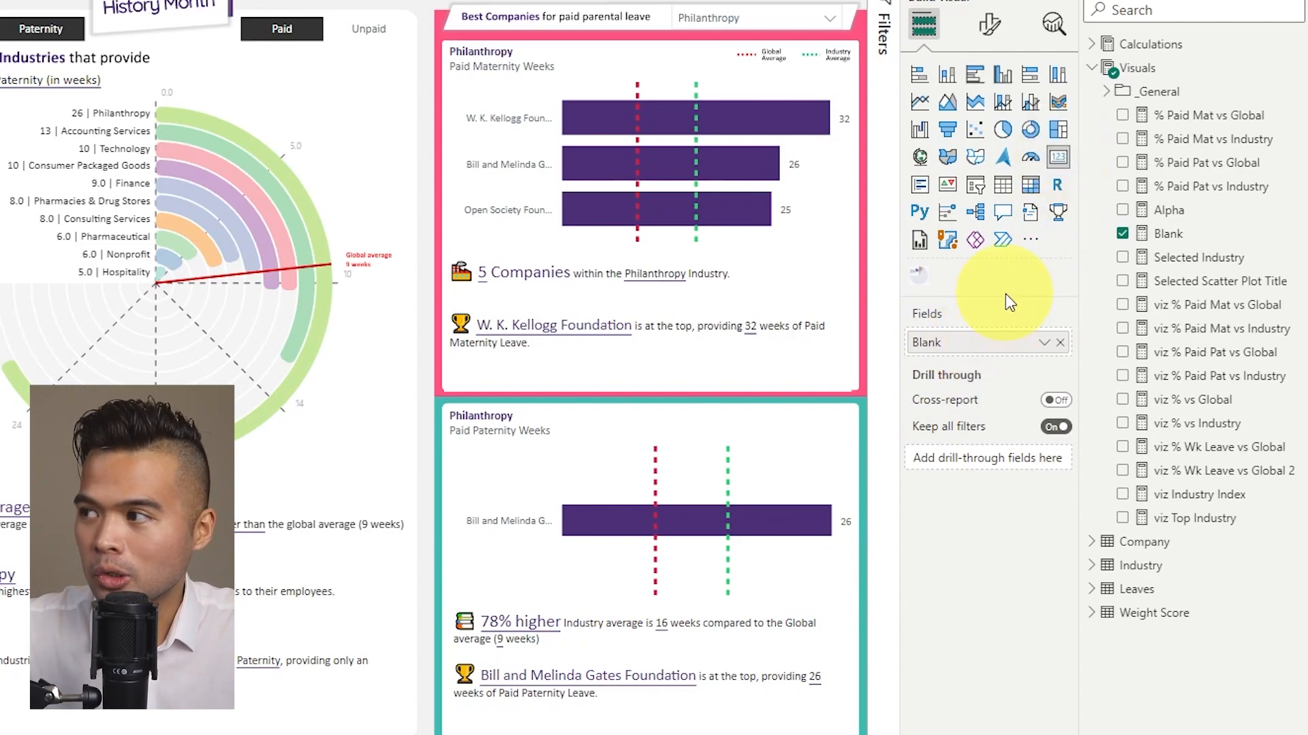
left_click(989, 23)
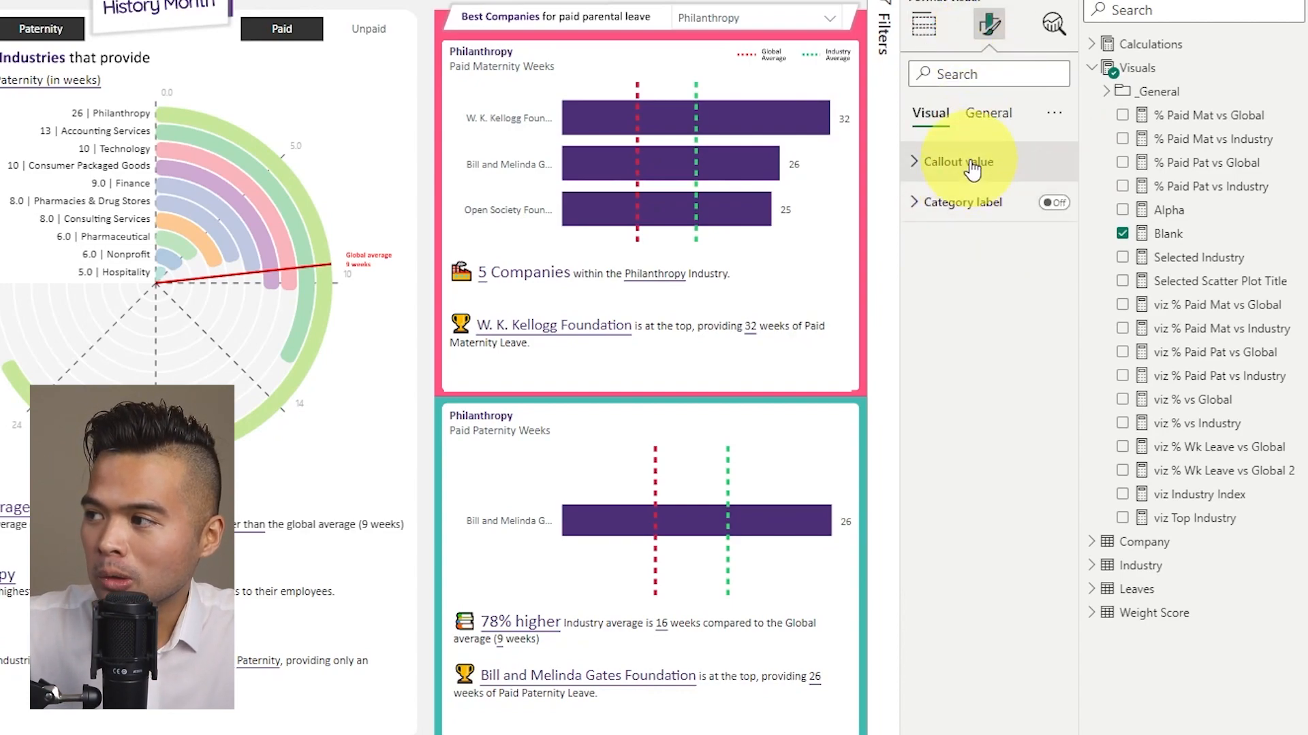
left_click(989, 113)
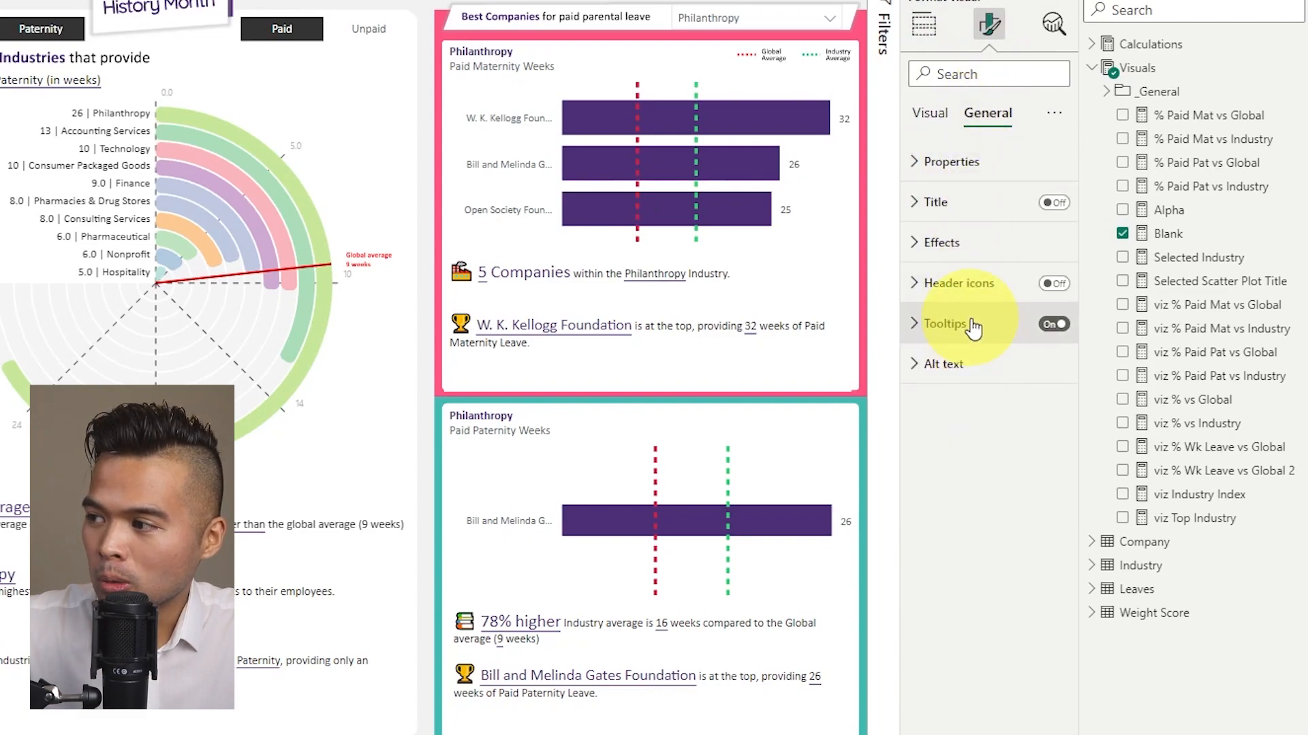
left_click(942, 324)
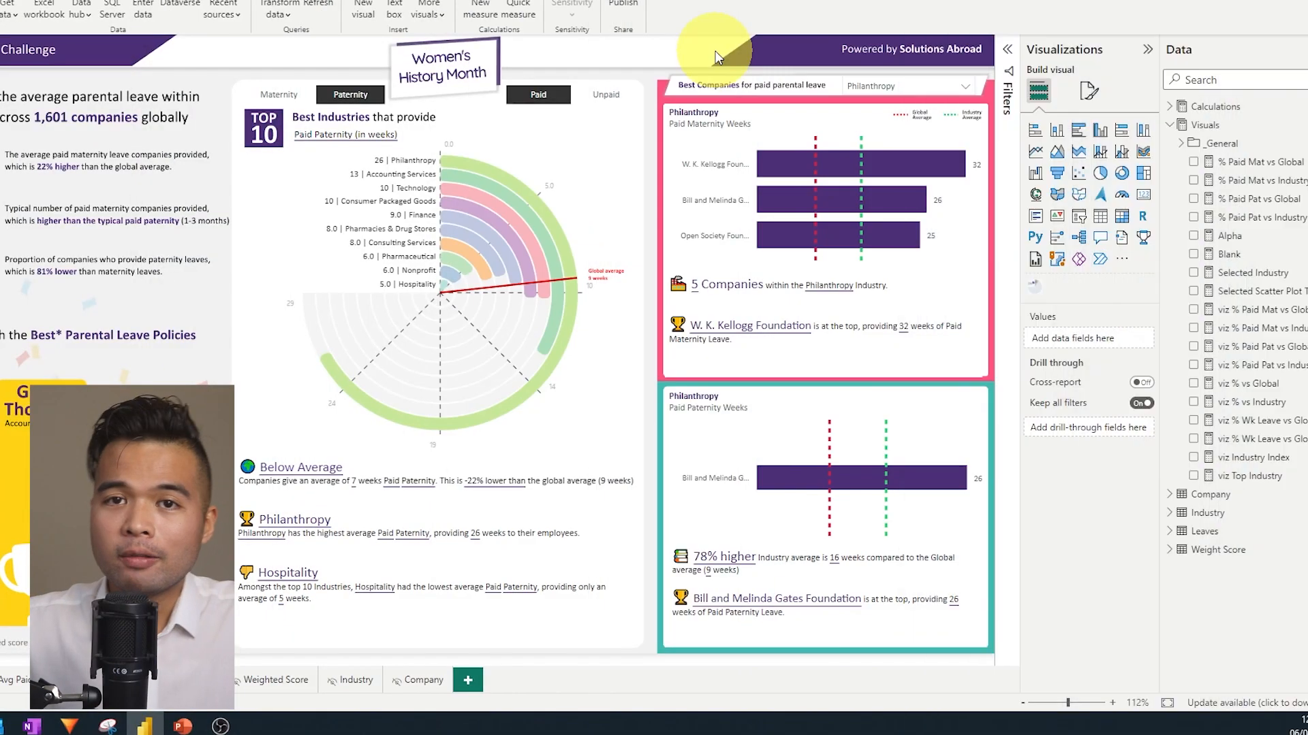
mouse_move(723, 39)
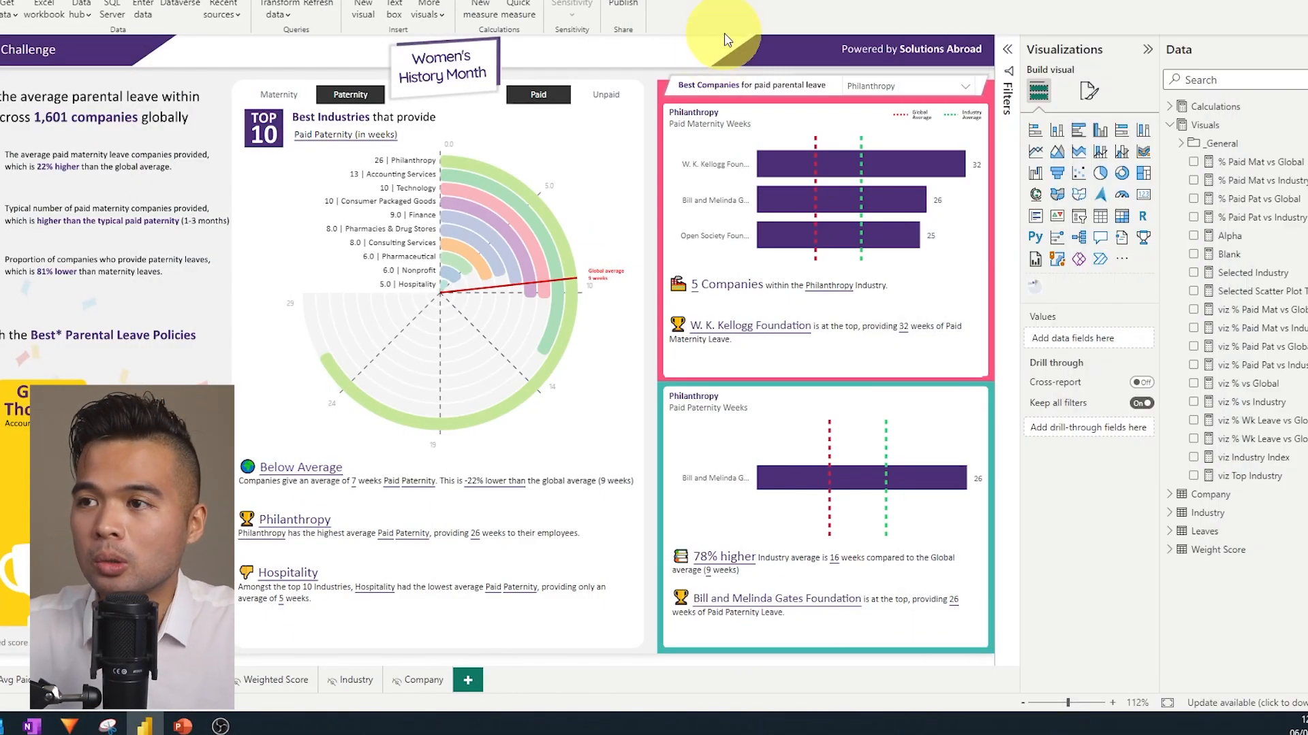
mouse_move(629, 65)
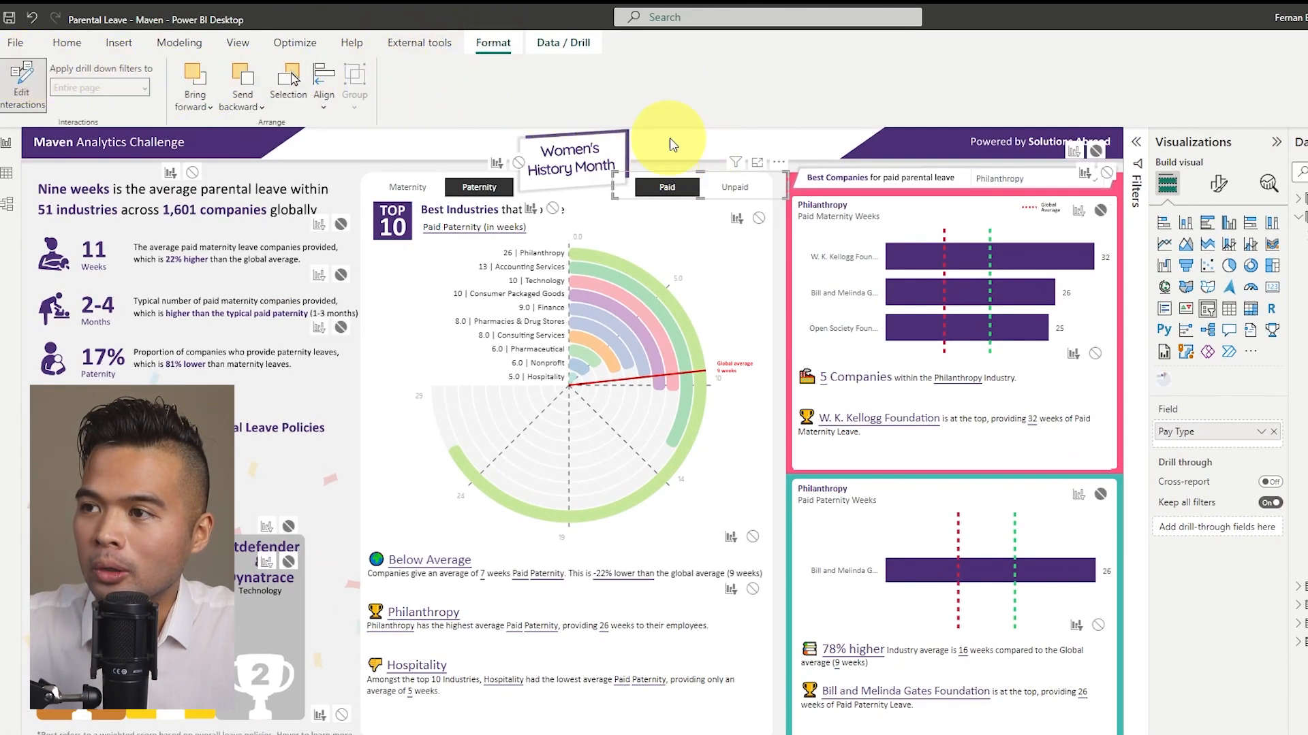
mouse_move(550, 134)
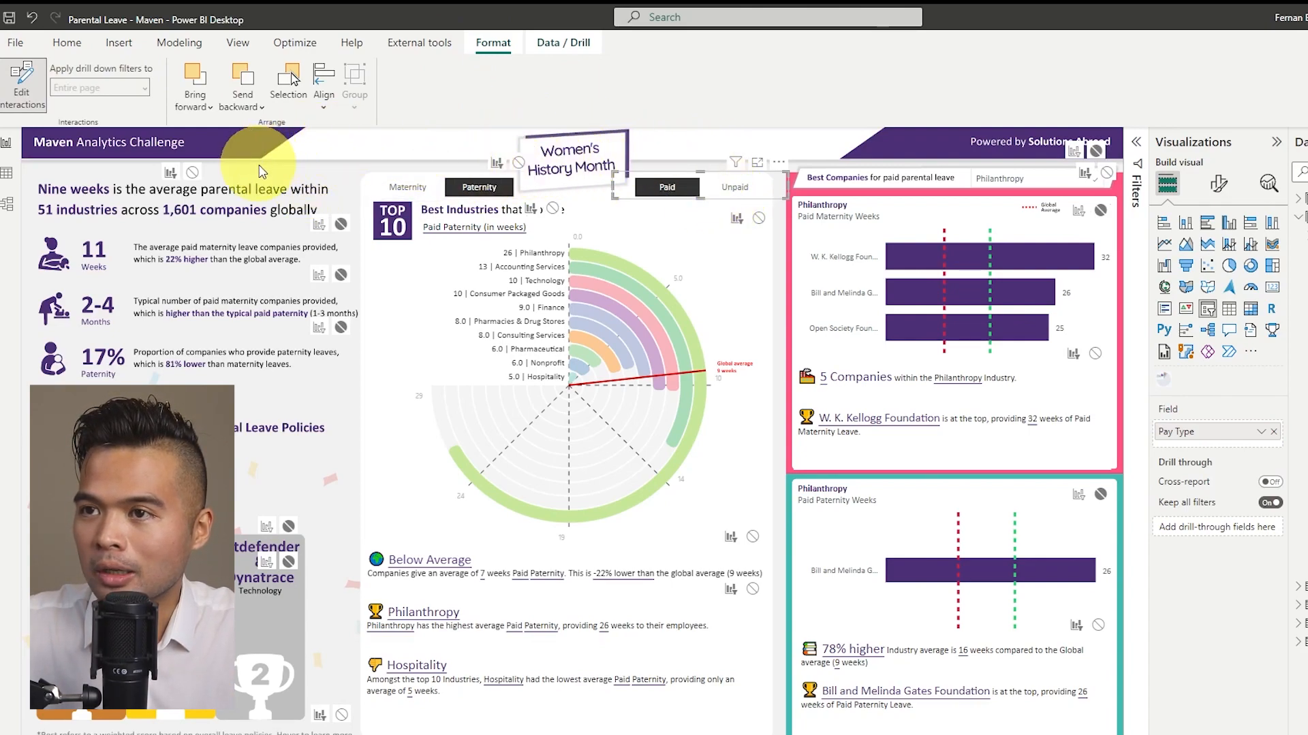
mouse_move(556, 462)
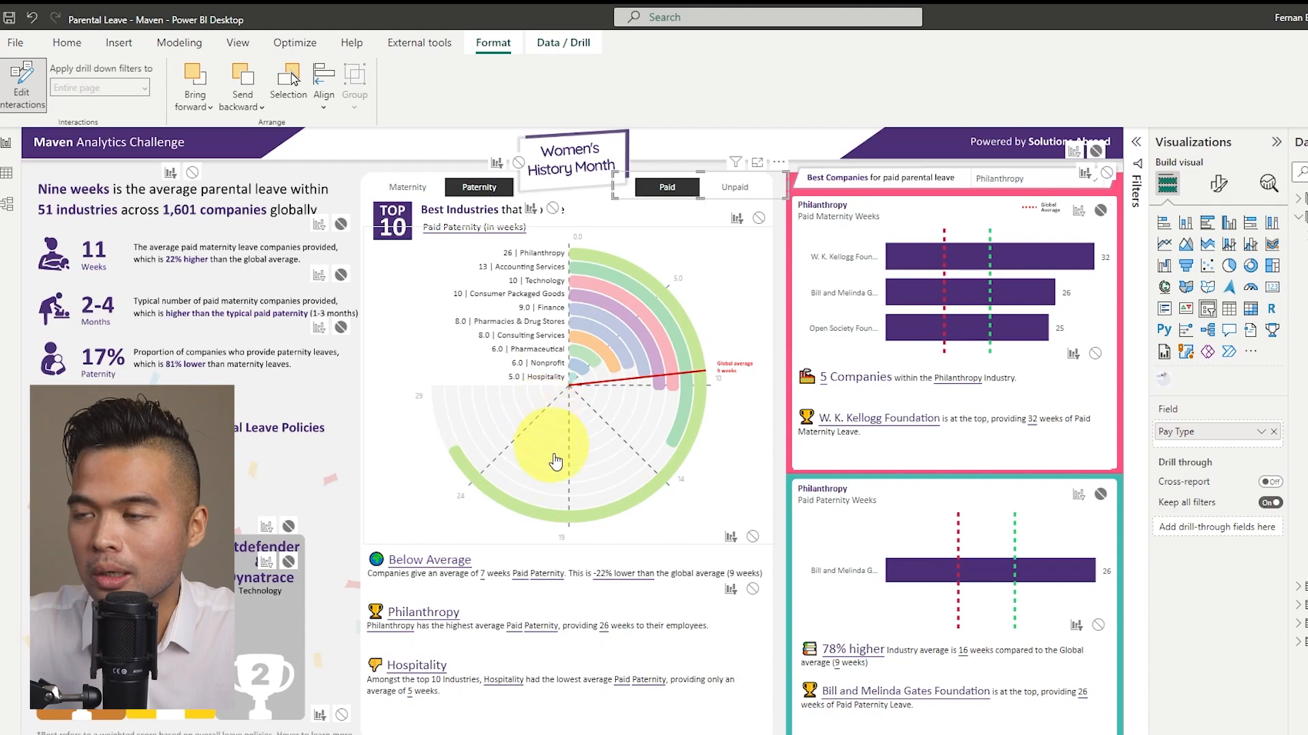